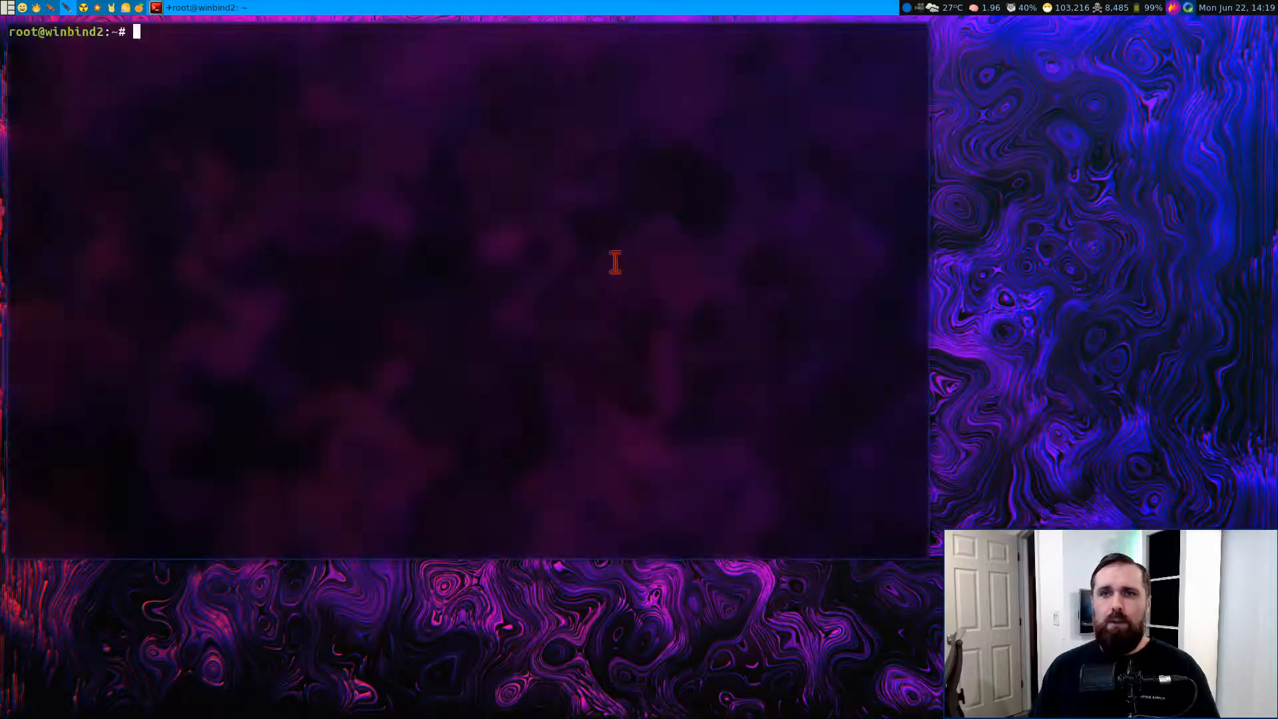
{"action": "mouse_move", "coordinate": [588, 320]}
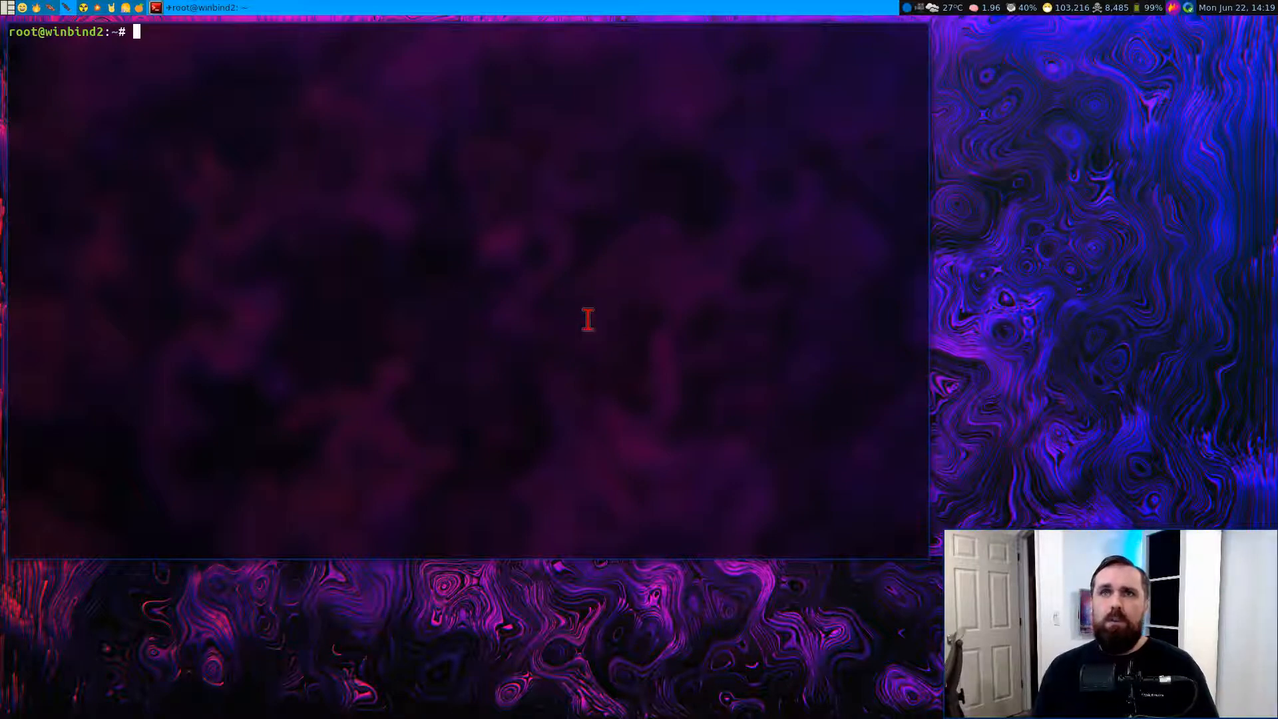
Step: Install the ntpdate package with apt install ntpdate
{"action": "type", "text": "apt install ntpdate"}
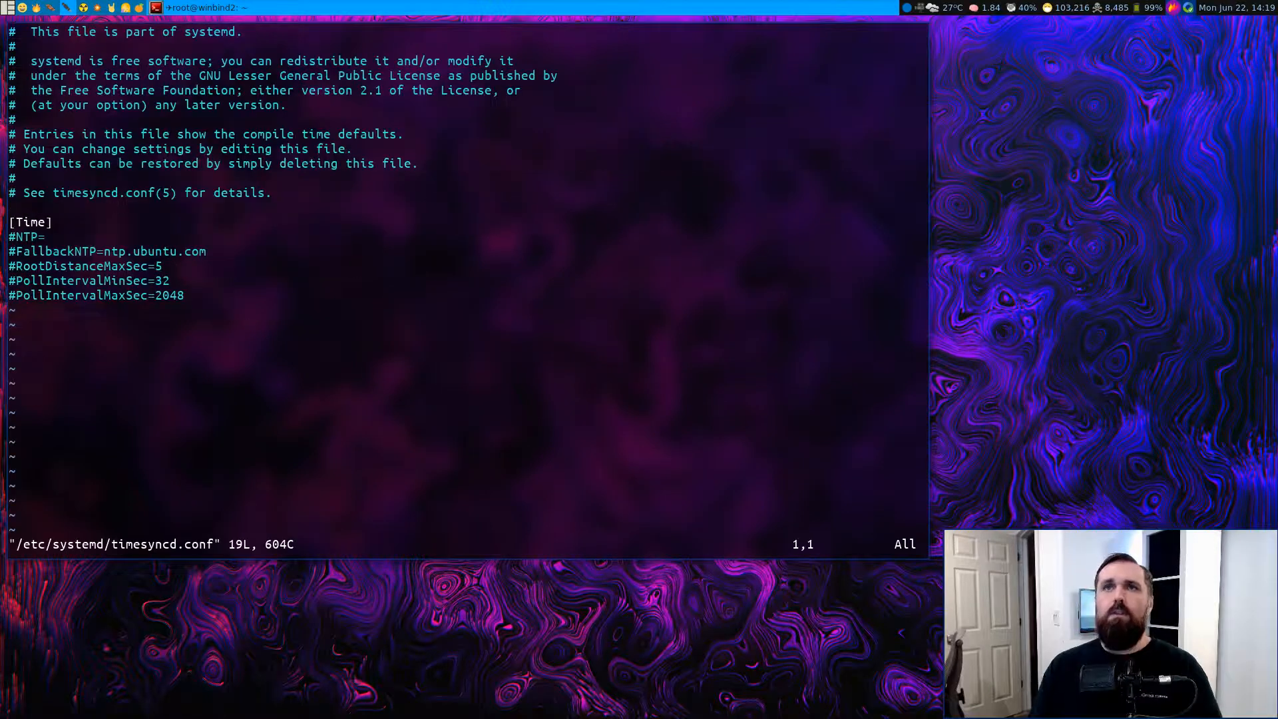
Step: Set NTP=win2012-thelab.lan in timesyncd.conf
{"action": "type", "text": "NTP="}
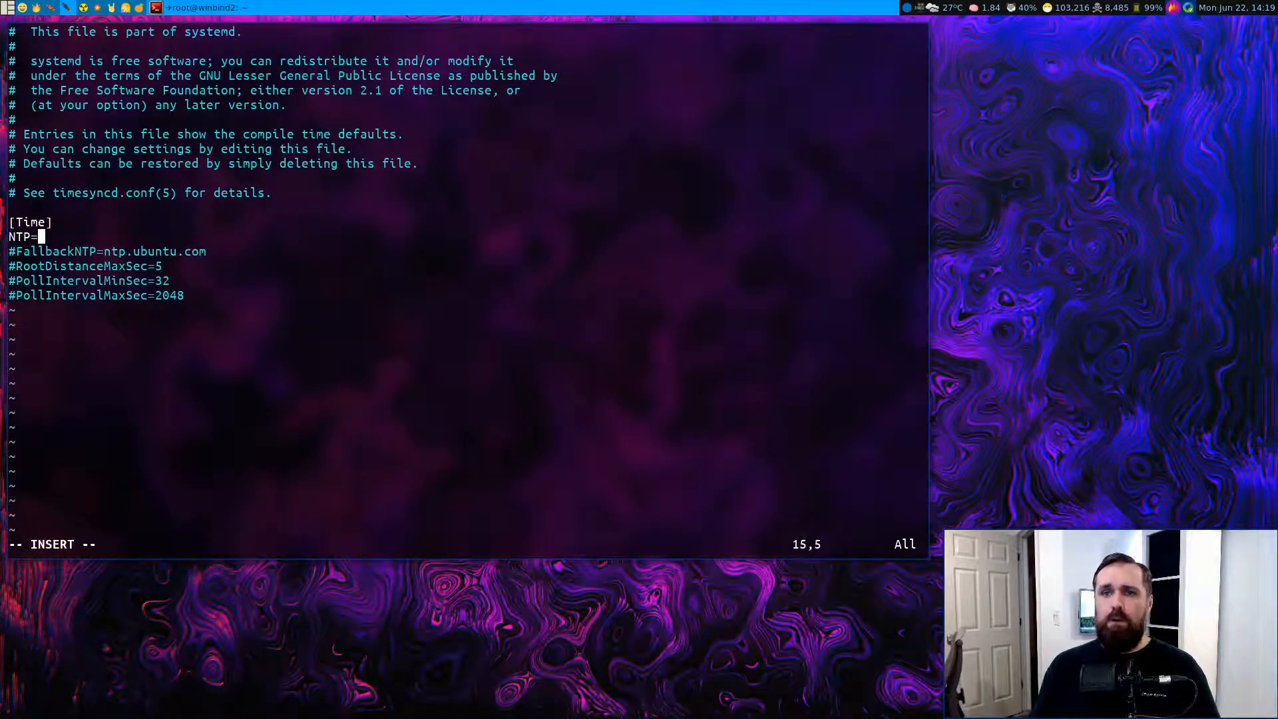
{"action": "type", "text": "win2"}
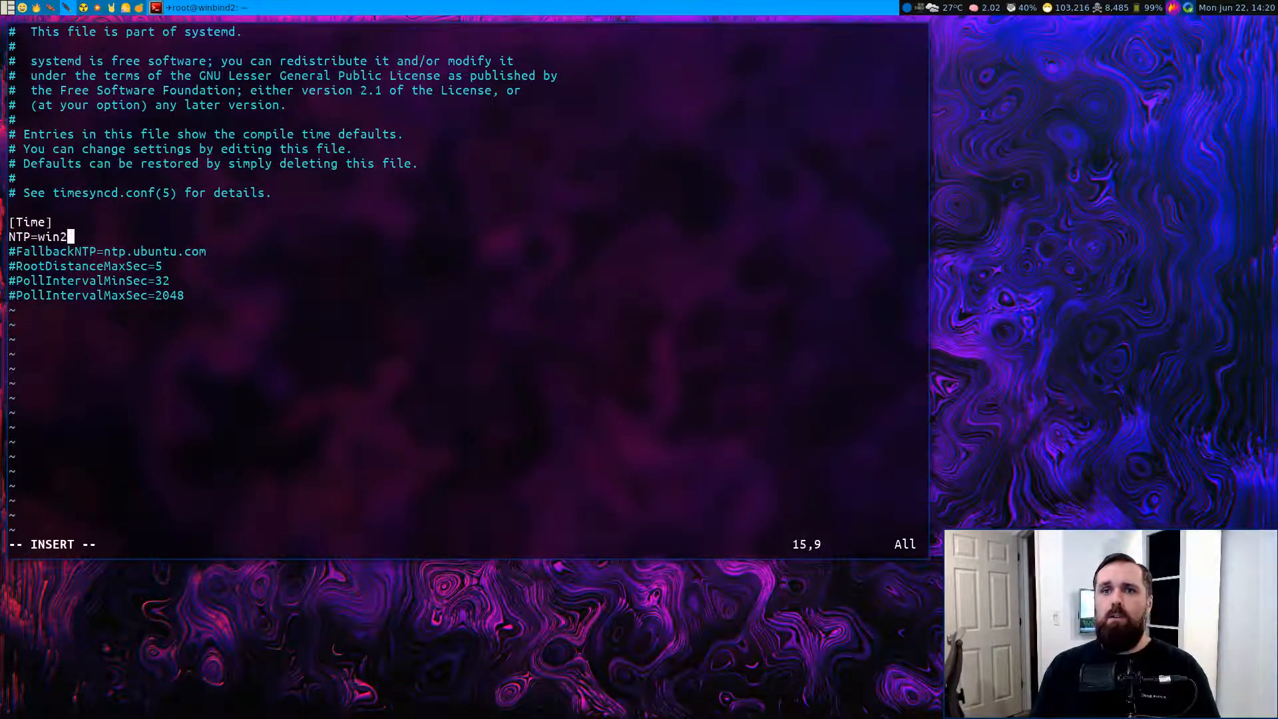
{"action": "type", "text": "012-thelab."}
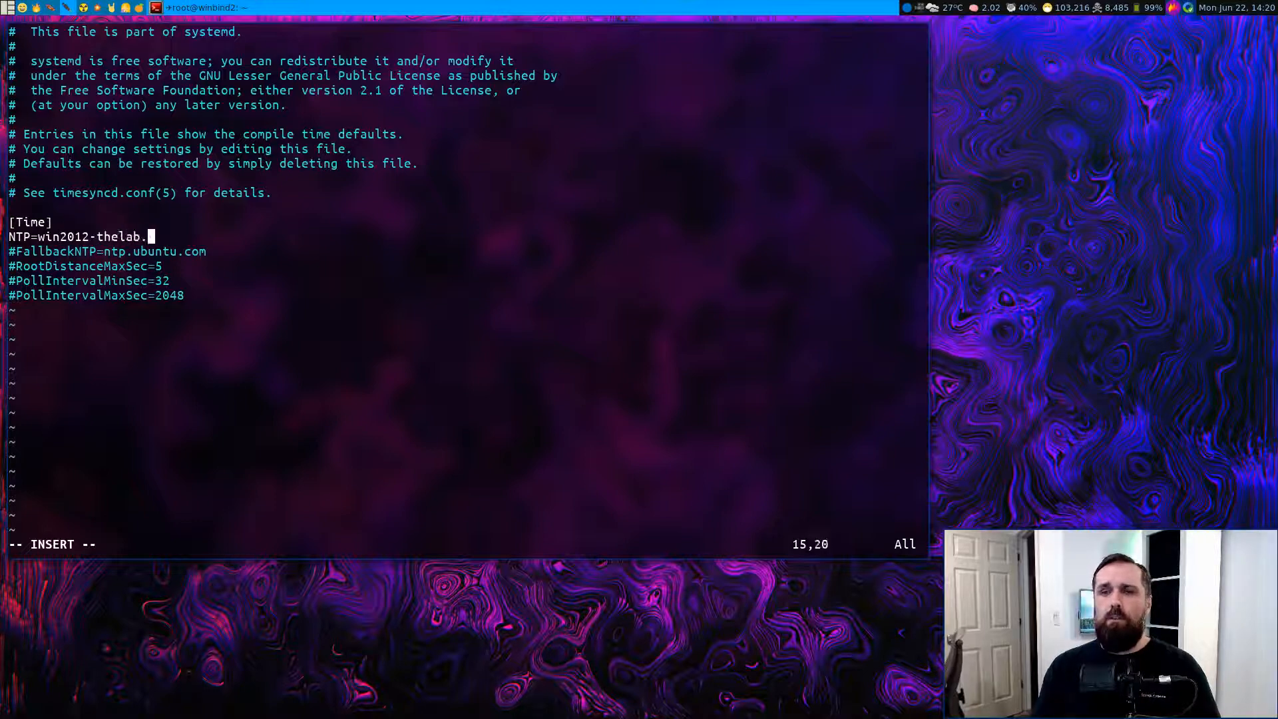
{"action": "type", "text": "lan"}
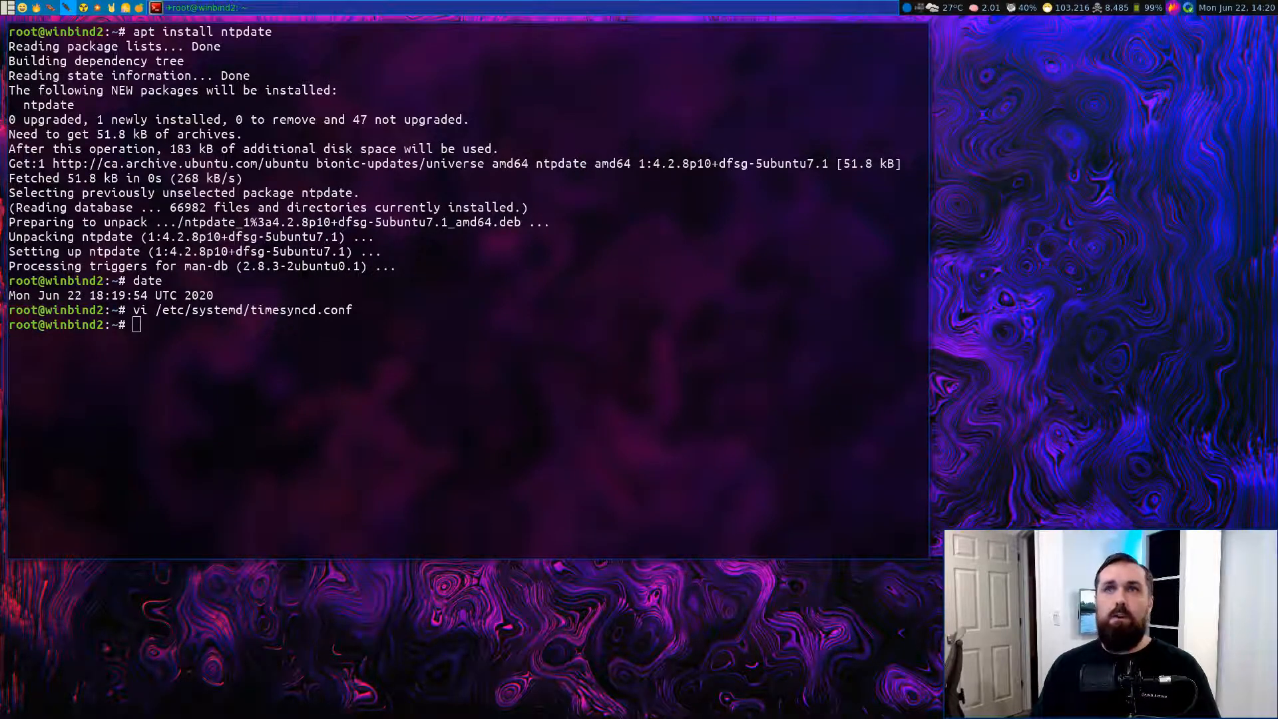
Step: Restart systemd-timesyncd, sync with ntpdate win2012-thelab.lan, and show the corrected date
{"action": "type", "text": "service systemd-timesyncd restart"}
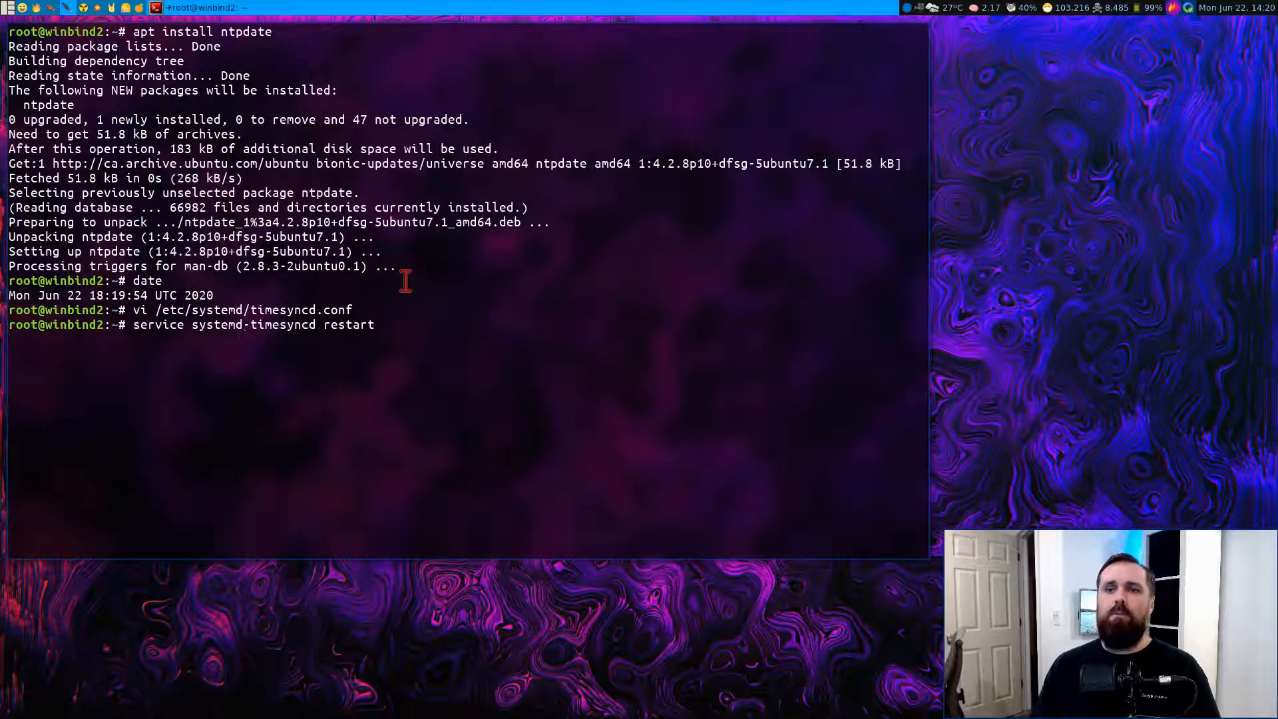
{"action": "key", "text": "Return"}
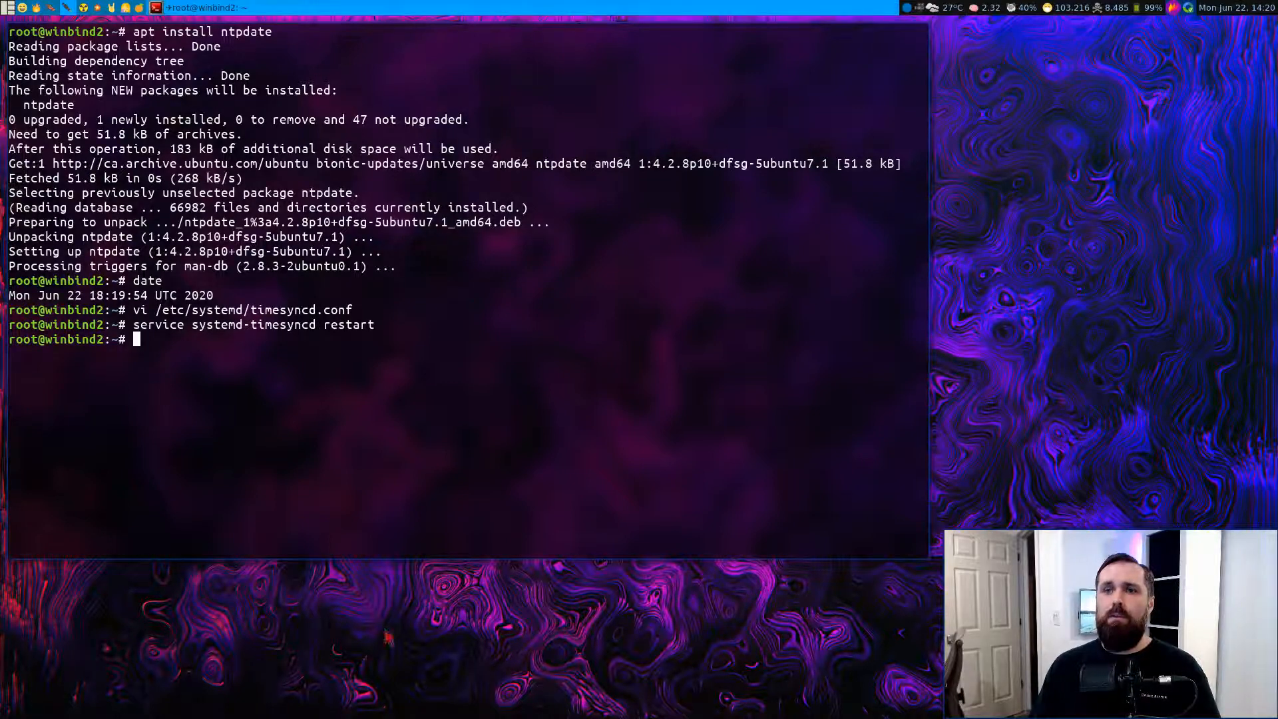
{"action": "type", "text": "ntpdate win2012-thelab.lan"}
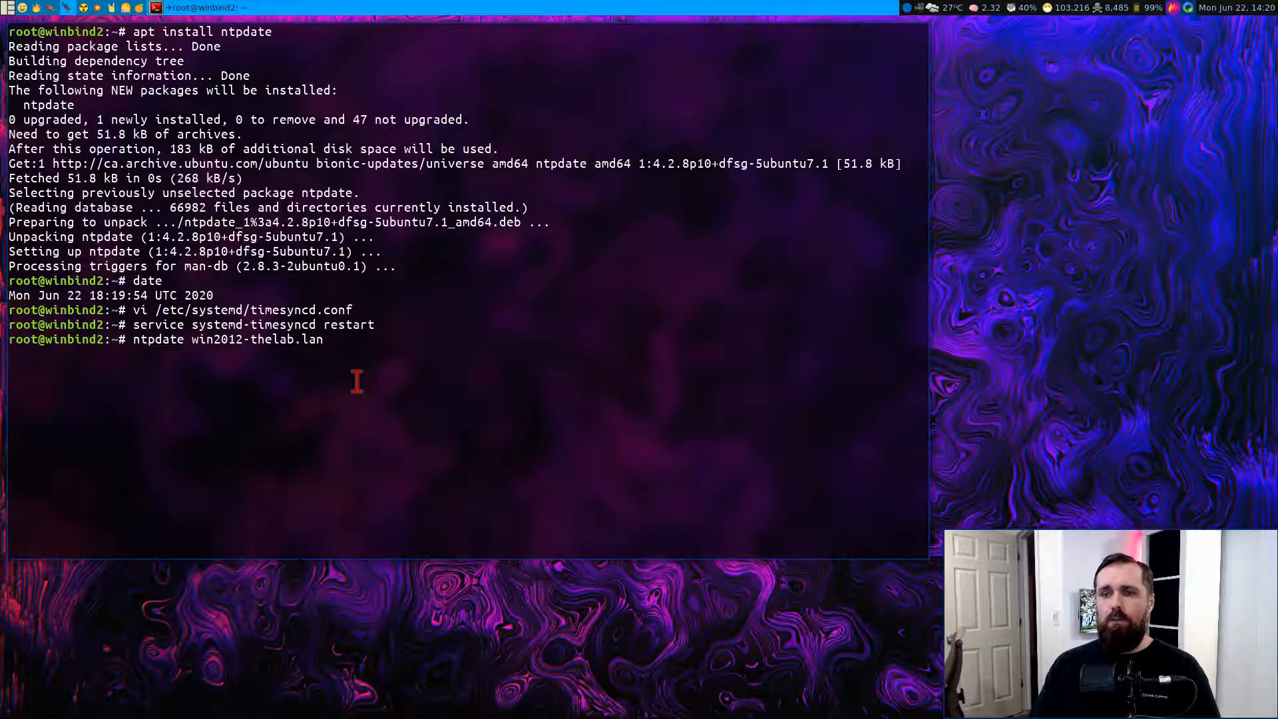
{"action": "key", "text": "Return"}
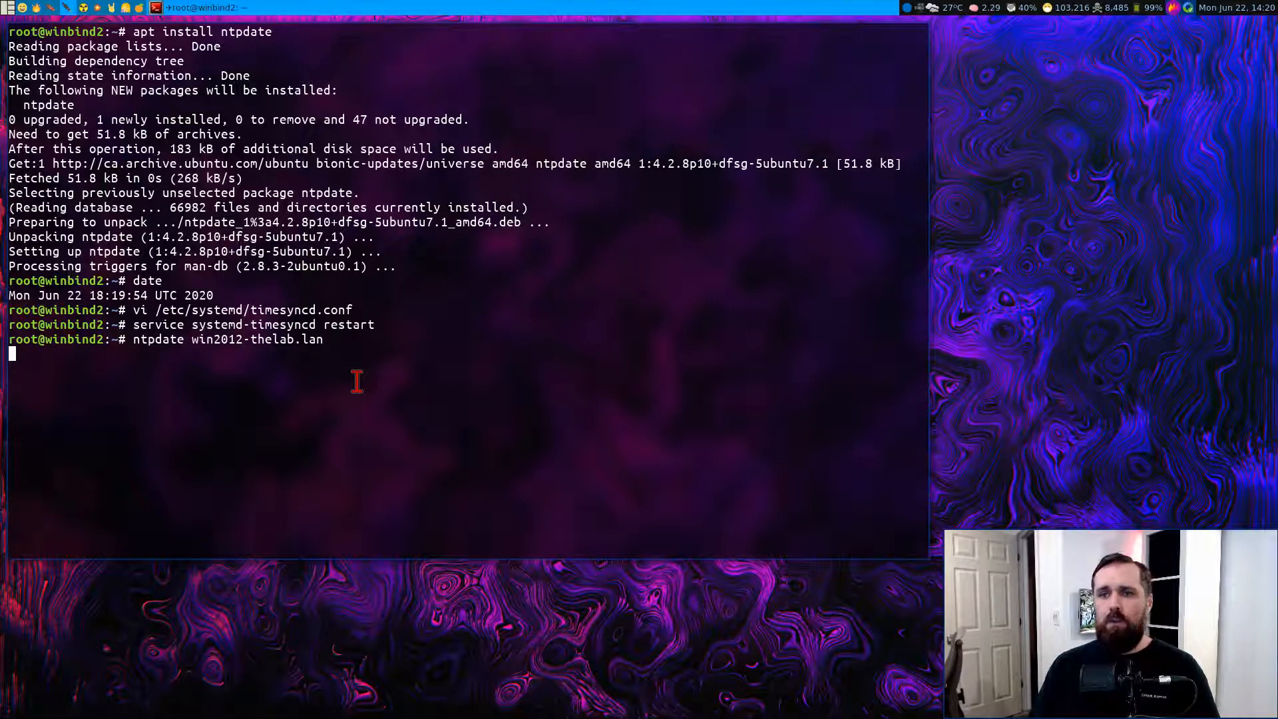
{"action": "key", "text": "Return"}
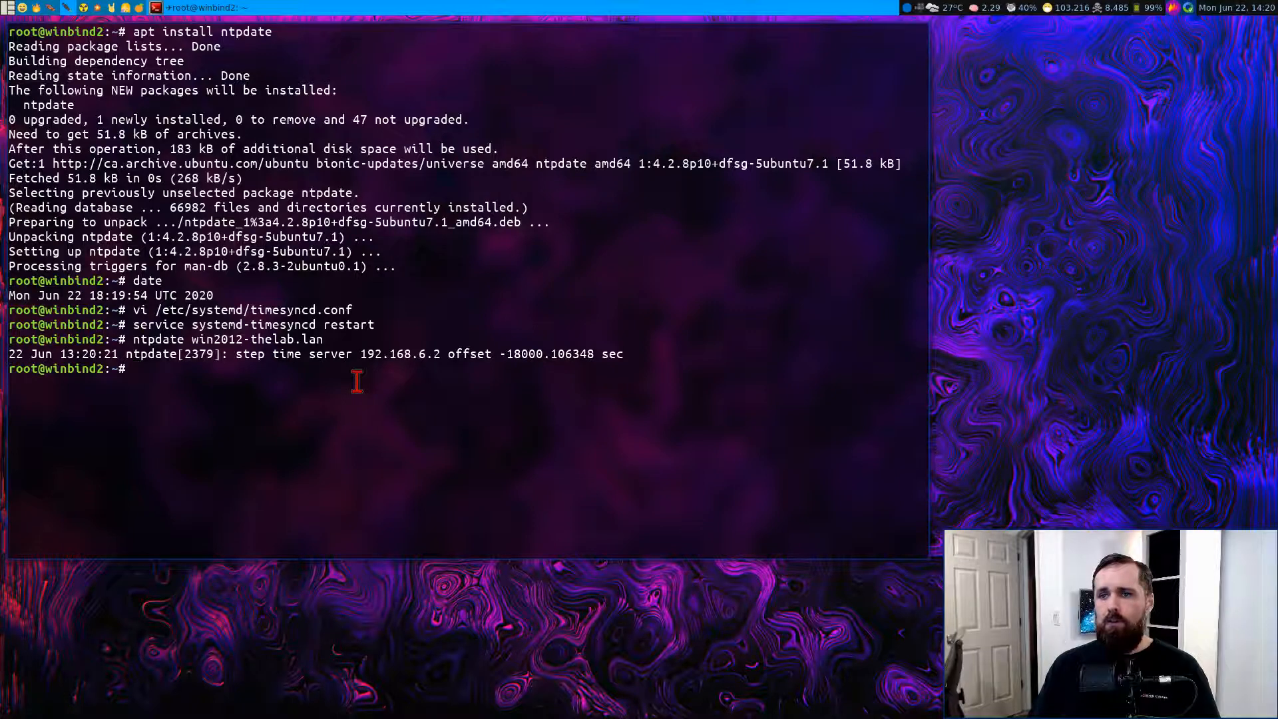
{"action": "key", "text": "Return"}
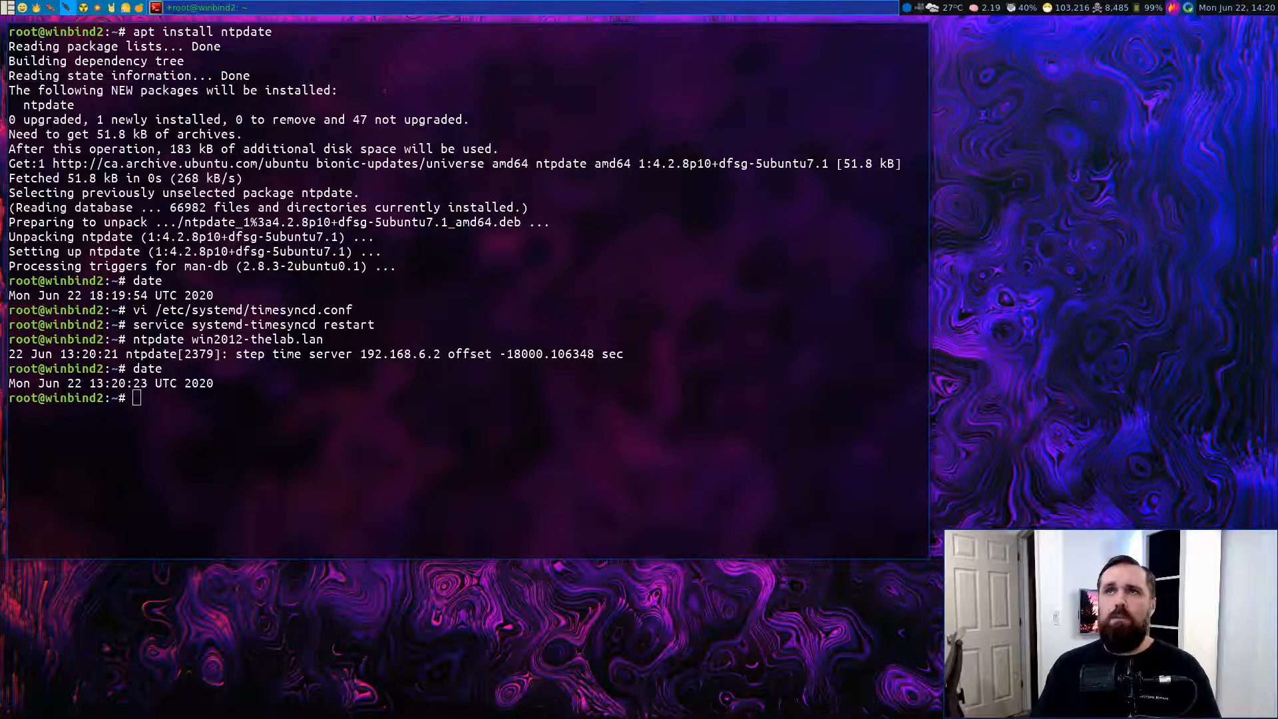
{"action": "mouse_move", "coordinate": [522, 484]}
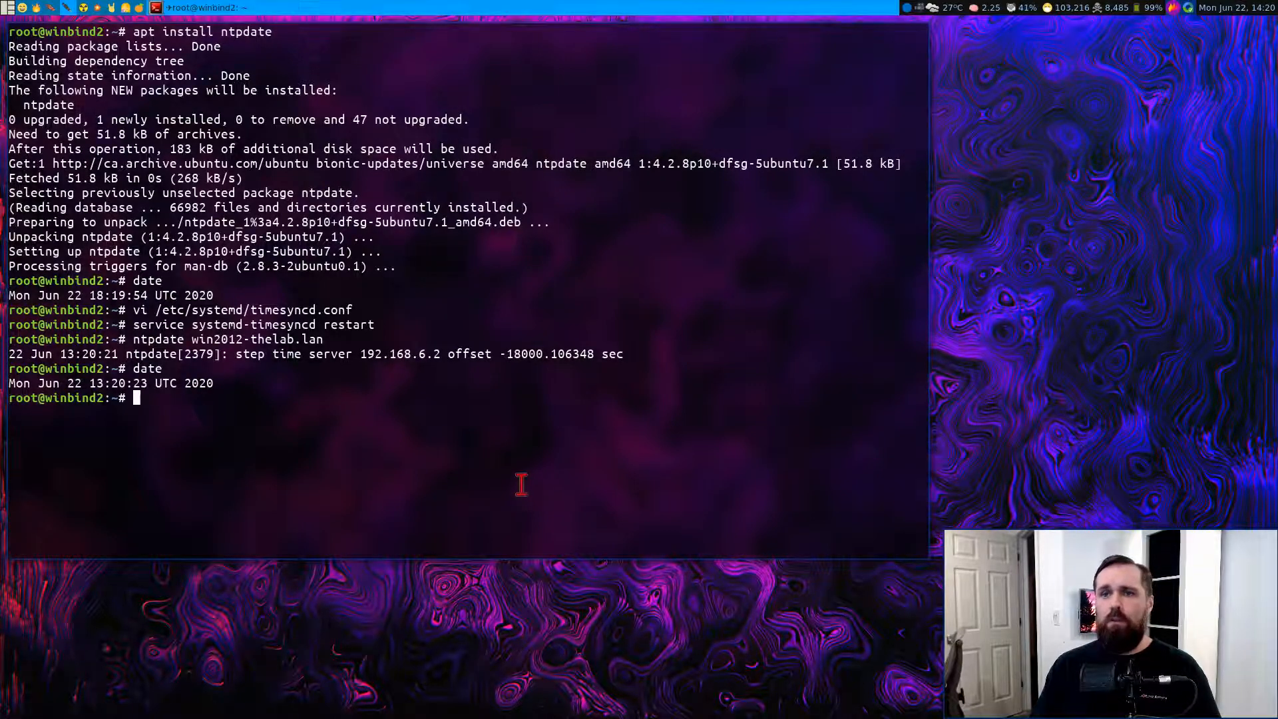
Step: Install samba, krb5-config, krb5-user, winbind, libpam-winbind and libnss-winbind, confirming with y
{"action": "type", "text": "apt-get install samba krb5-config krb5-user winbind libpam-winbind libnss-winbind"}
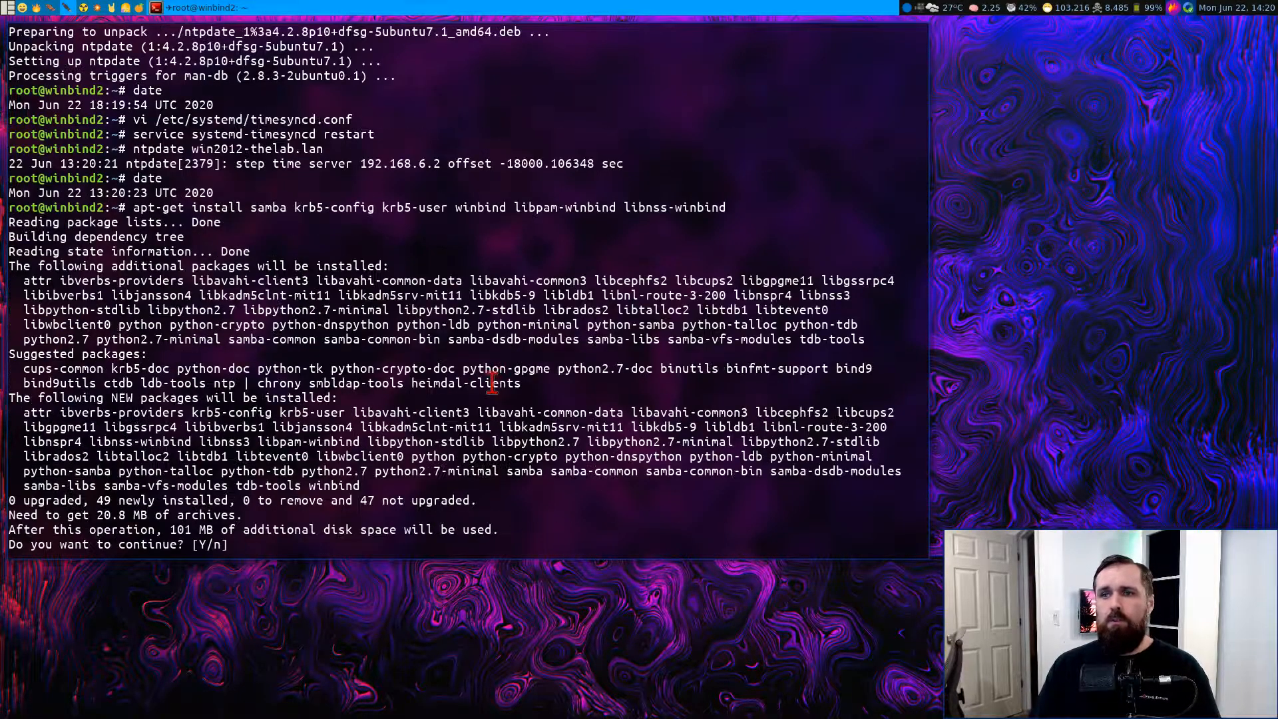
{"action": "type", "text": "y"}
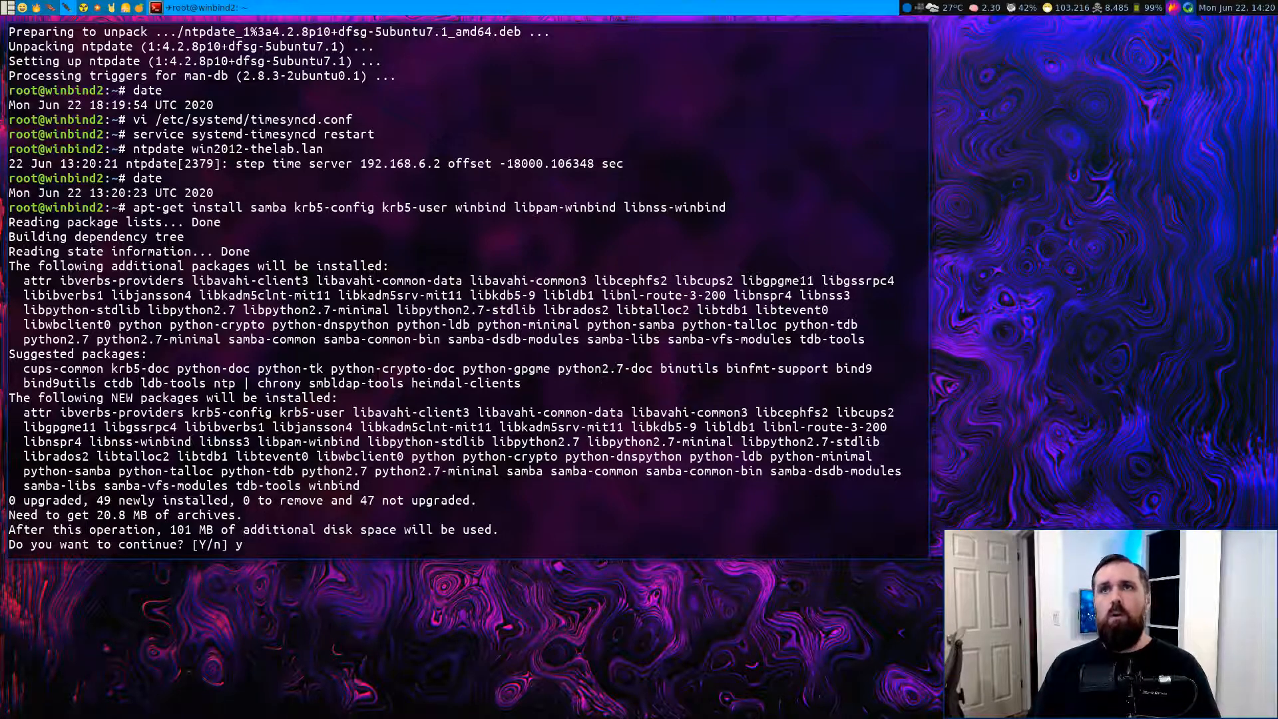
{"action": "key", "text": "Return"}
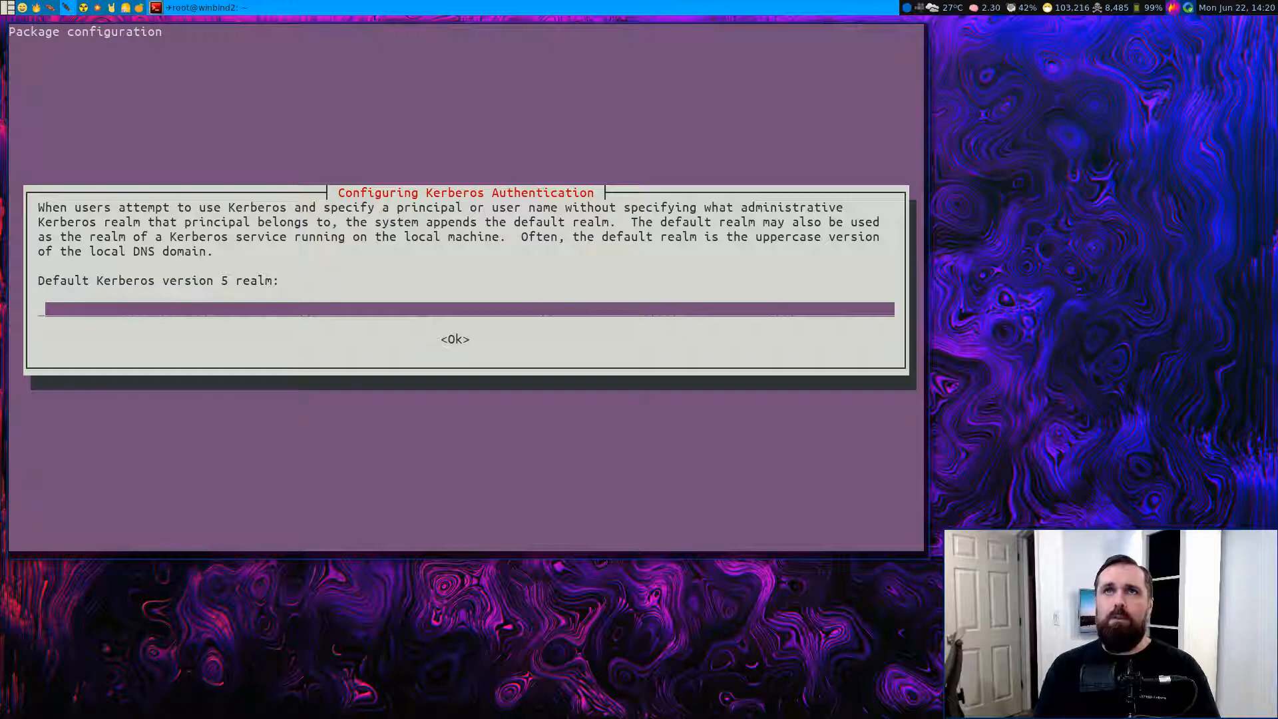
Step: Enter WIN2012-THELAB.LAN as the default Kerberos realm
{"action": "type", "text": "WIN2012"}
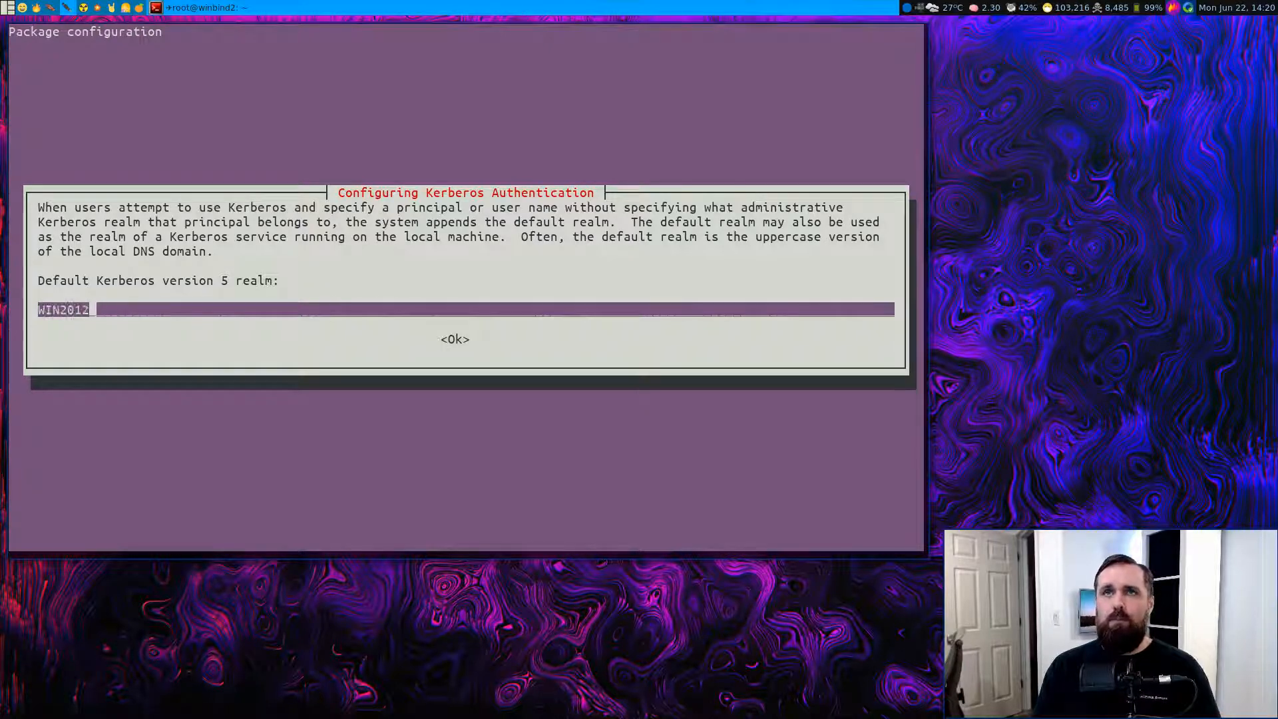
{"action": "type", "text": "-THELAB.LAN"}
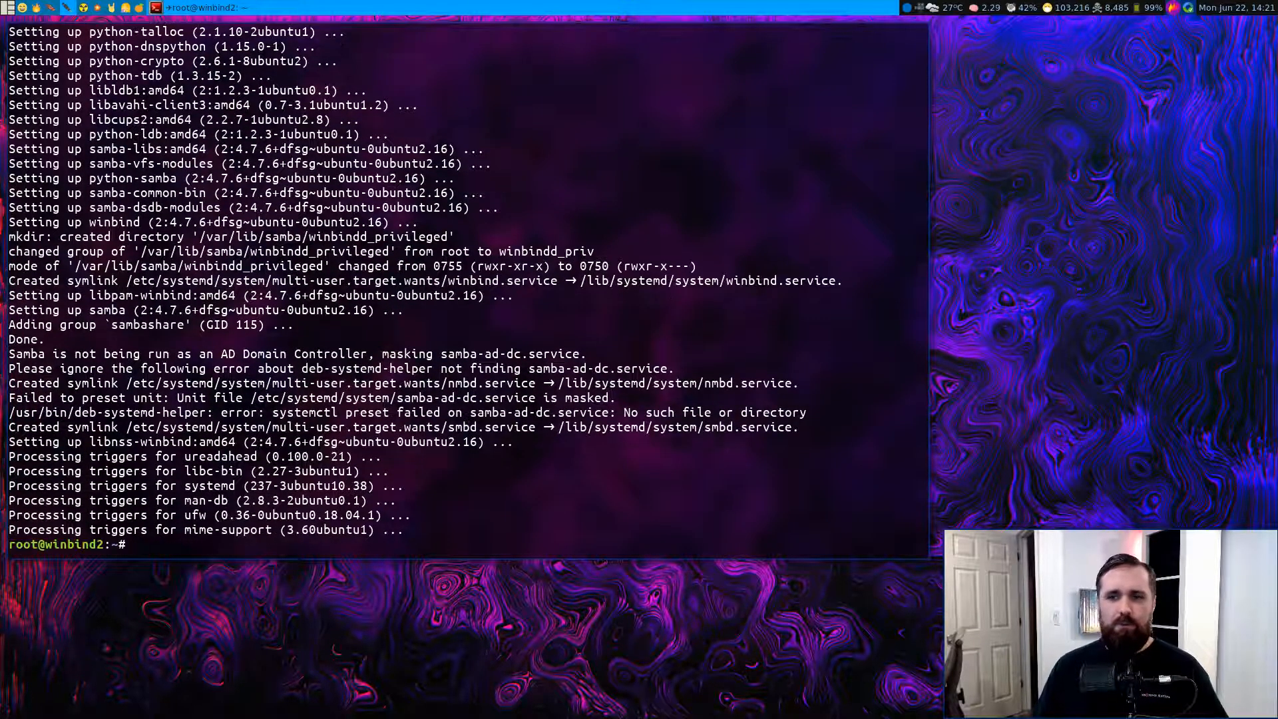
Step: Get an Administrator Kerberos ticket with kinit and list it with klist
{"action": "key", "text": "Return"}
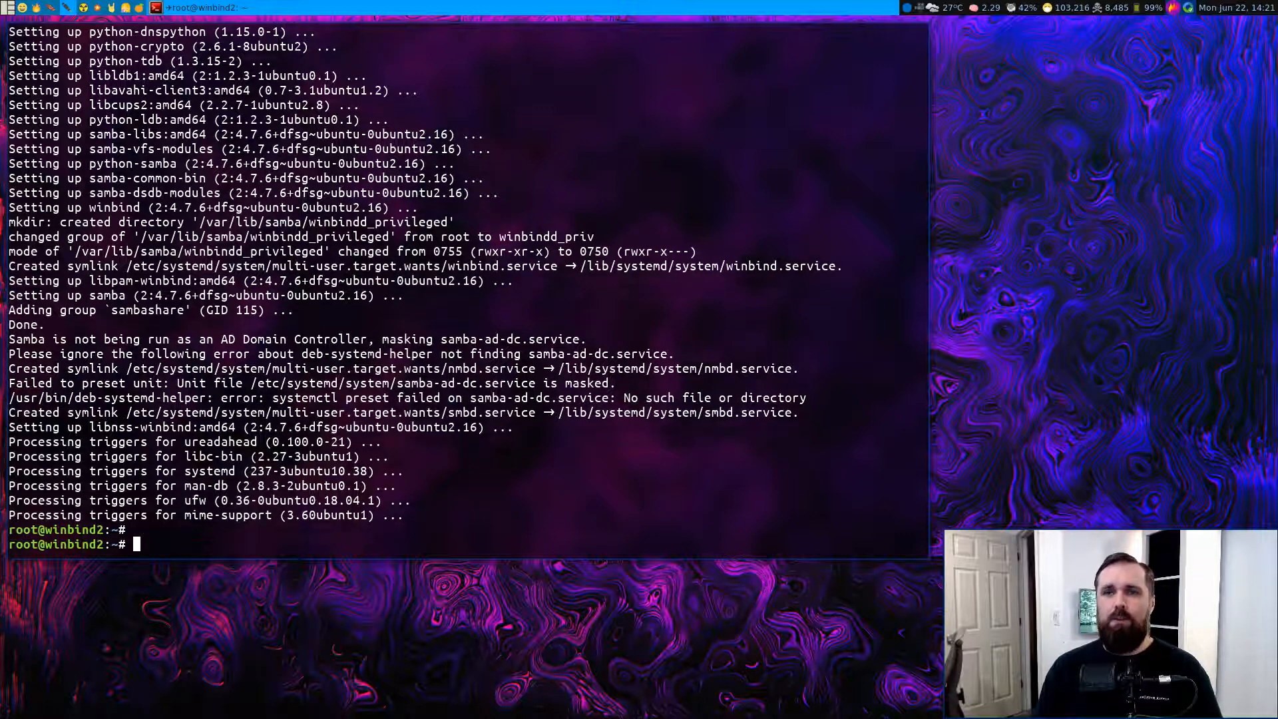
{"action": "type", "text": "kinit Admi"}
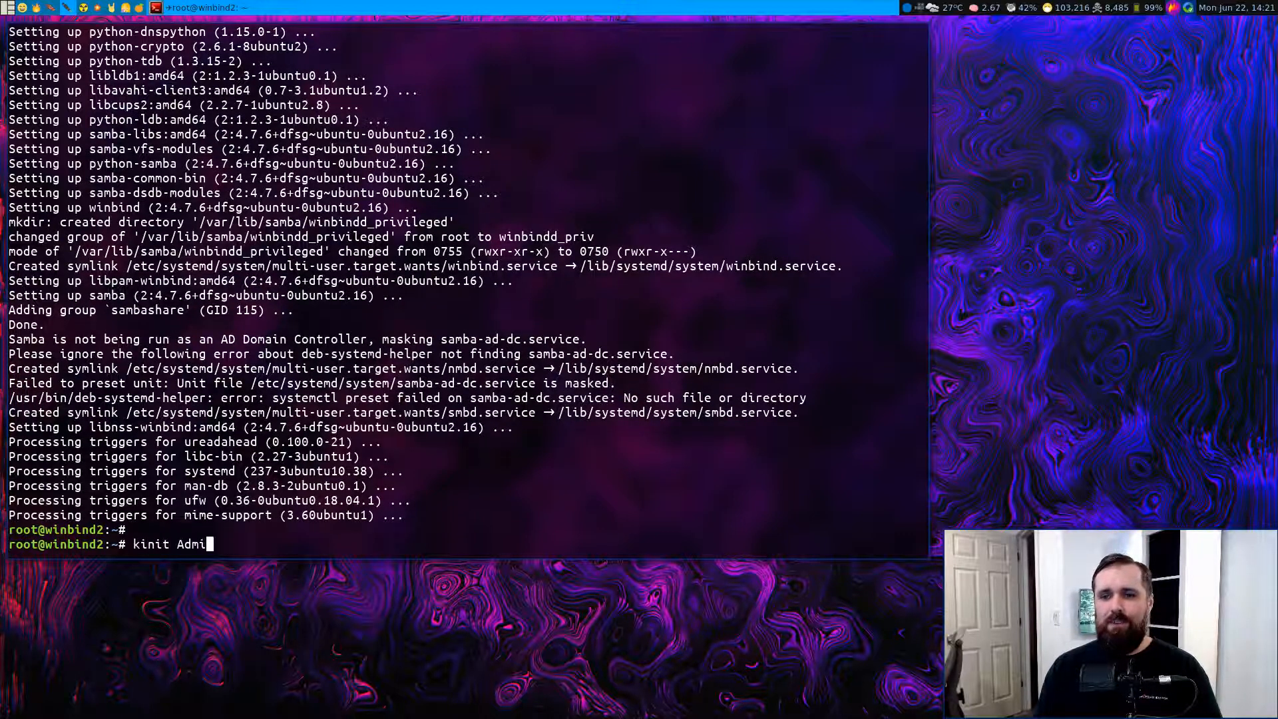
{"action": "key", "text": "Return"}
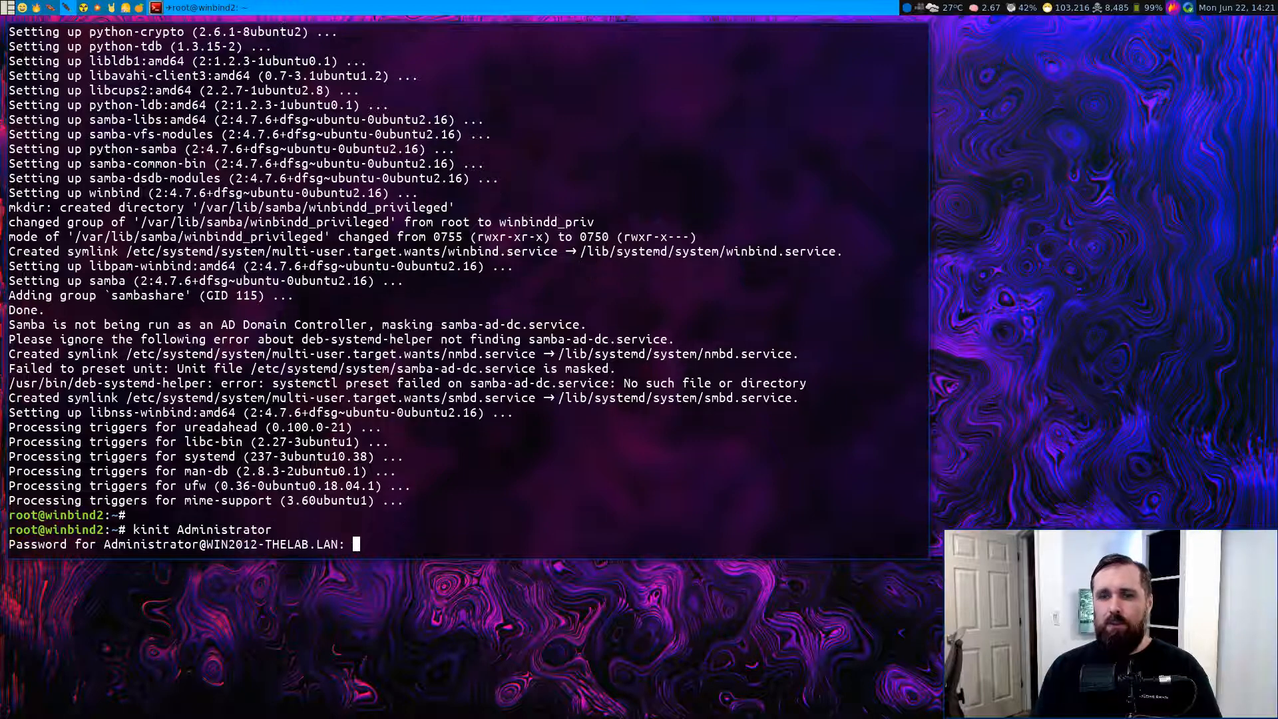
{"action": "key", "text": "Return"}
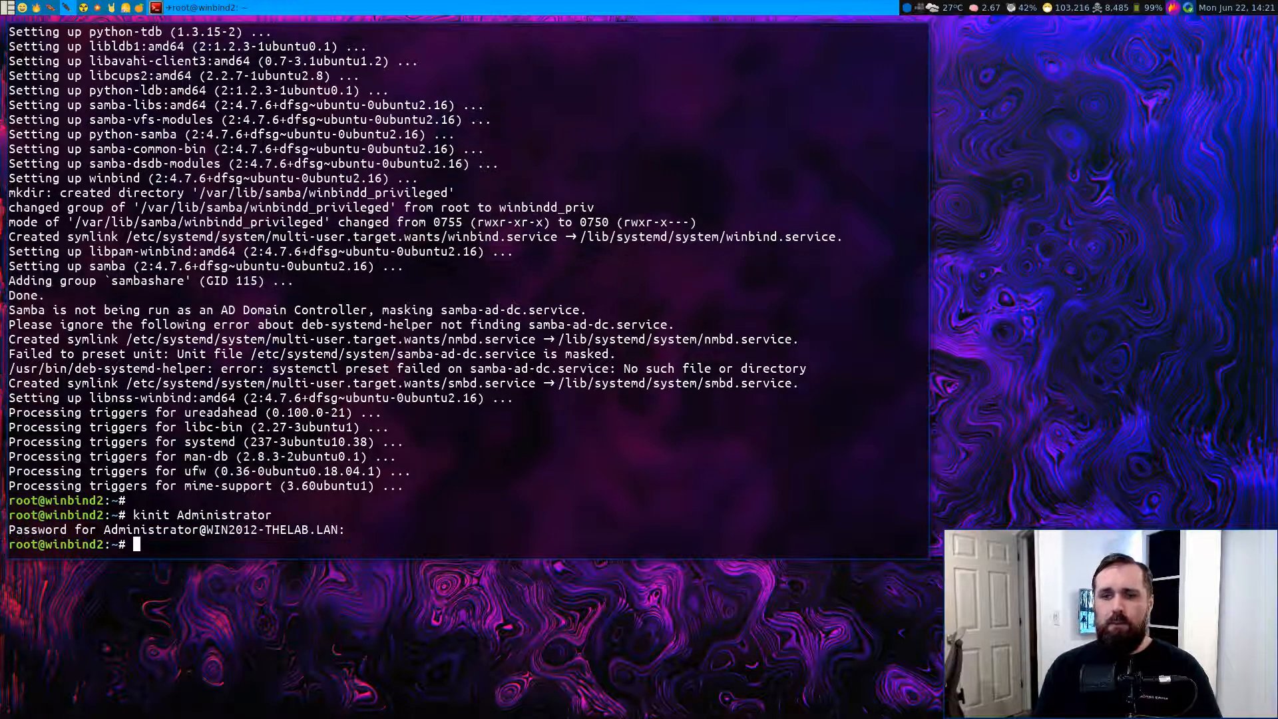
{"action": "type", "text": "klist"}
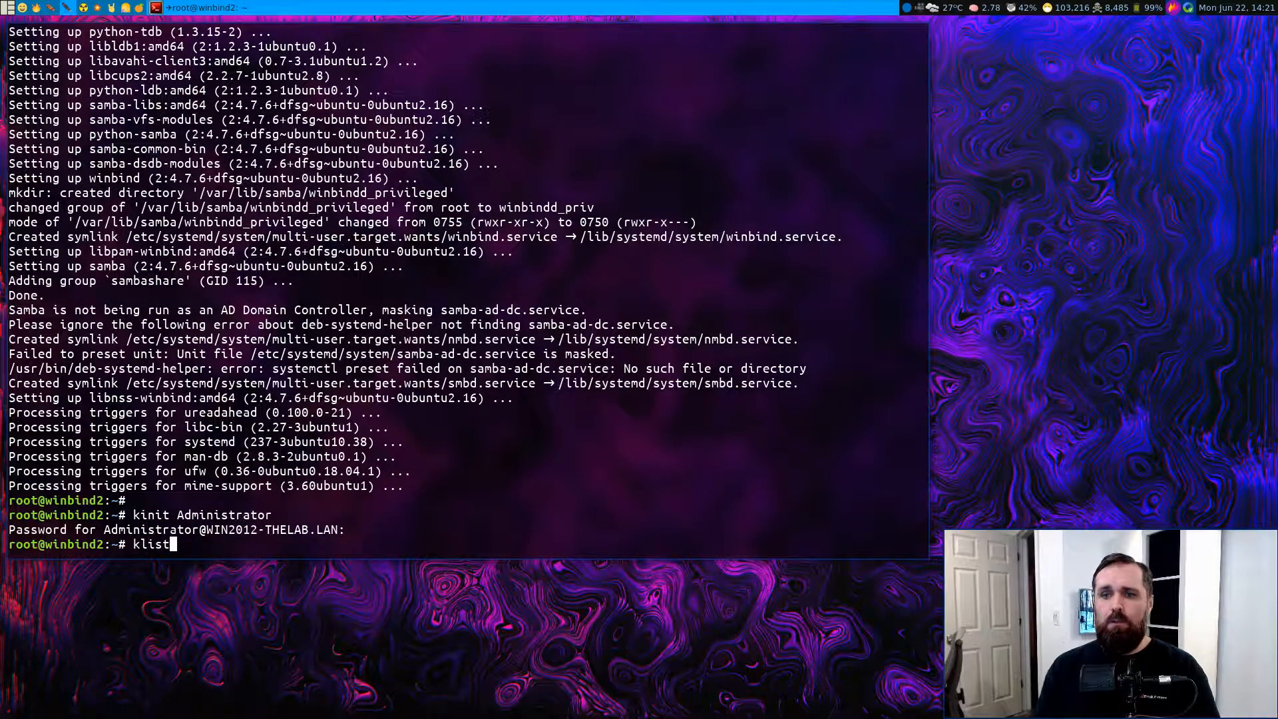
{"action": "key", "text": "Return"}
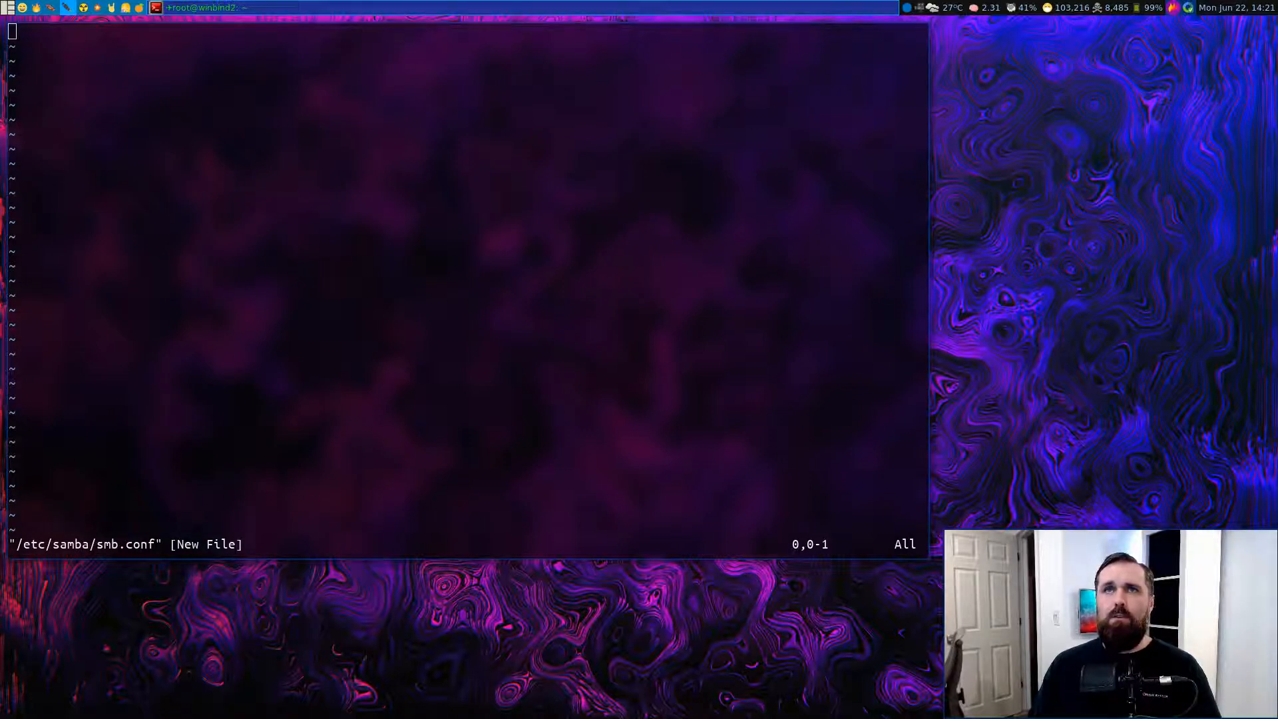
{"action": "mouse_move", "coordinate": [253, 216]}
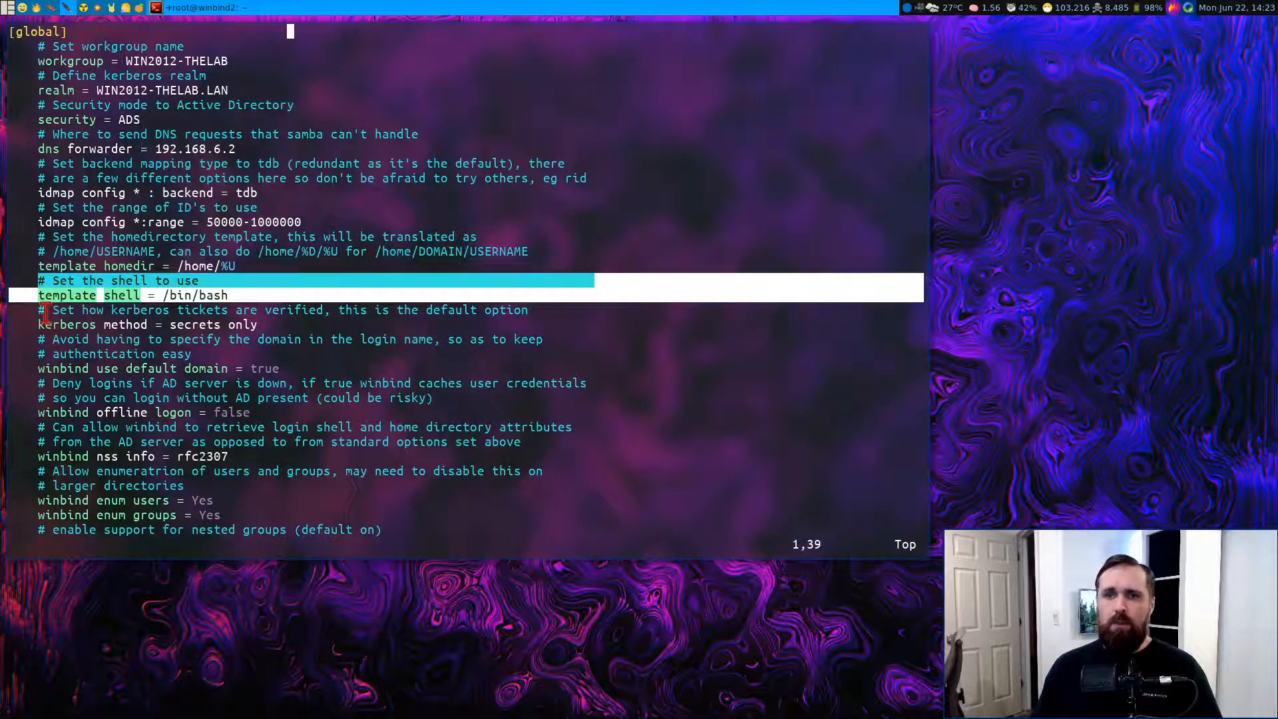
{"action": "key", "text": "Down"}
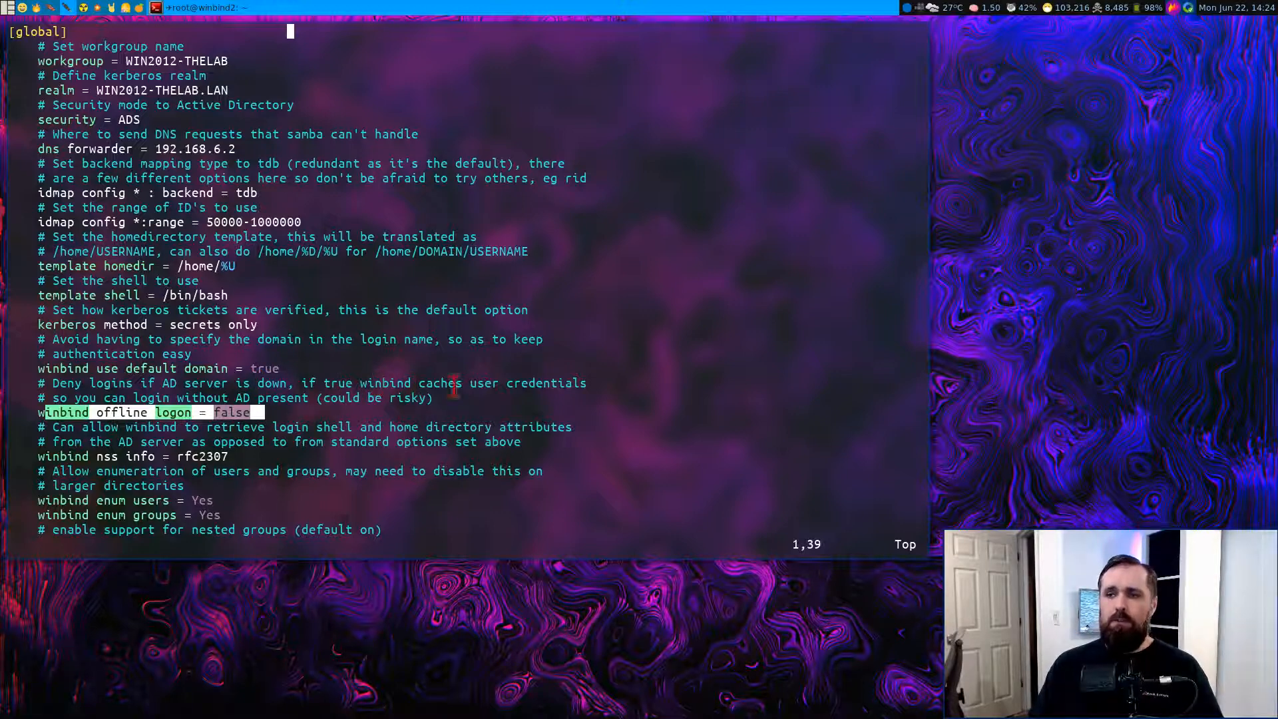
{"action": "mouse_move", "coordinate": [438, 398]}
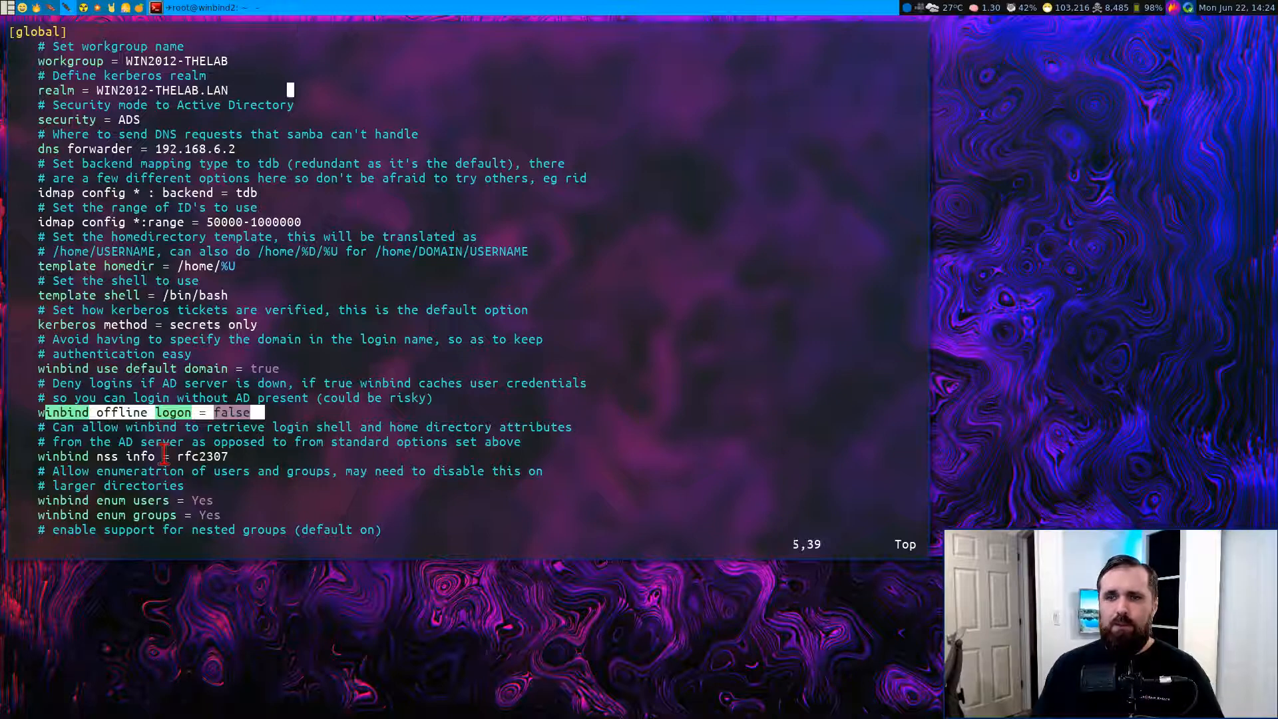
{"action": "scroll", "scroll_direction": "down", "scroll_amount": 3}
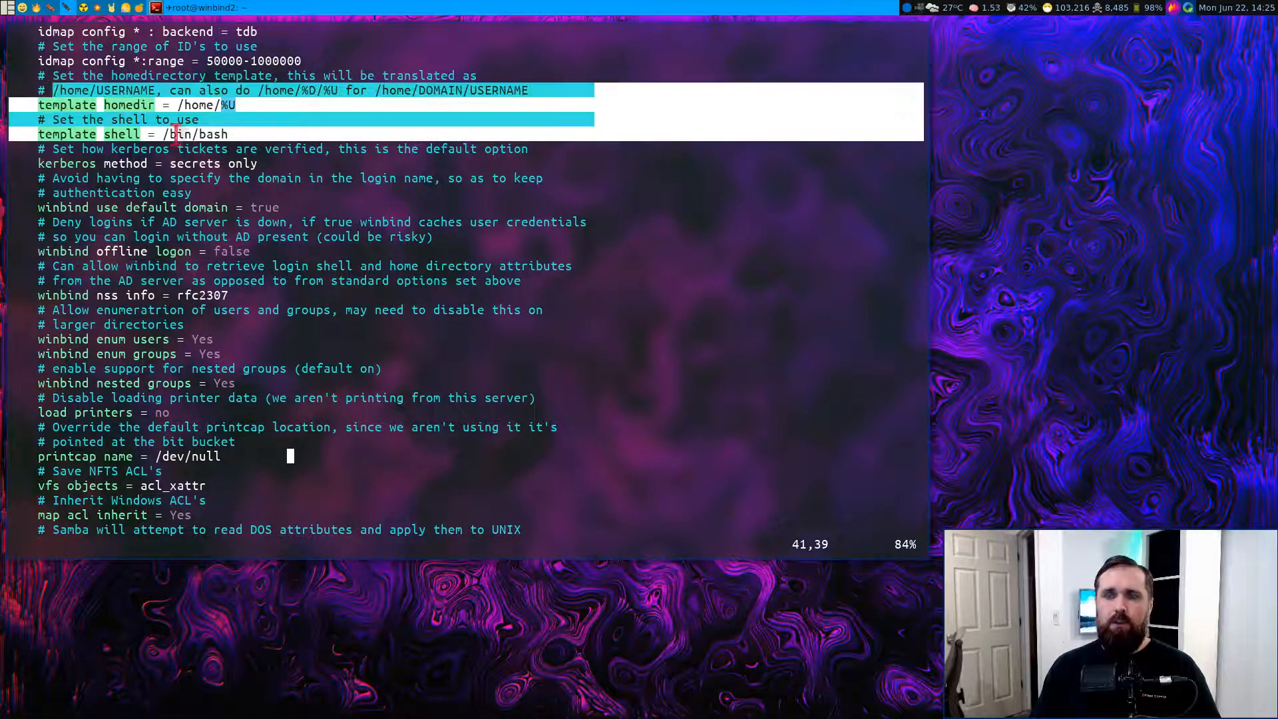
{"action": "mouse_move", "coordinate": [330, 269]}
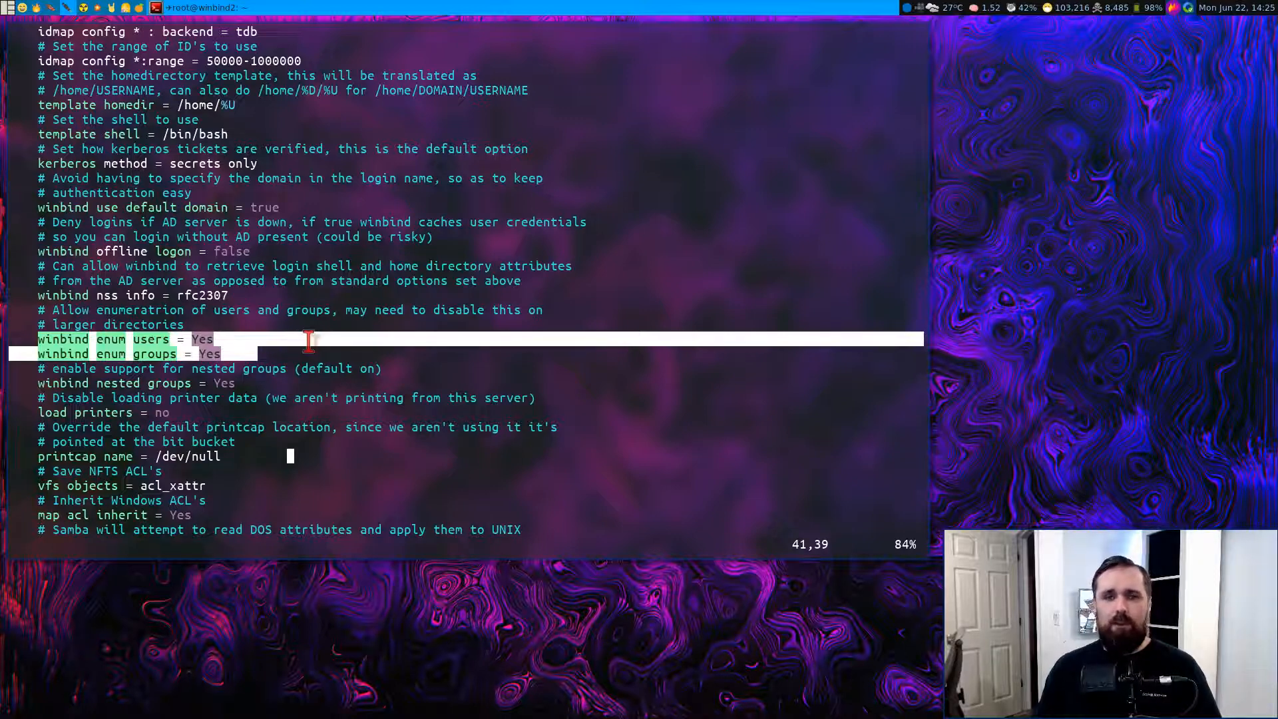
{"action": "mouse_move", "coordinate": [279, 367]}
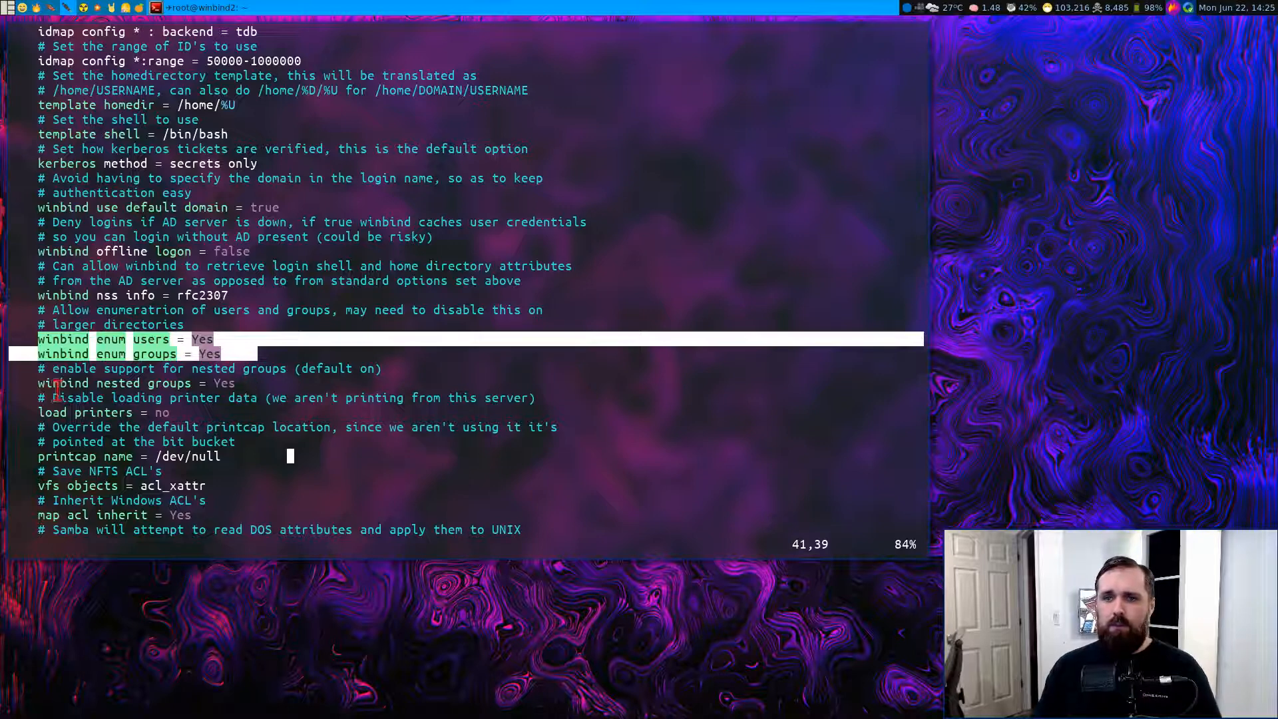
{"action": "scroll", "scroll_direction": "down", "scroll_amount": 3}
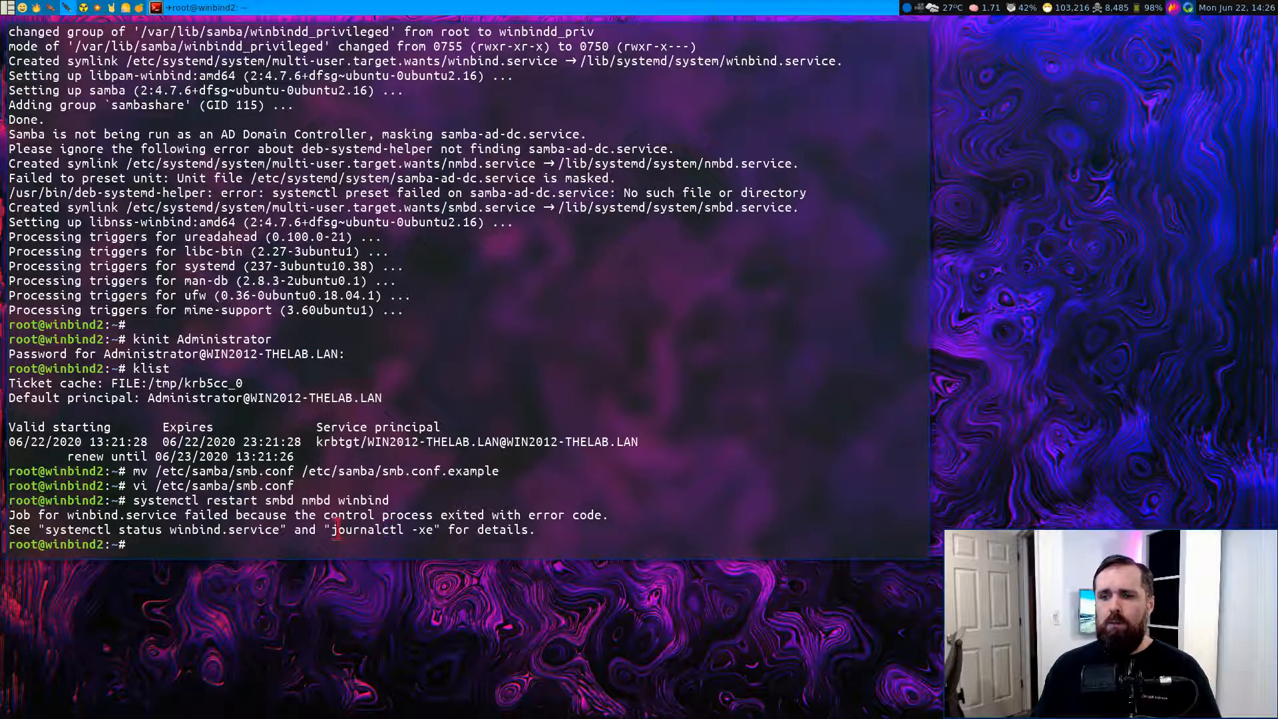
Step: Highlight the 'Could not fetch our SID - did we join?' line in the journal
{"action": "double_click", "coordinate": [381, 530]}
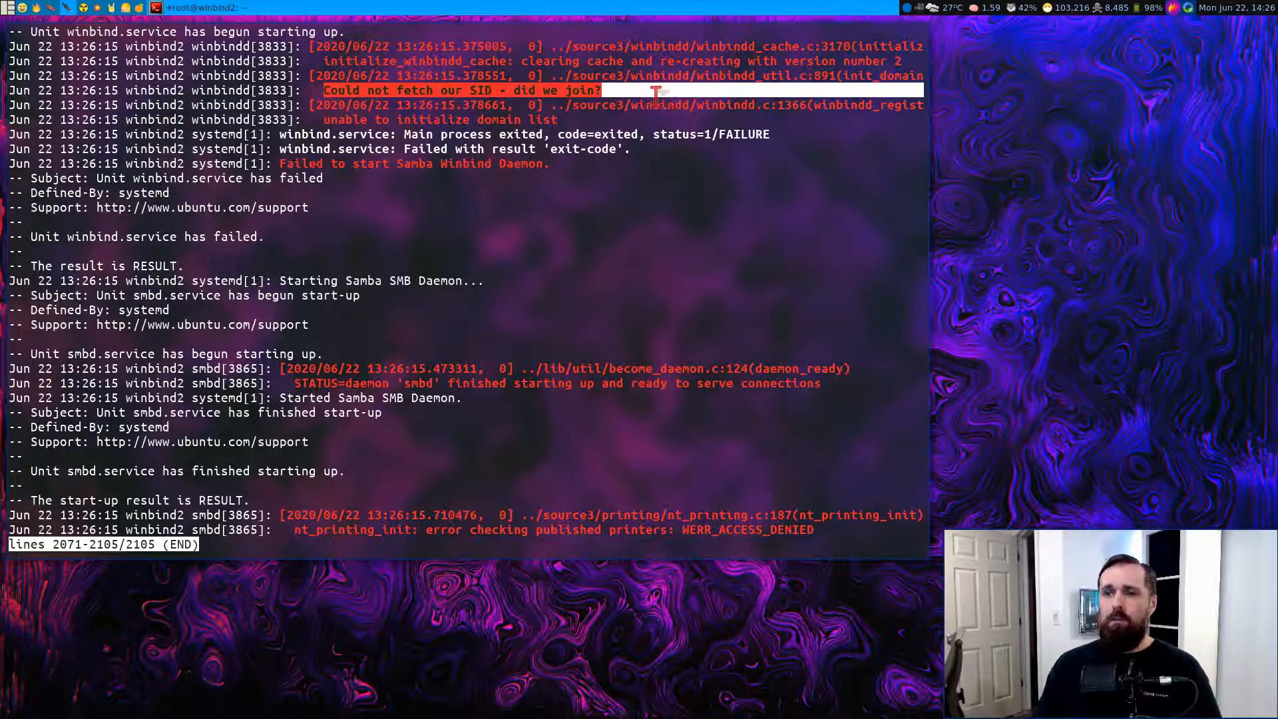
{"action": "mouse_move", "coordinate": [503, 177]}
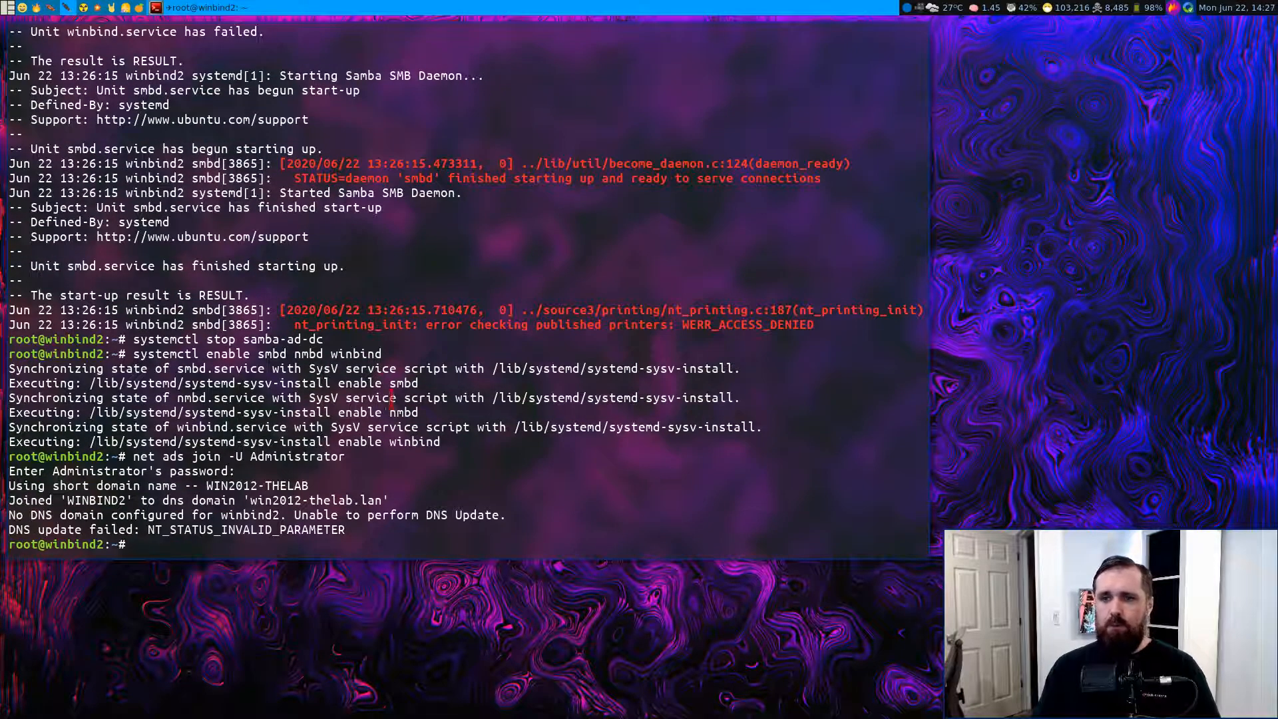
{"action": "mouse_move", "coordinate": [406, 476]}
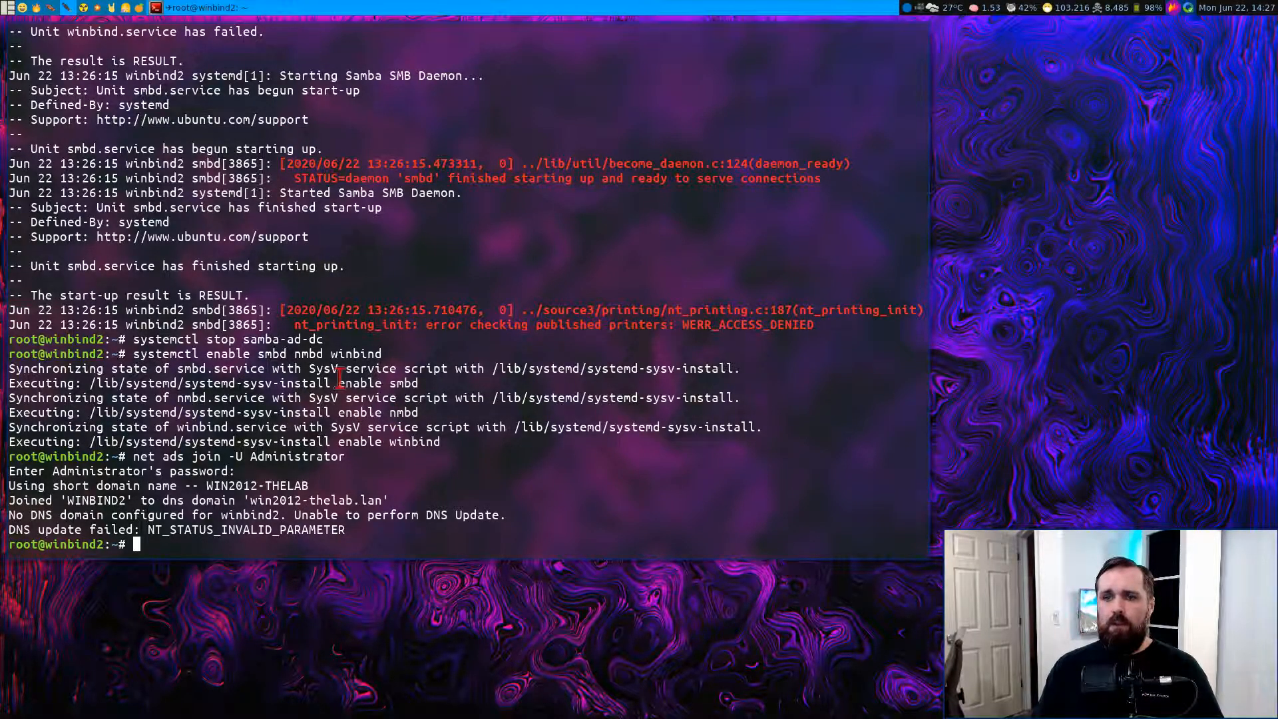
Step: Open /etc/nsswitch.conf in vim and move down toward the passwd line
{"action": "type", "text": "vim /etc/nsswitch.conf"}
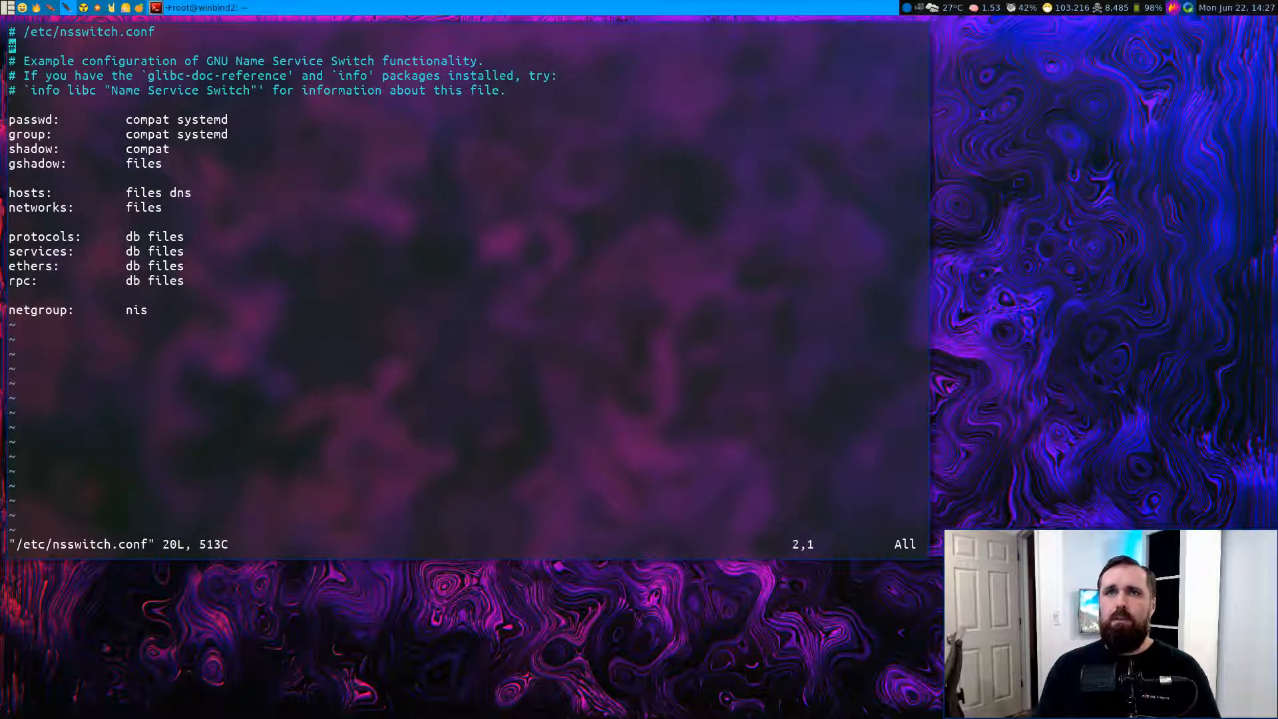
{"action": "key", "text": "Down"}
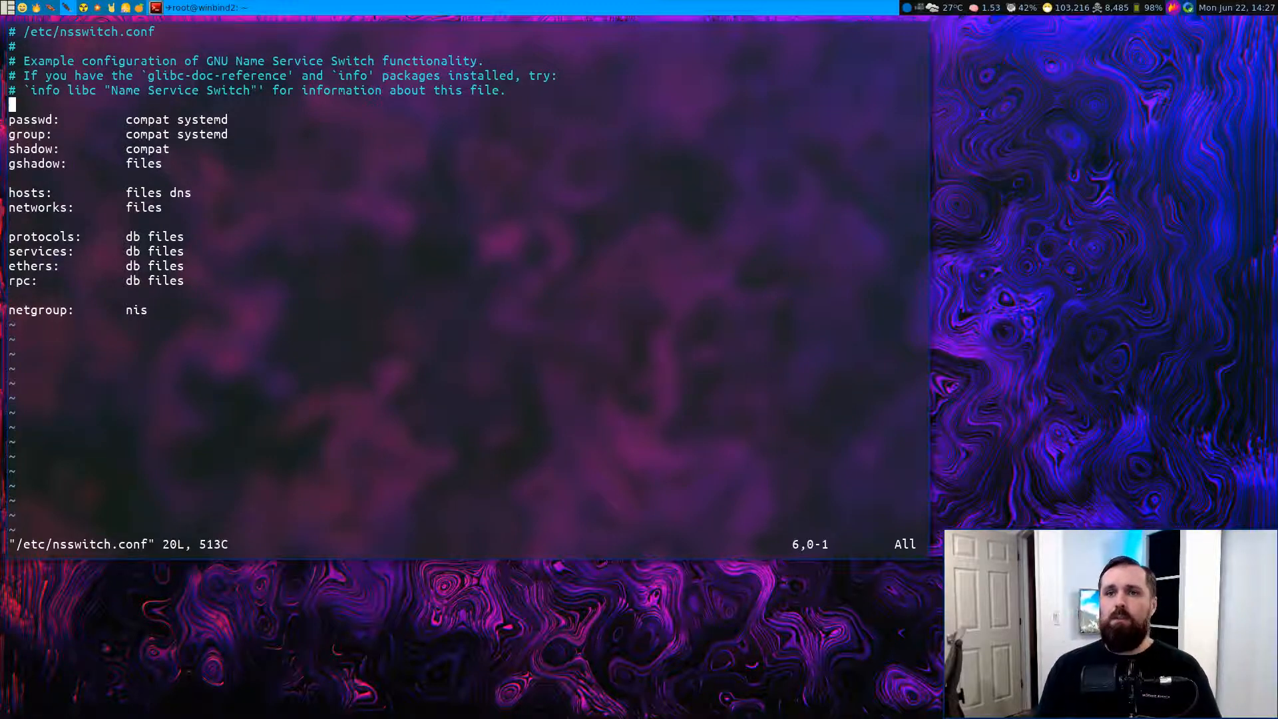
{"action": "key", "text": "Escape"}
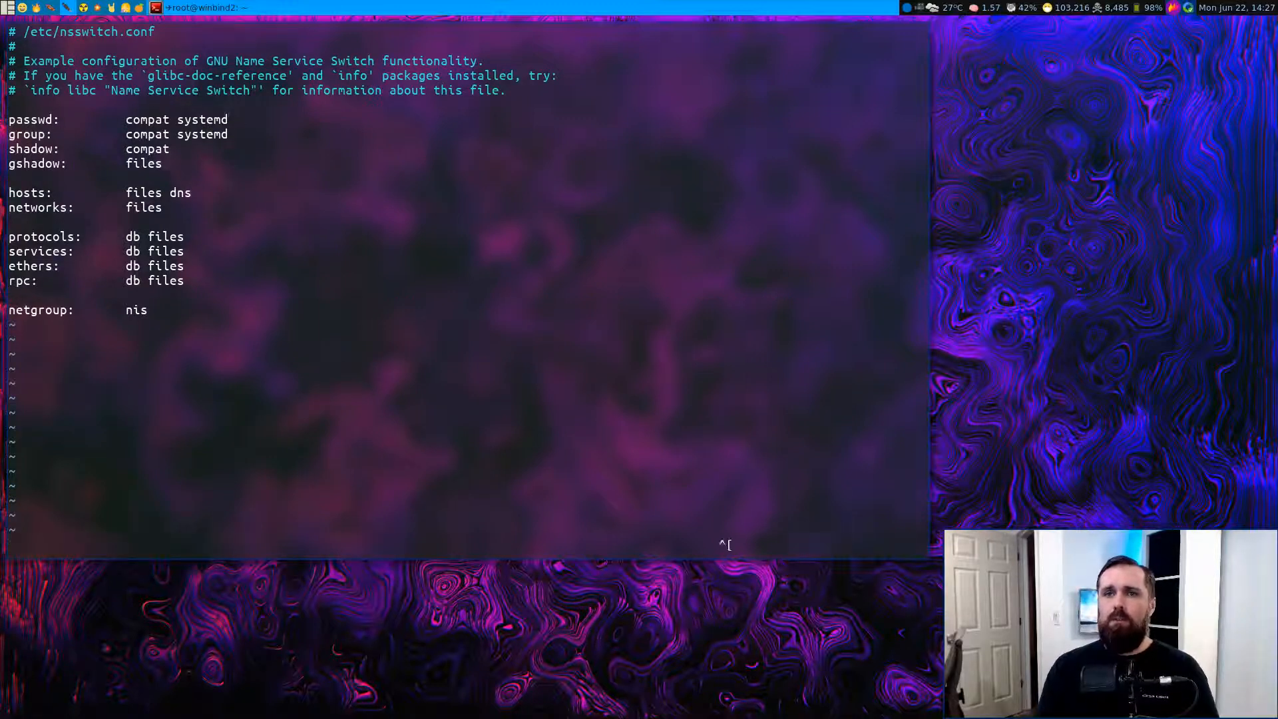
{"action": "type", "text": "winbind2:~# wbinfo -g"}
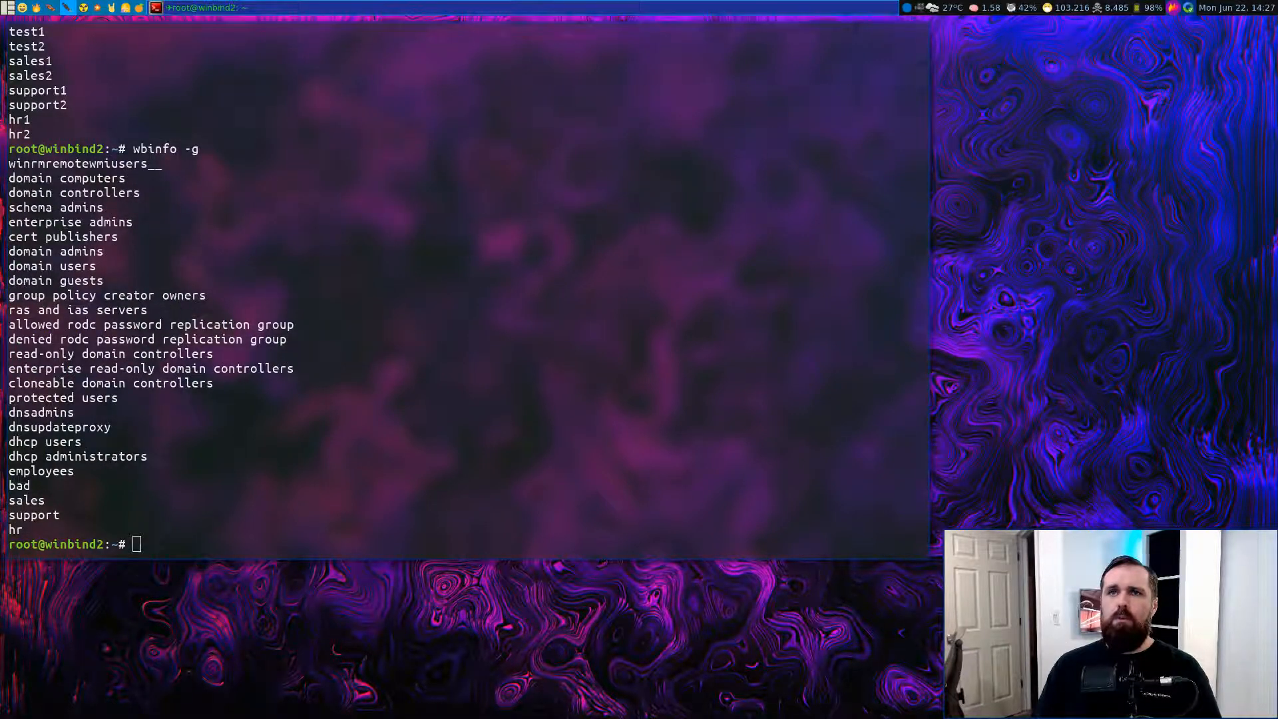
Step: Run the getent passwd lookup for administrator and select text in the result
{"action": "key", "text": "Return"}
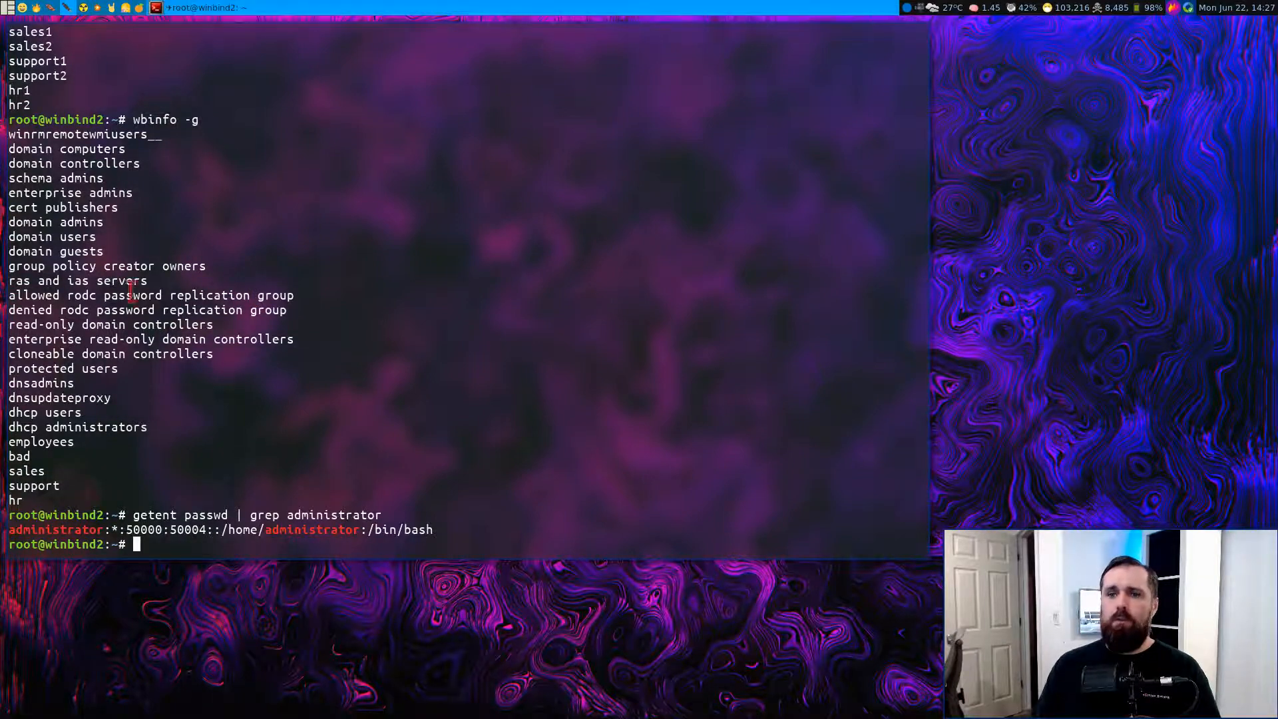
{"action": "double_click", "coordinate": [137, 529]}
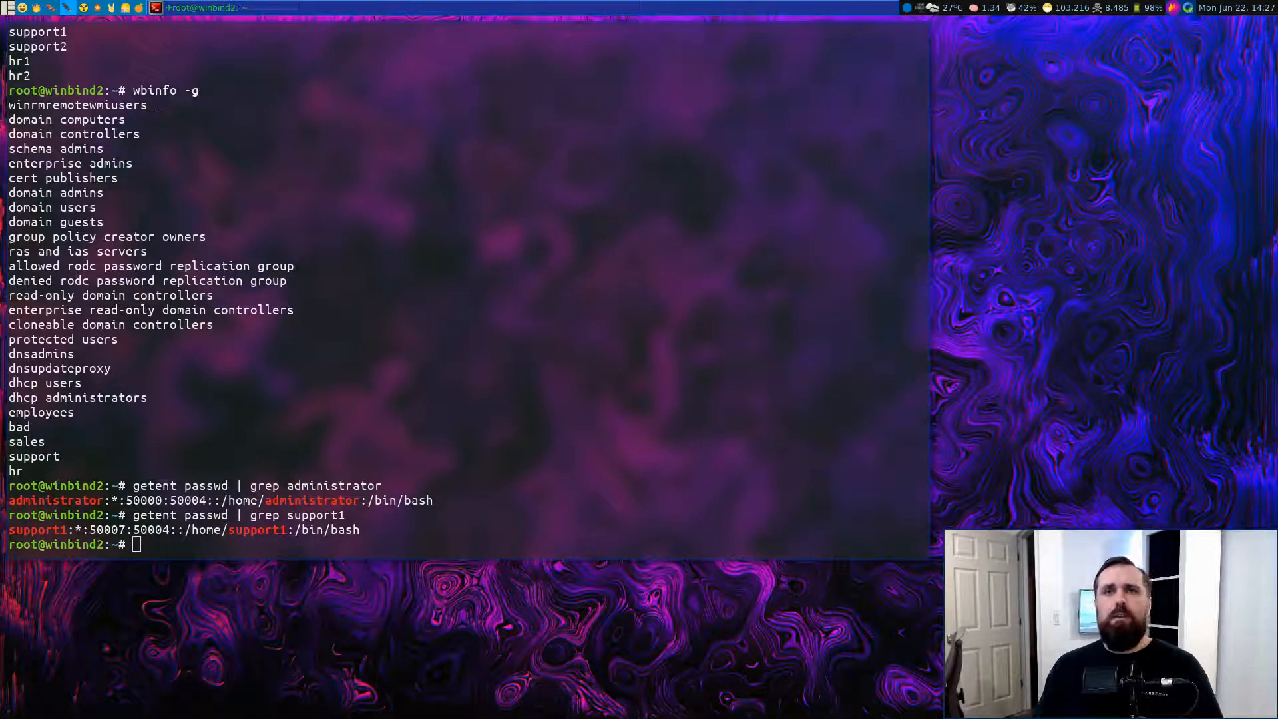
Step: Run pam-auth-update and accept profiles with Winbind NT/Active Directory authentication enabled
{"action": "type", "text": "pam-auth-update"}
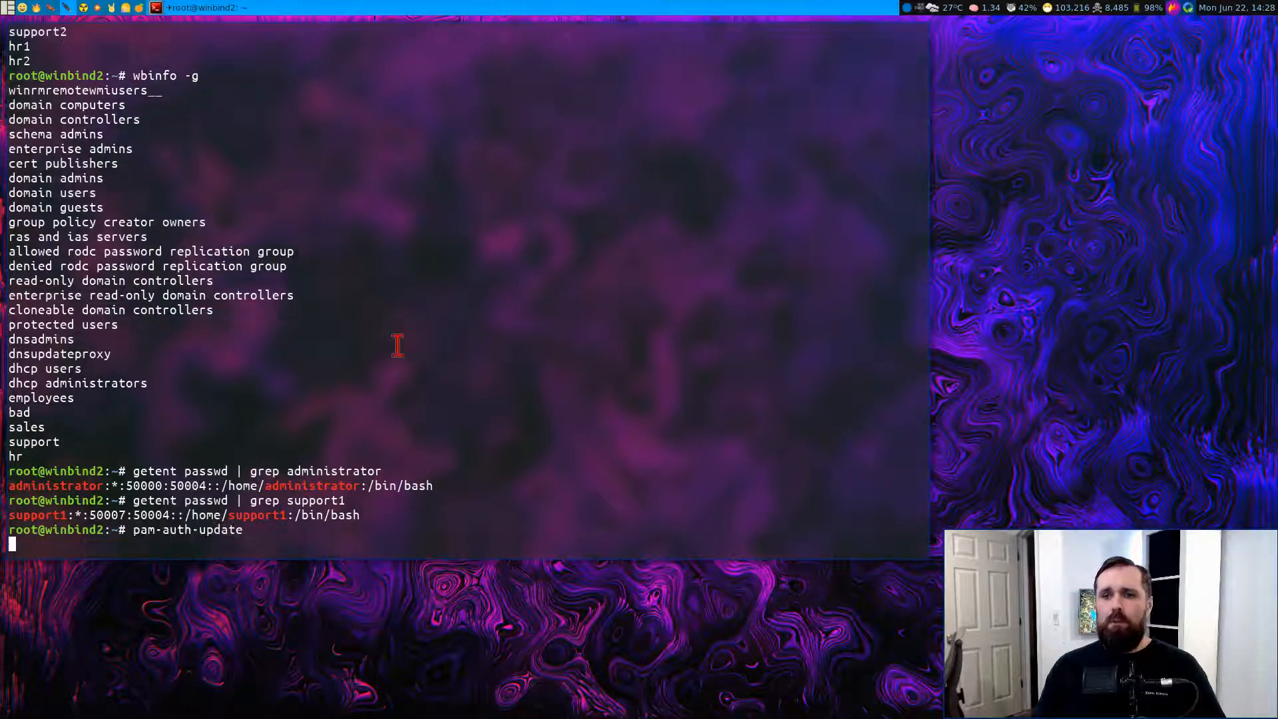
{"action": "key", "text": "Return"}
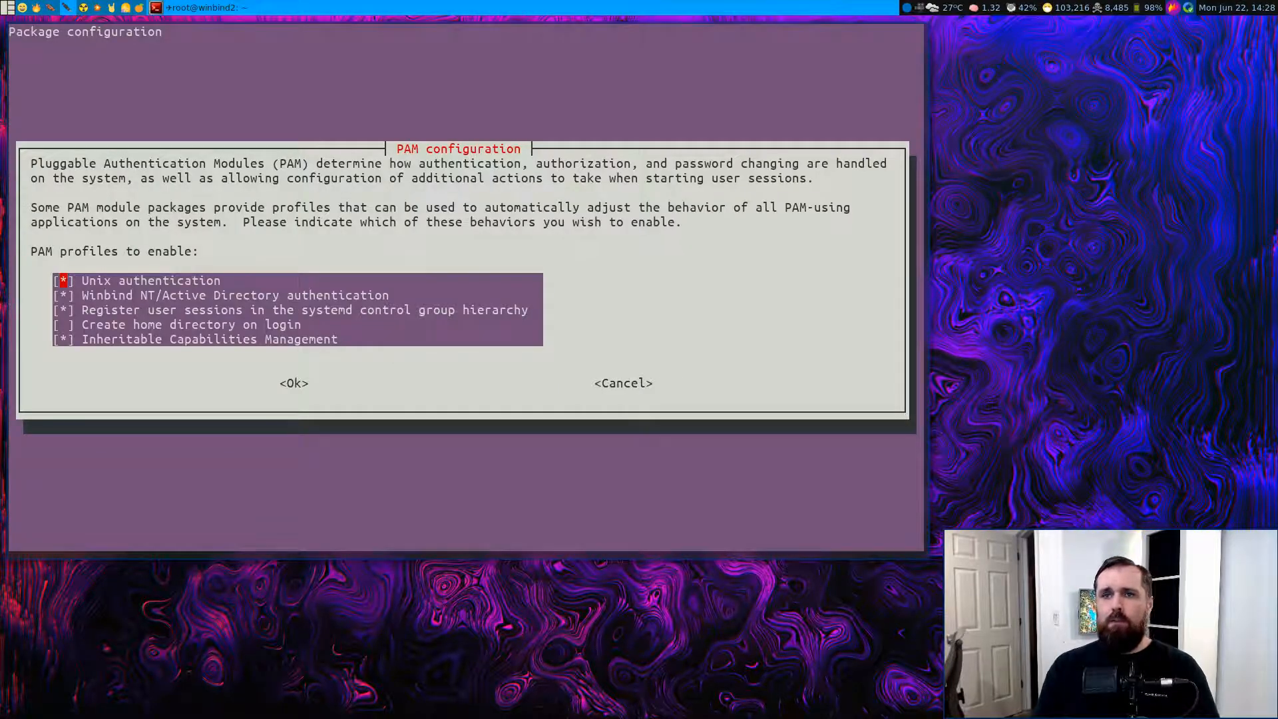
{"action": "key", "text": "Down"}
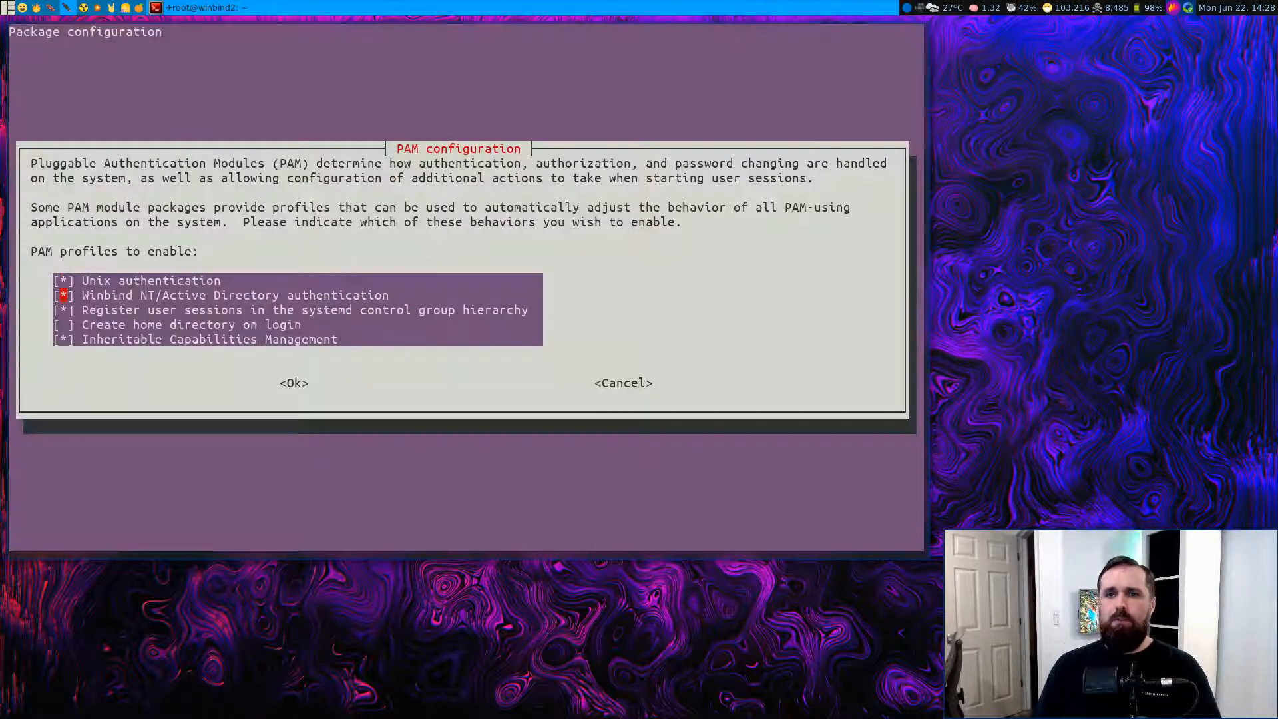
{"action": "key", "text": "Down"}
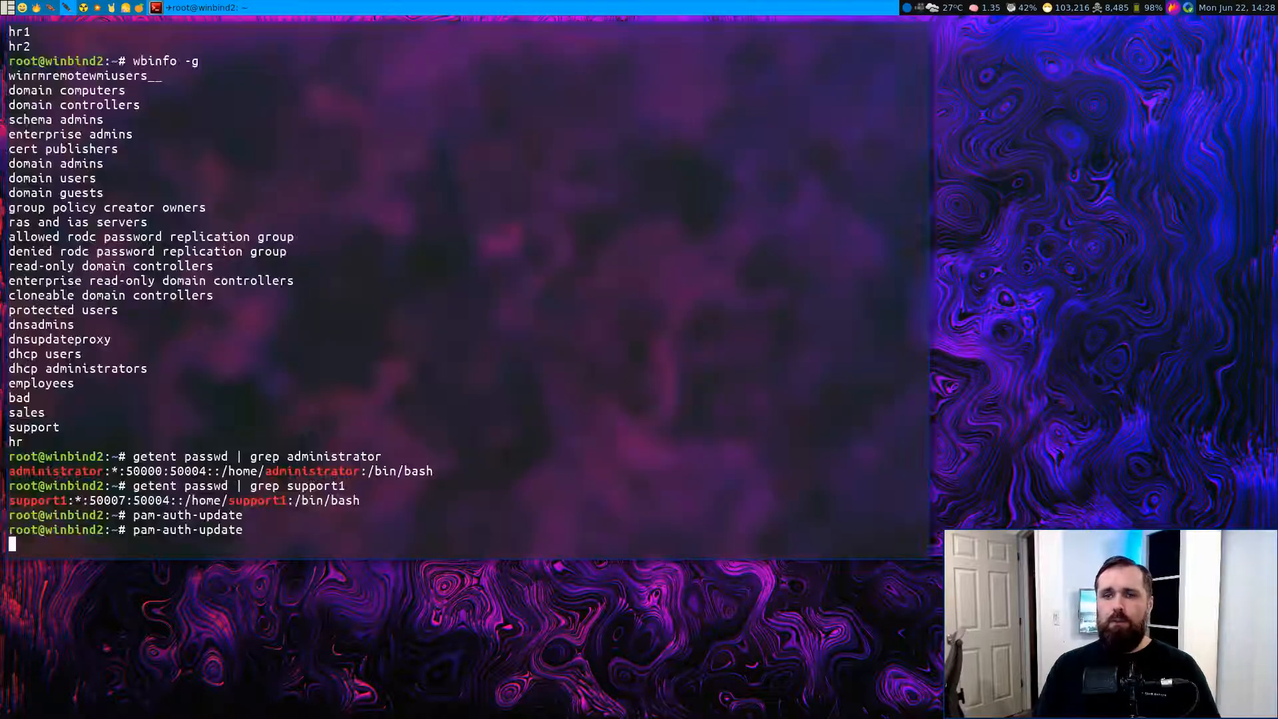
{"action": "key", "text": "Return"}
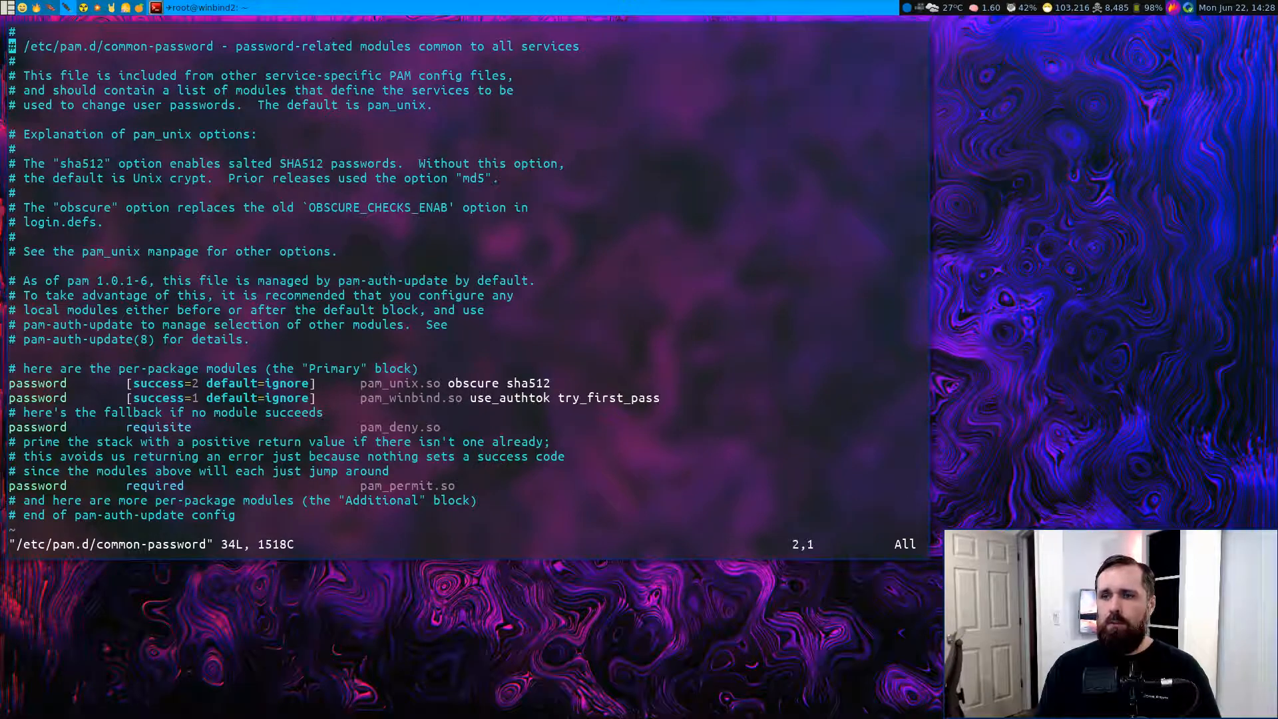
{"action": "key", "text": "j"}
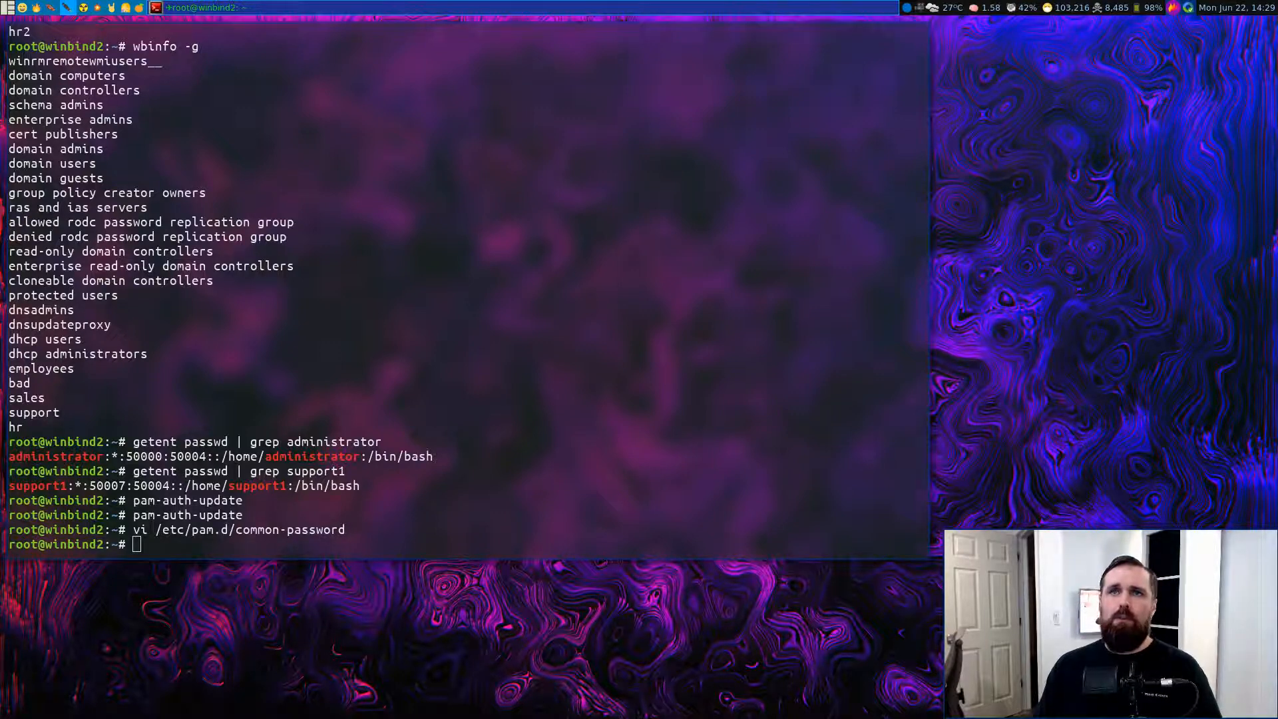
{"action": "mouse_move", "coordinate": [358, 380]}
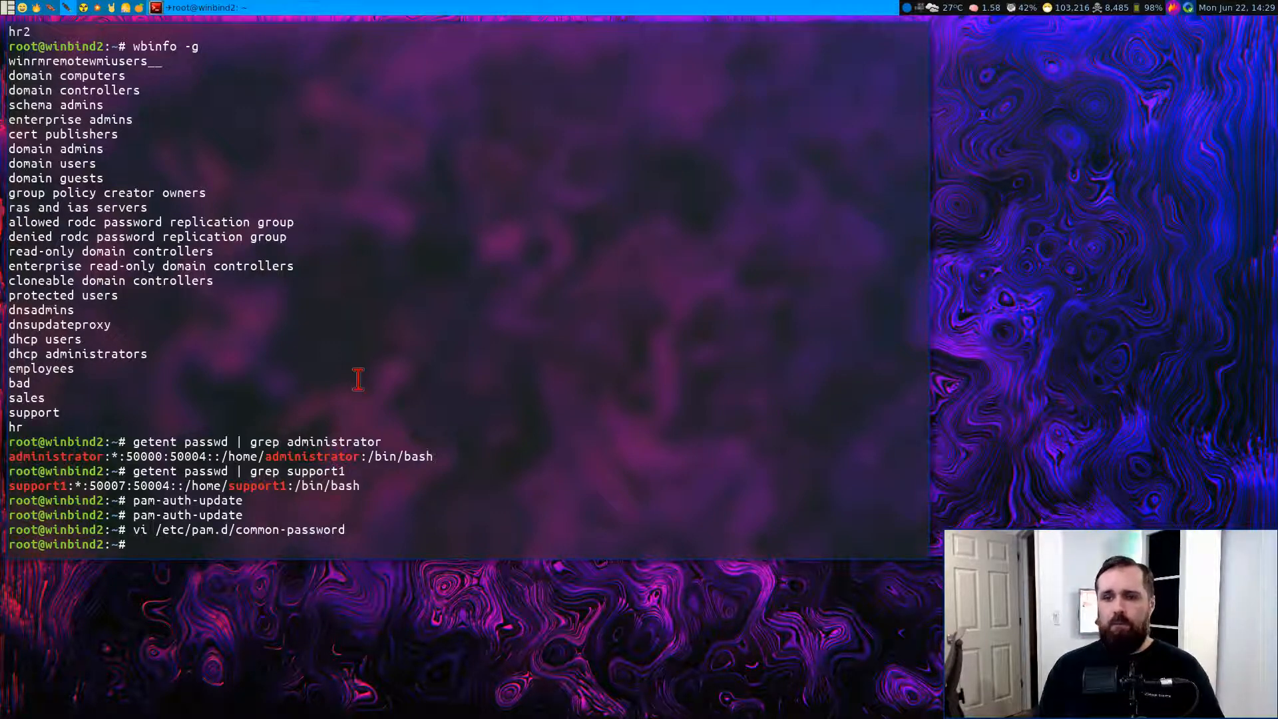
Step: Open /etc/security/access.conf in vi and scroll past the commented examples to the end
{"action": "type", "text": "vi /etc/security/access.conf"}
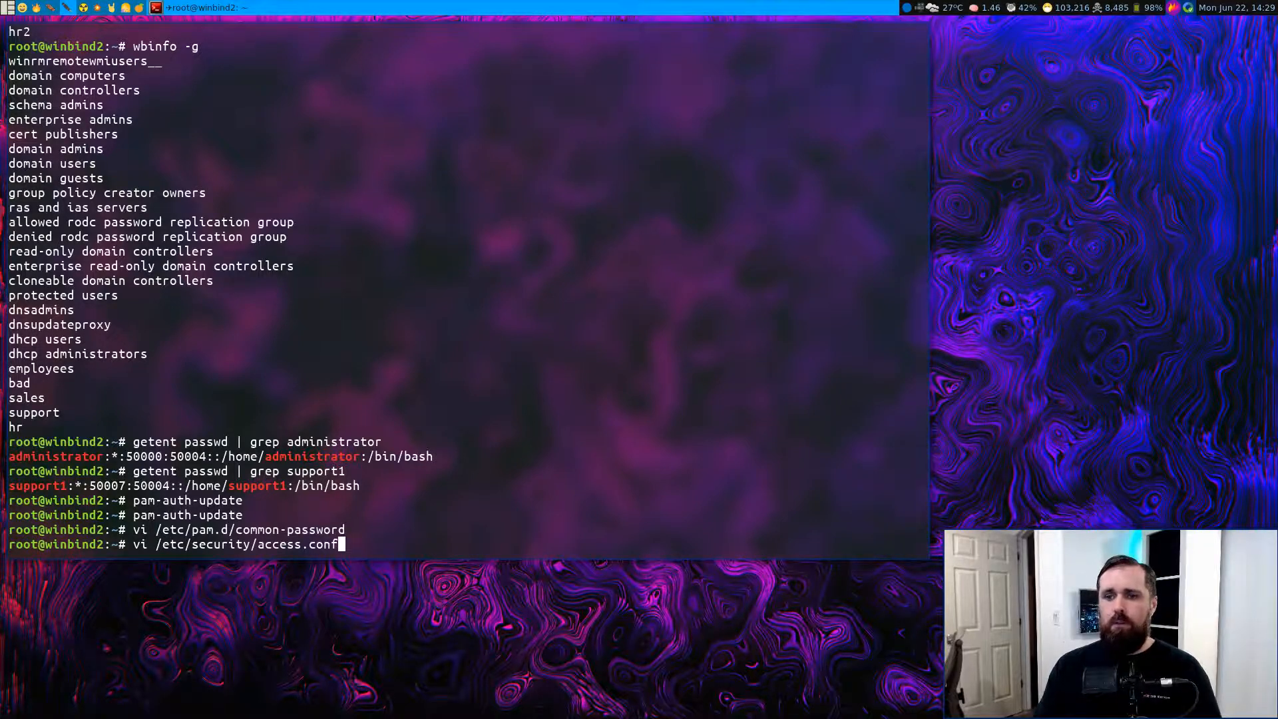
{"action": "key", "text": "Return"}
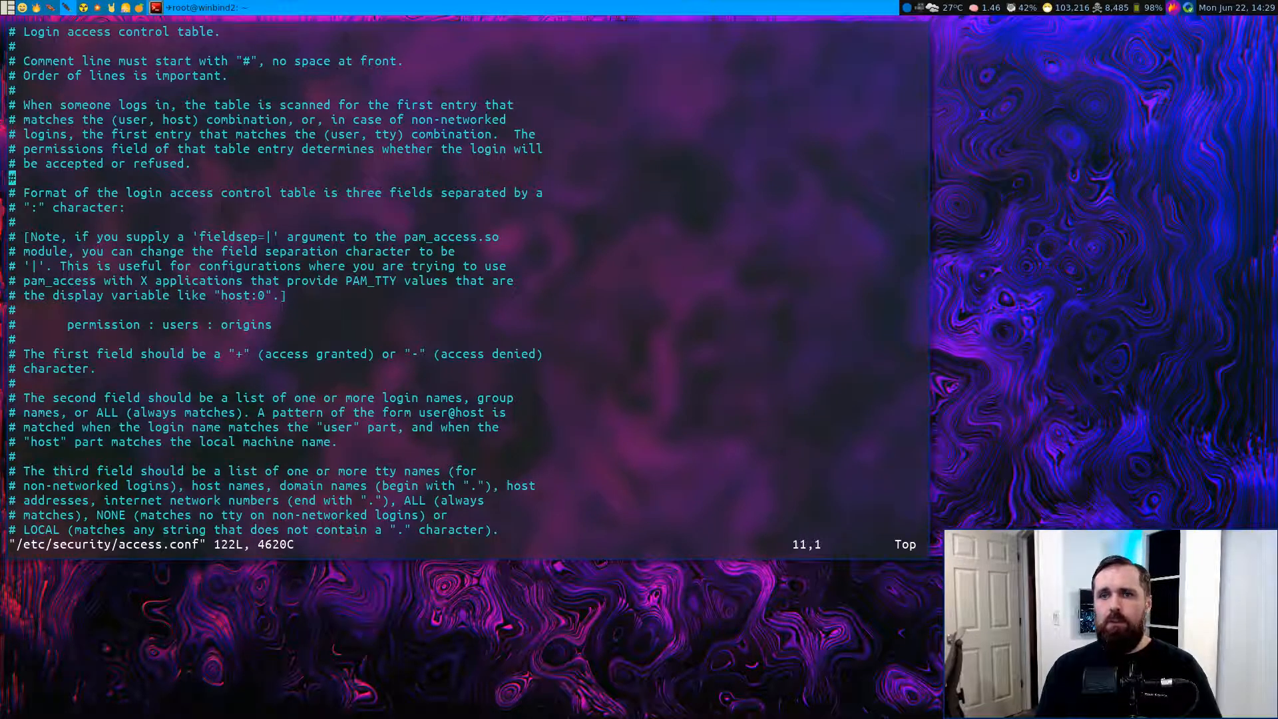
{"action": "scroll", "scroll_direction": "down", "scroll_amount": 3}
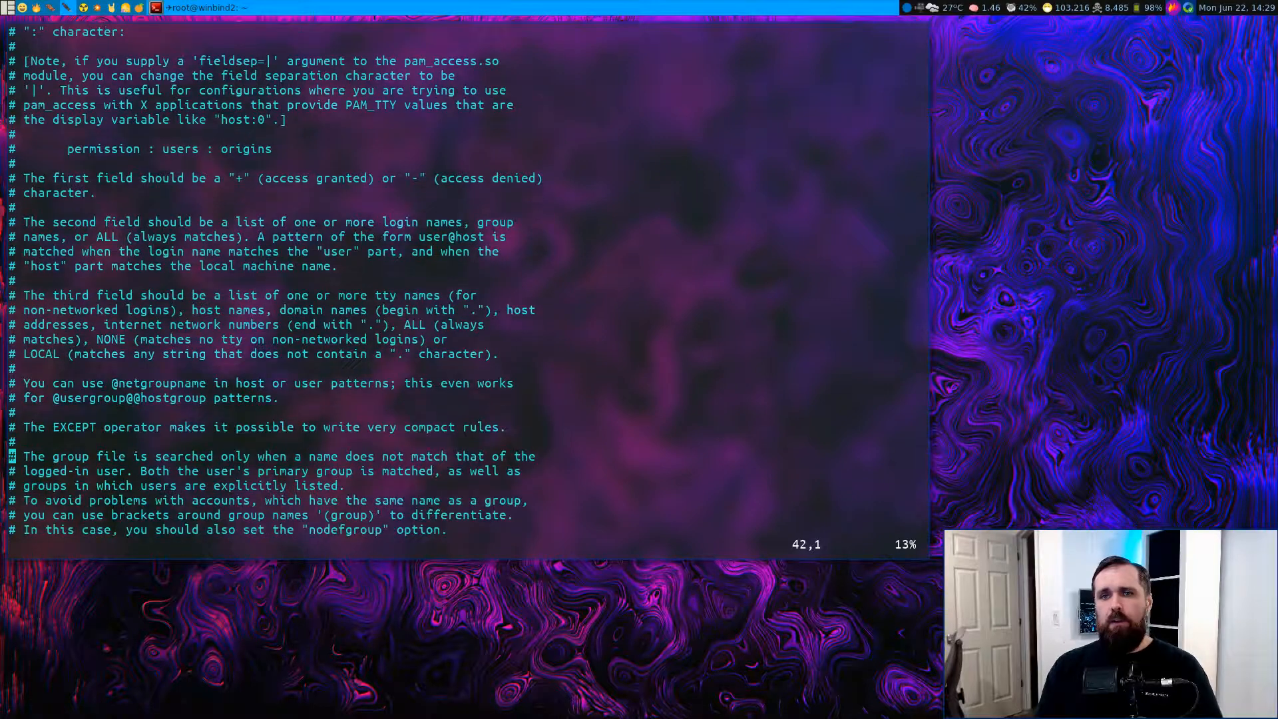
{"action": "scroll", "scroll_direction": "down", "scroll_amount": 3}
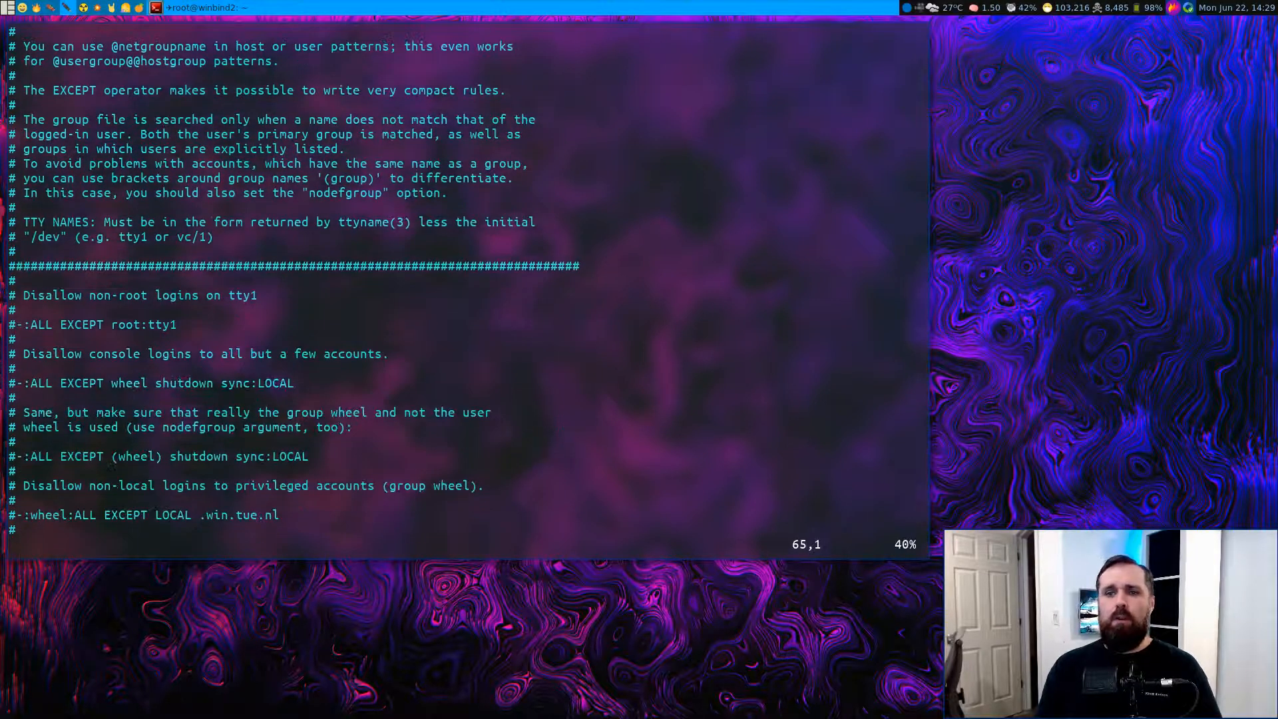
{"action": "scroll", "scroll_direction": "down", "scroll_amount": 3}
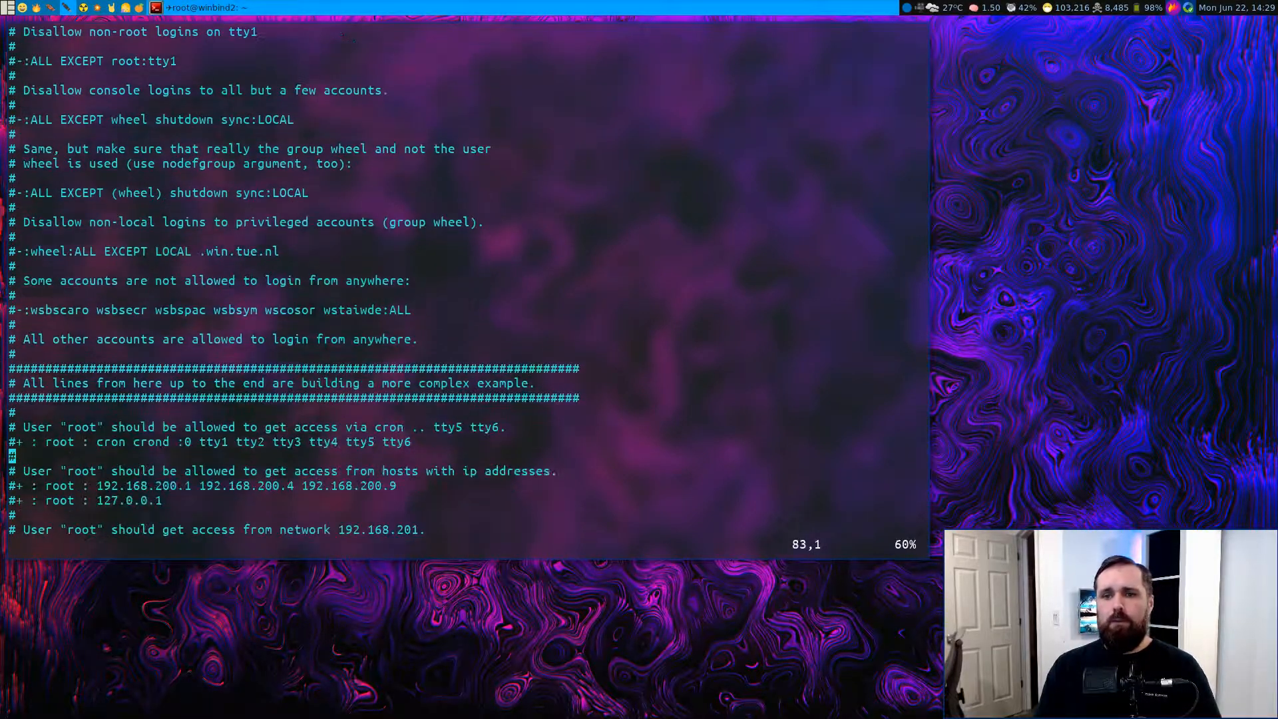
{"action": "scroll", "scroll_direction": "down", "scroll_amount": 3}
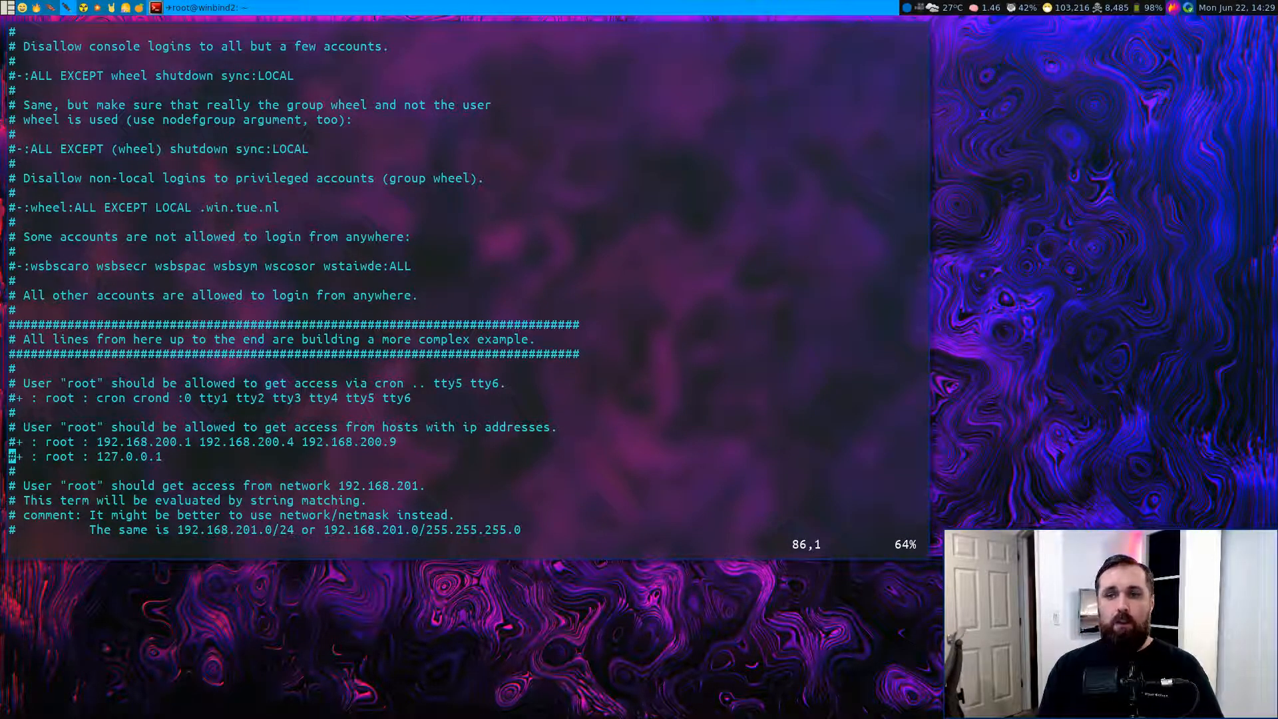
{"action": "scroll", "scroll_direction": "down", "scroll_amount": 3}
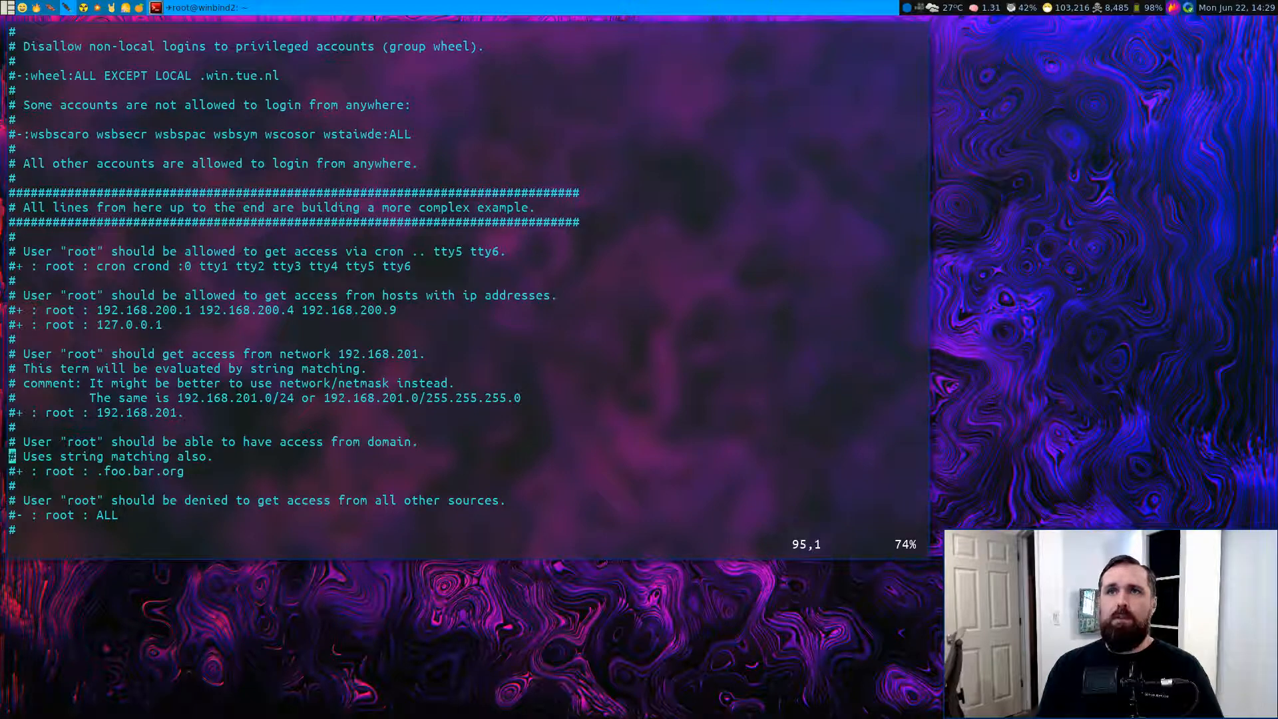
{"action": "scroll", "scroll_direction": "down", "scroll_amount": 3}
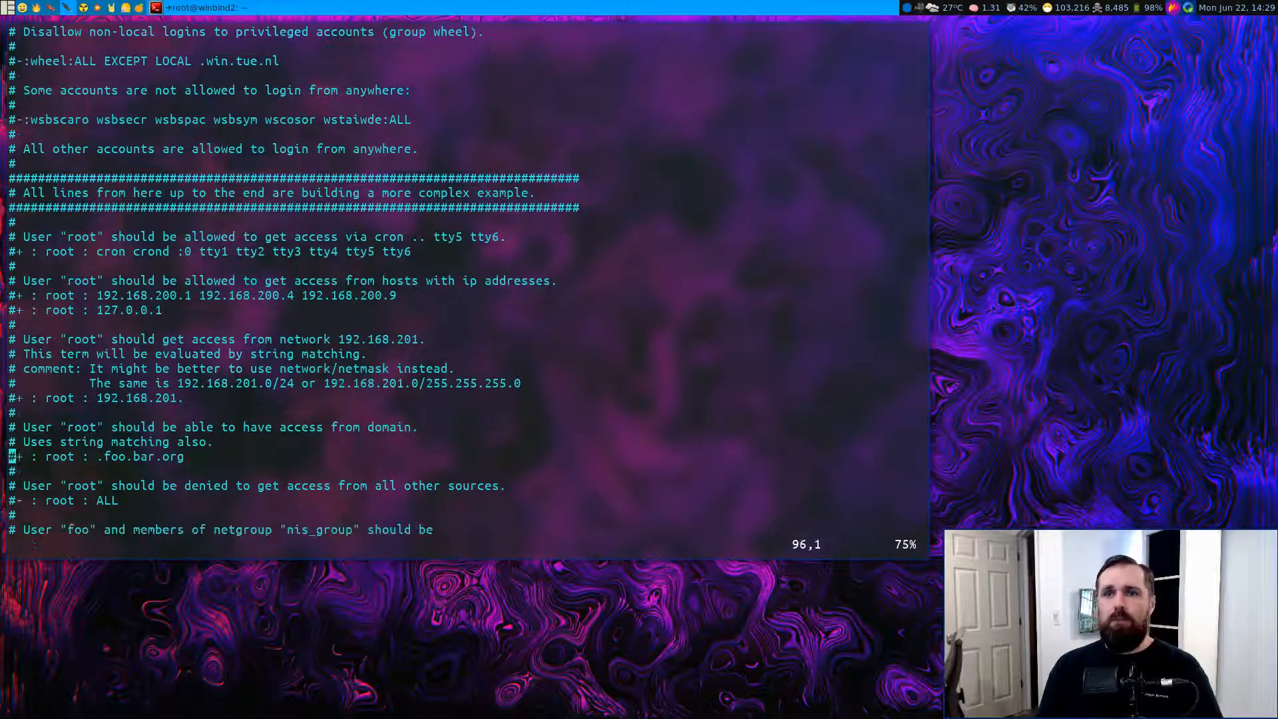
{"action": "scroll", "scroll_direction": "down", "scroll_amount": 3}
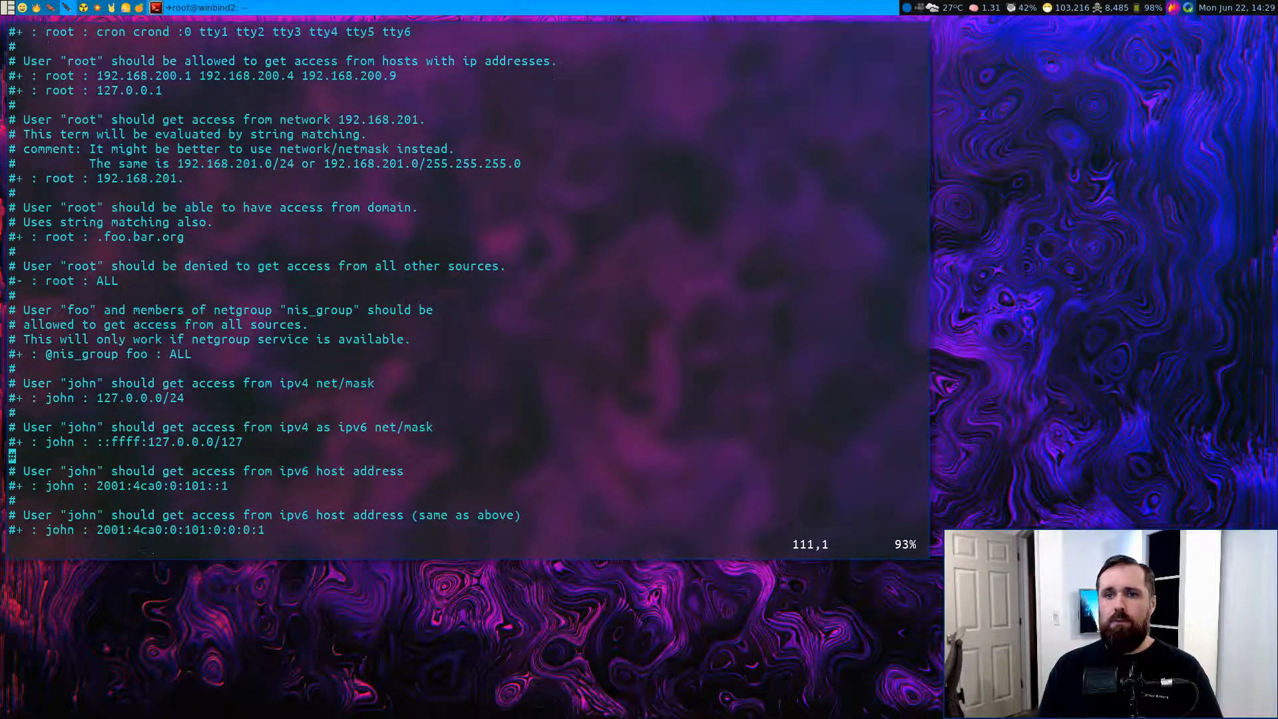
{"action": "scroll", "scroll_direction": "down", "scroll_amount": 3}
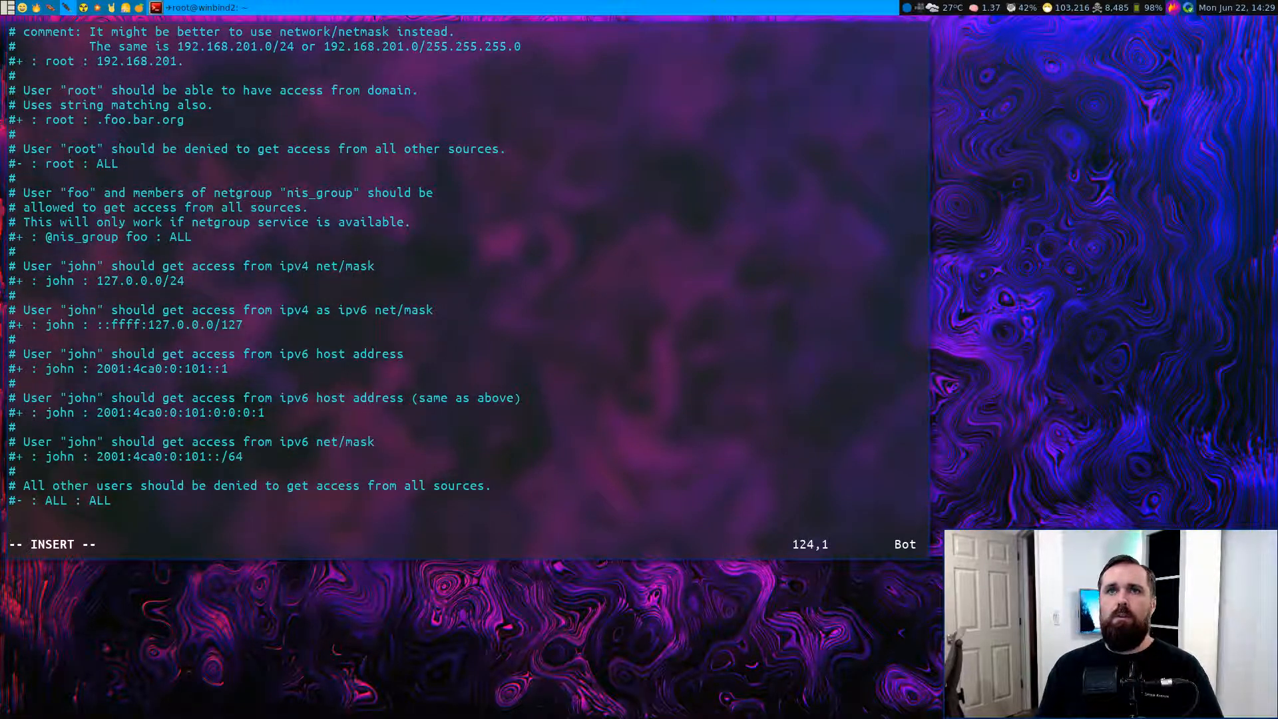
Step: Save access.conf allowing root, adminguy, sales and cron, denying everyone else
{"action": "type", "text": "+ : sales : ALL"}
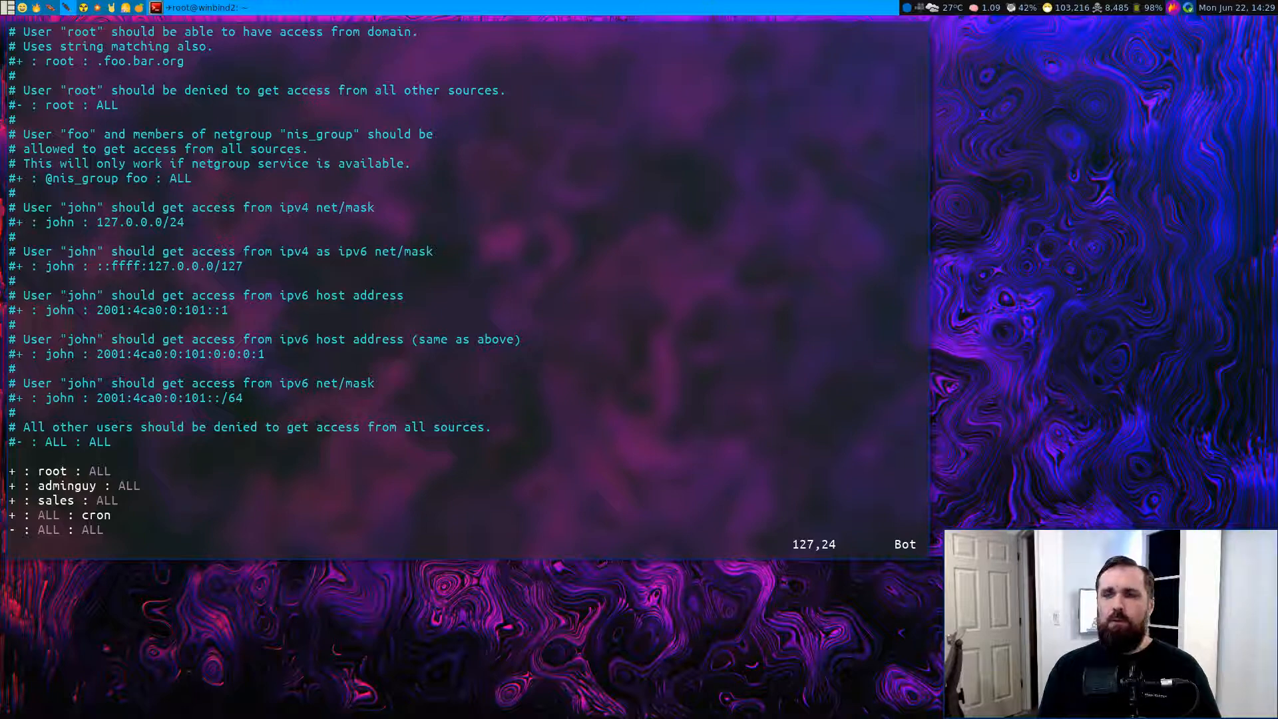
{"action": "type", "text": ":x"}
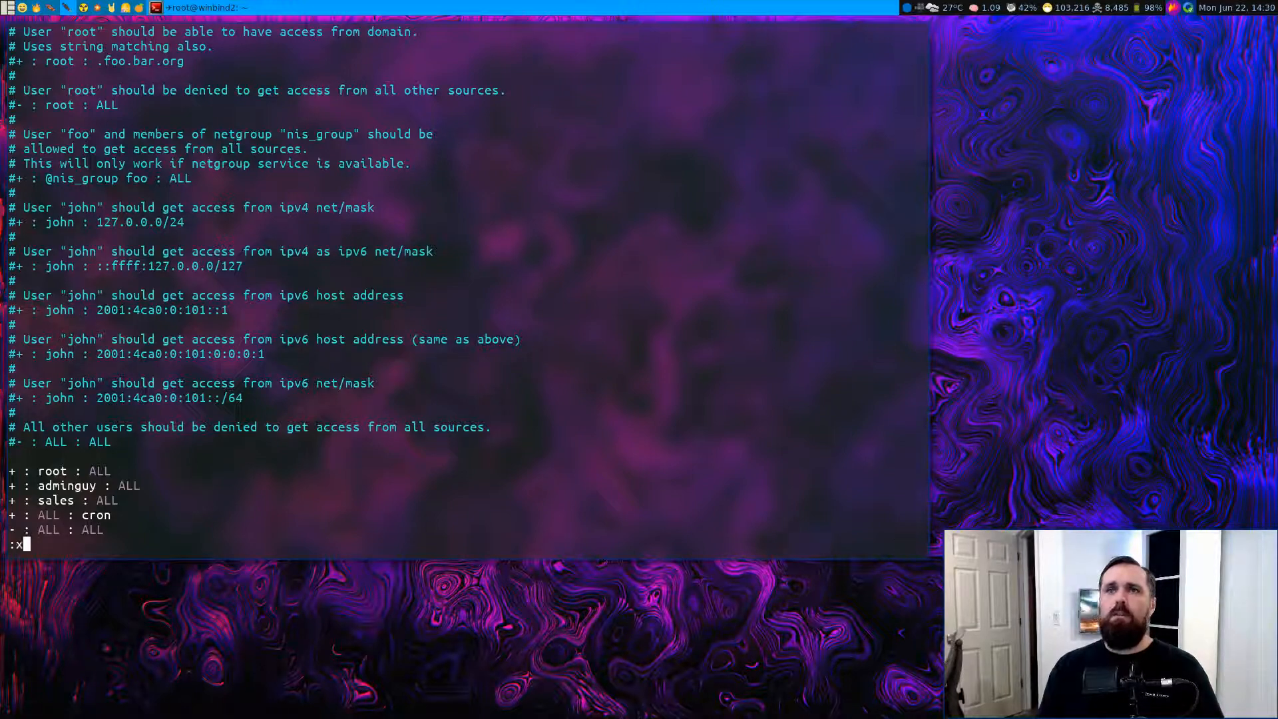
{"action": "key", "text": "Return"}
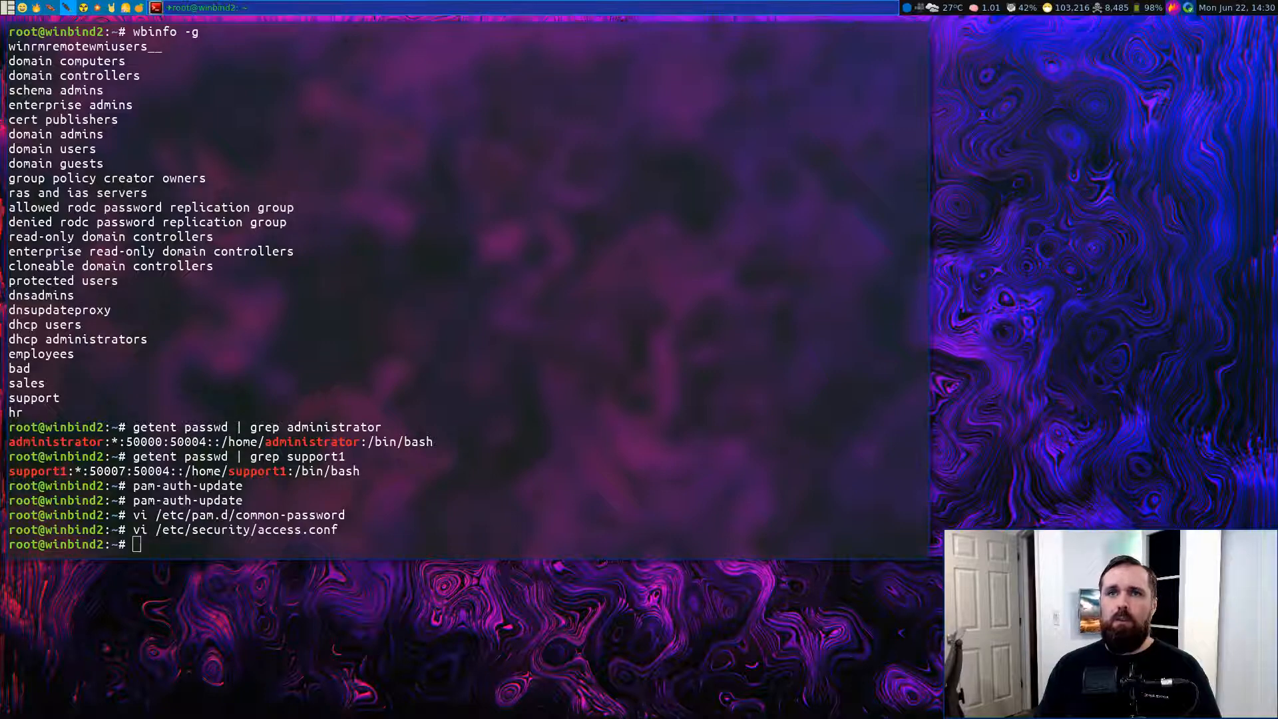
{"action": "mouse_move", "coordinate": [313, 298]}
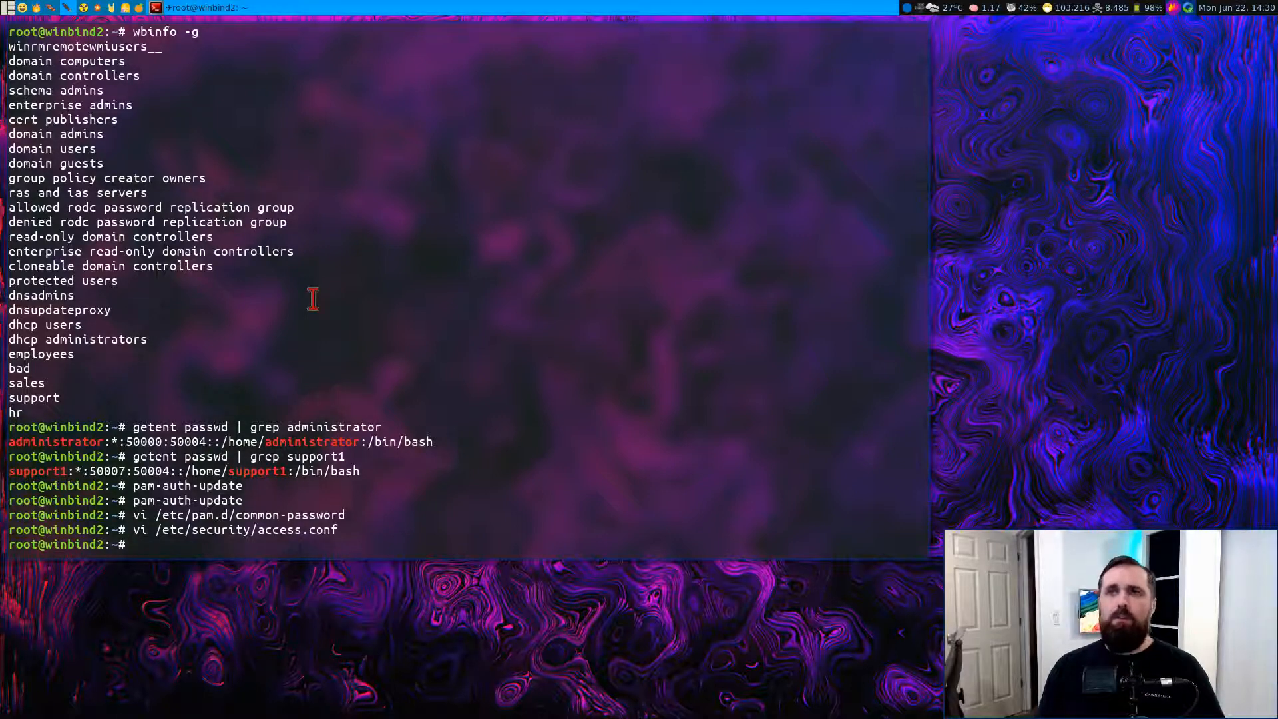
{"action": "type", "text": "vi /etc/pam.d/sshd"}
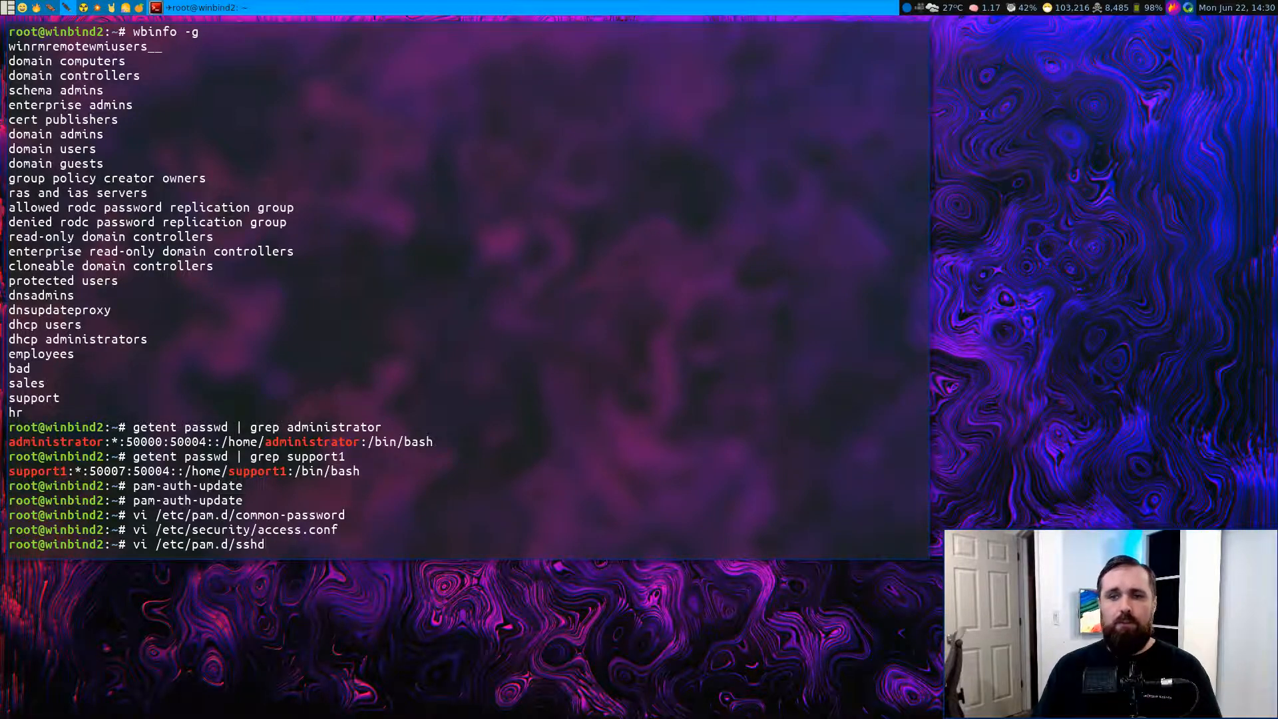
Step: Confirm /etc/pam.d/sshd has the pam_access.so account line active, and save it
{"action": "key", "text": "Return"}
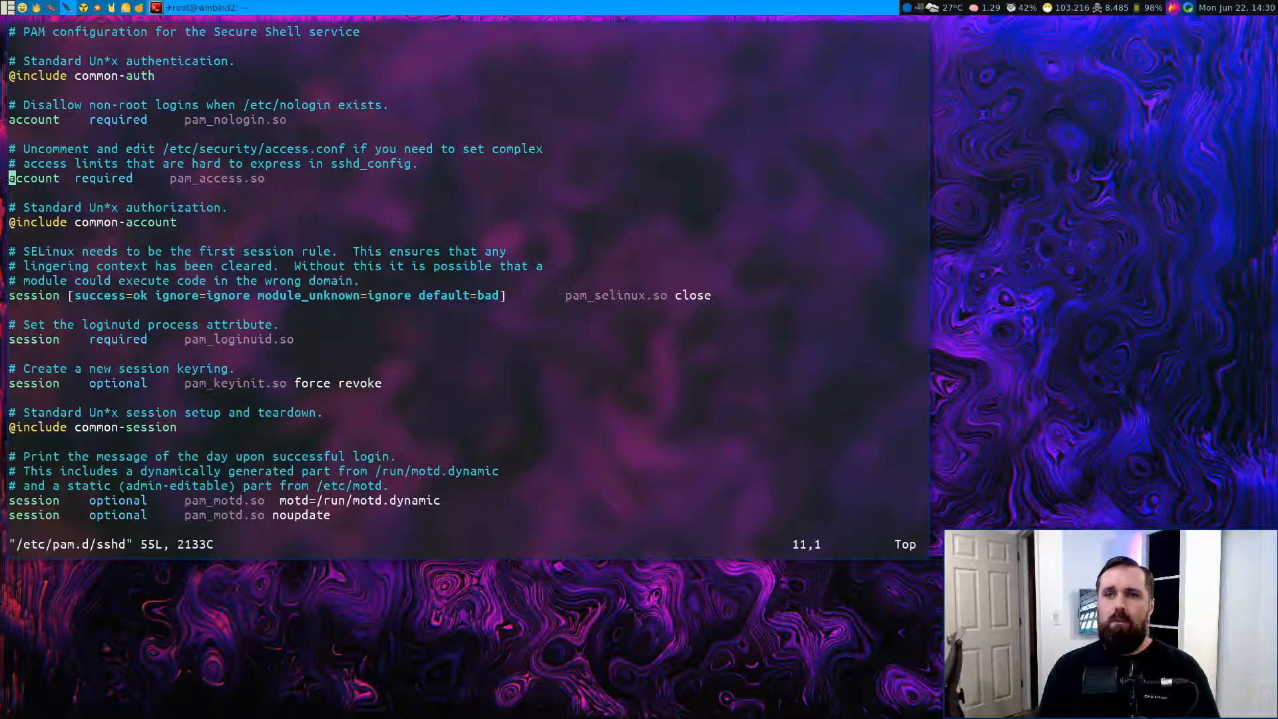
{"action": "type", "text": ":x"}
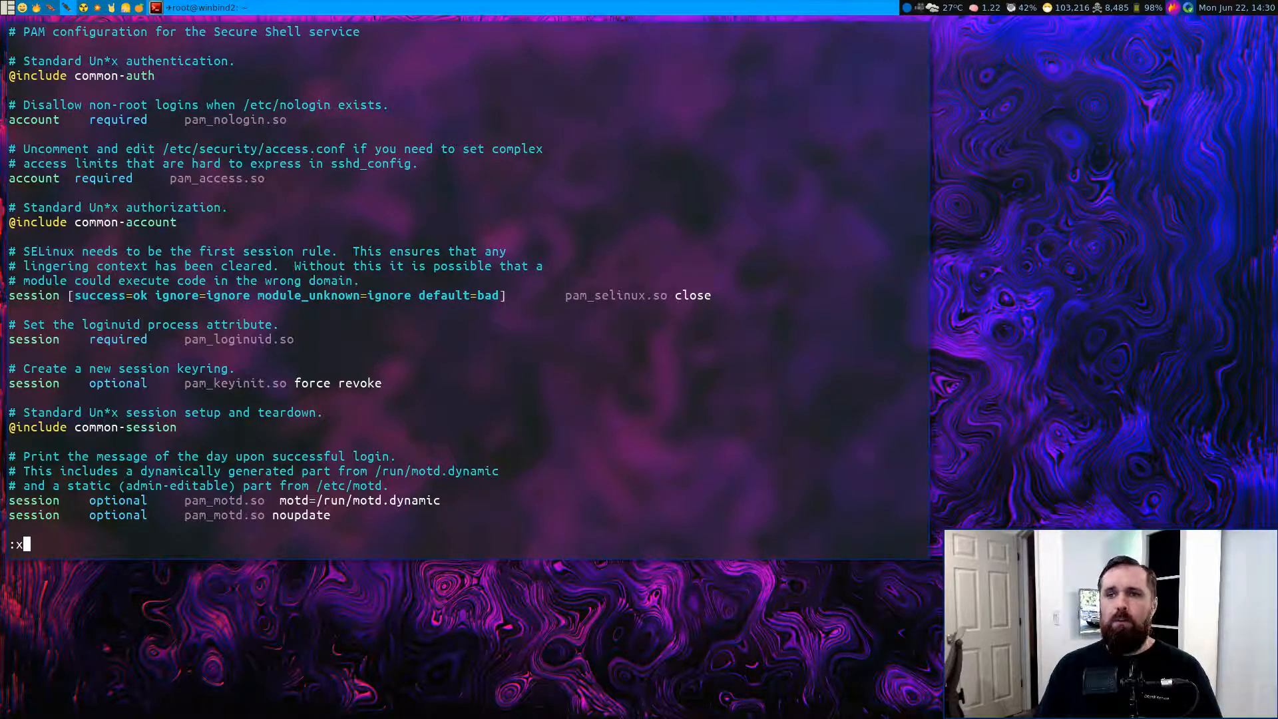
{"action": "key", "text": "Return"}
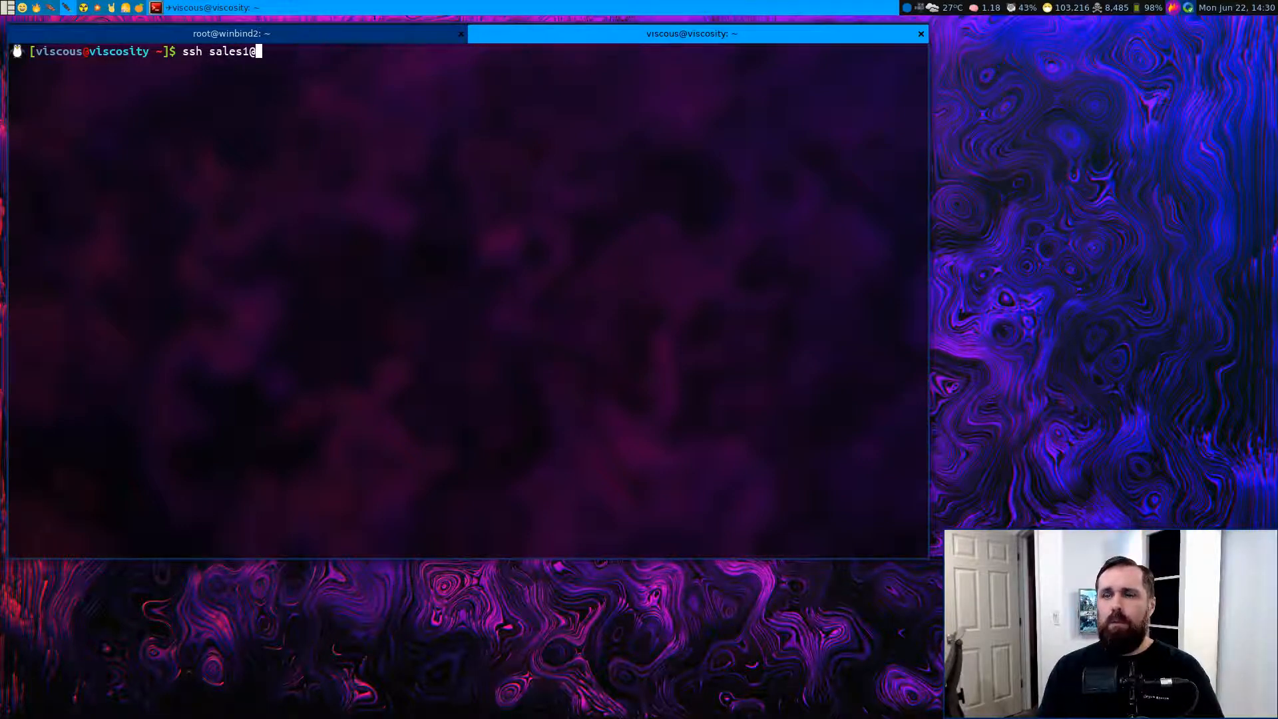
{"action": "key", "text": "Return"}
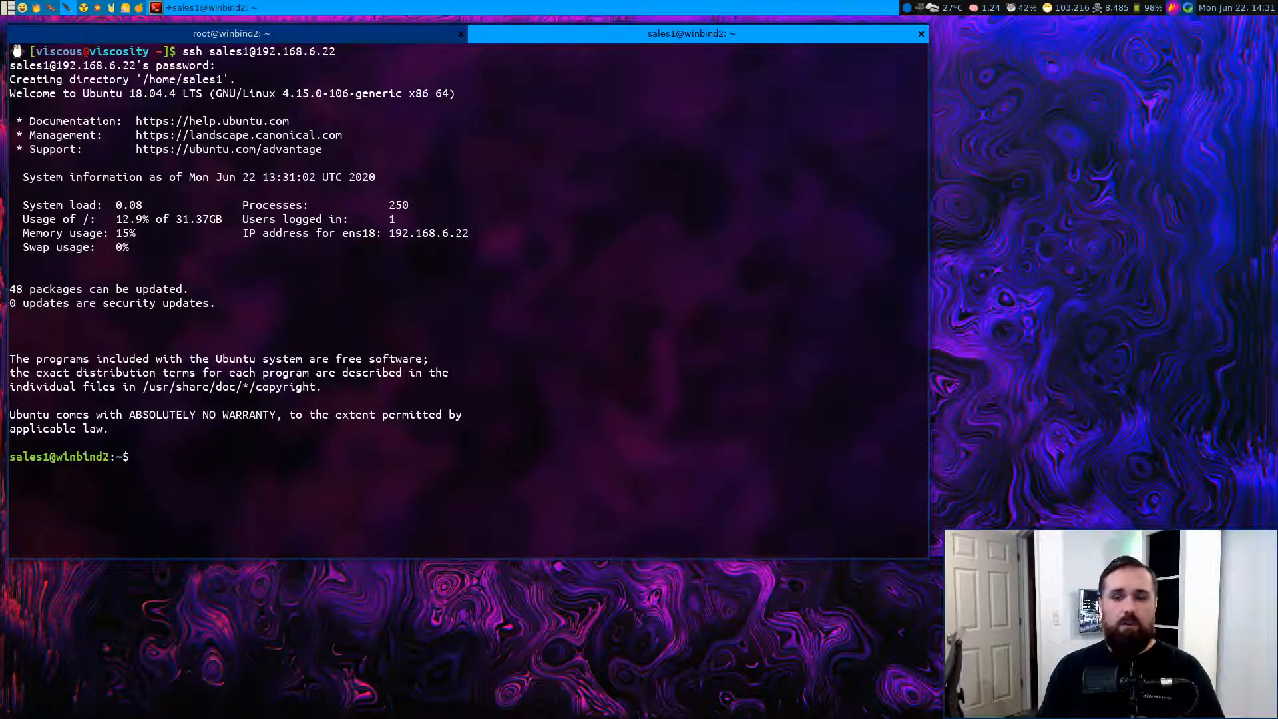
{"action": "type", "text": "suo"}
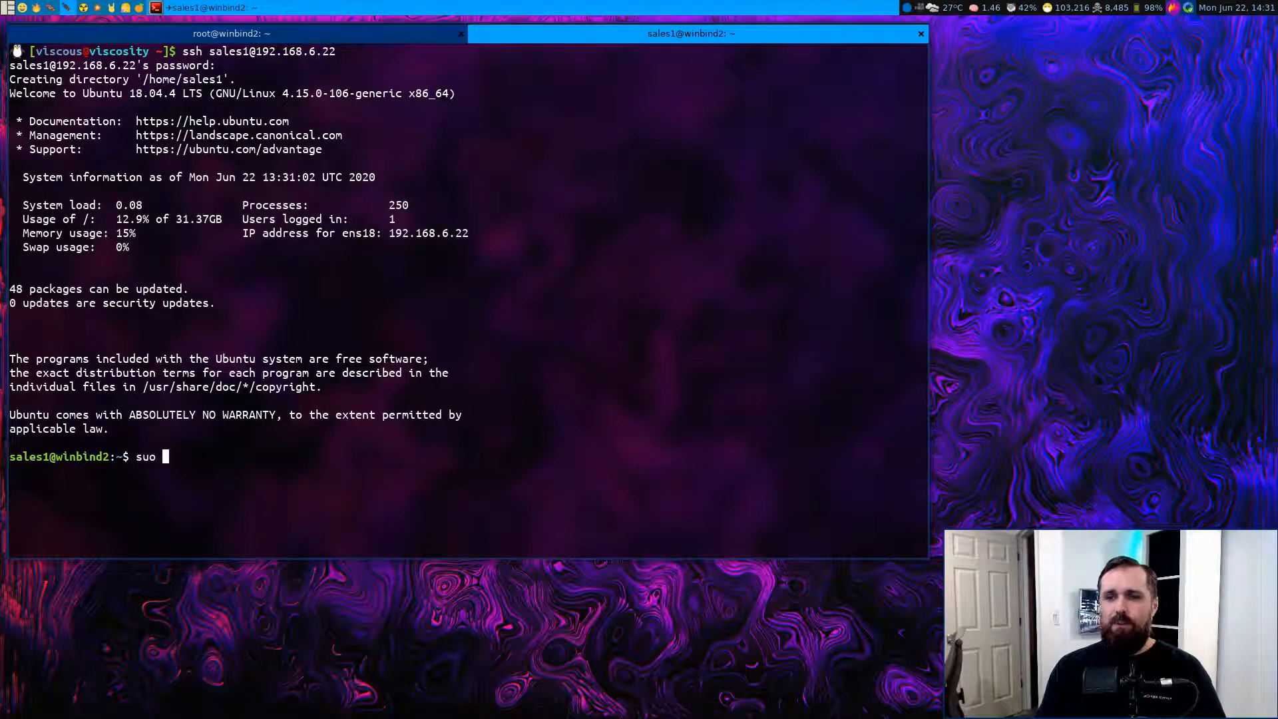
{"action": "key", "text": "Return"}
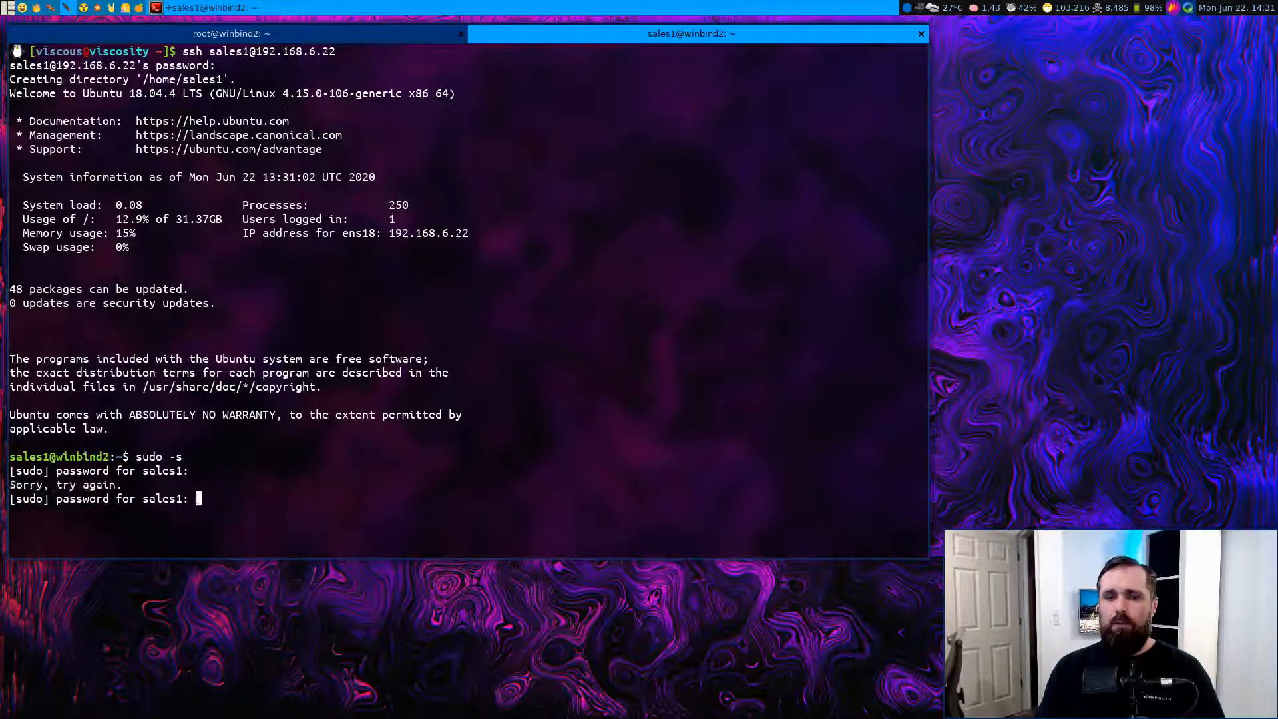
{"action": "key", "text": "Return"}
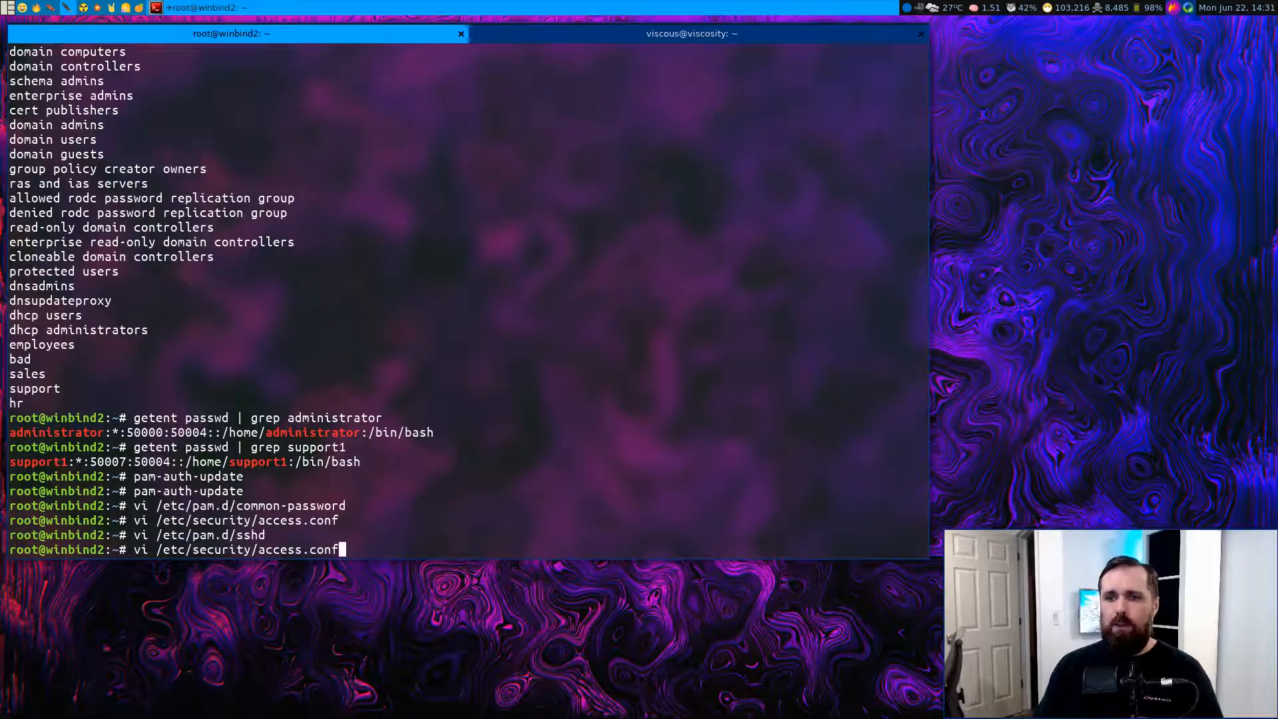
{"action": "key", "text": "Return"}
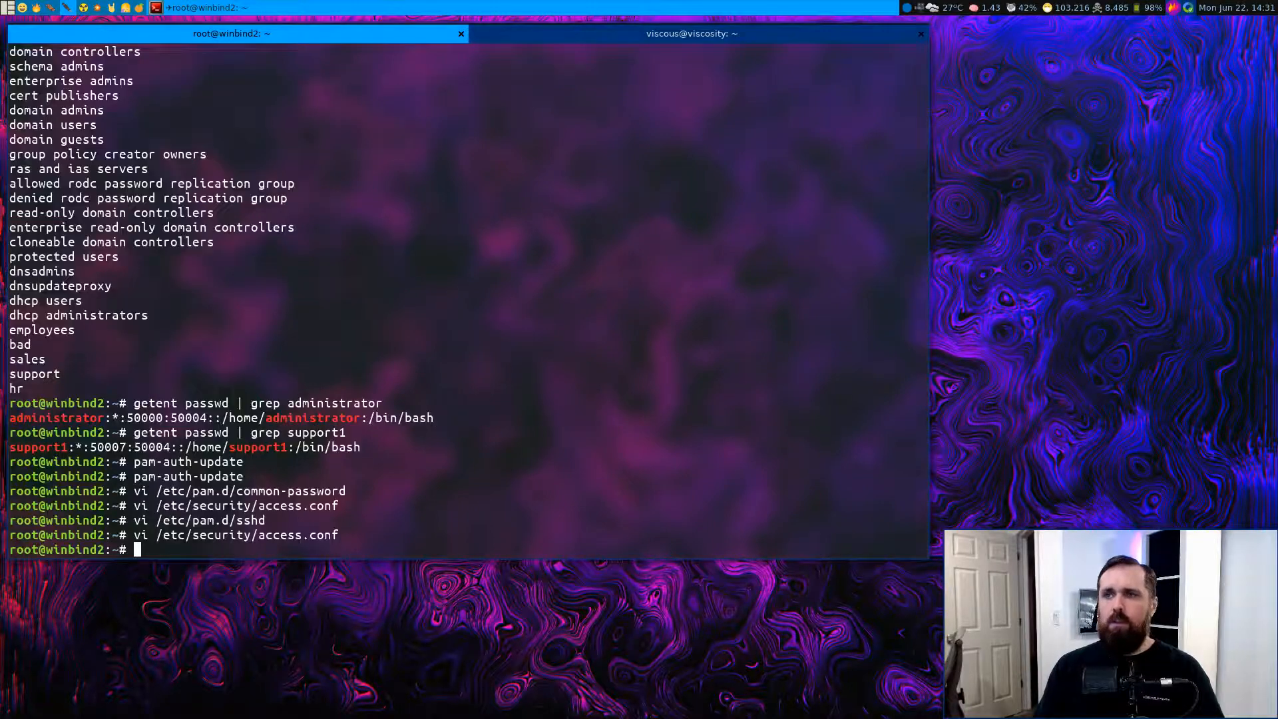
{"action": "left_click", "coordinate": [691, 33]}
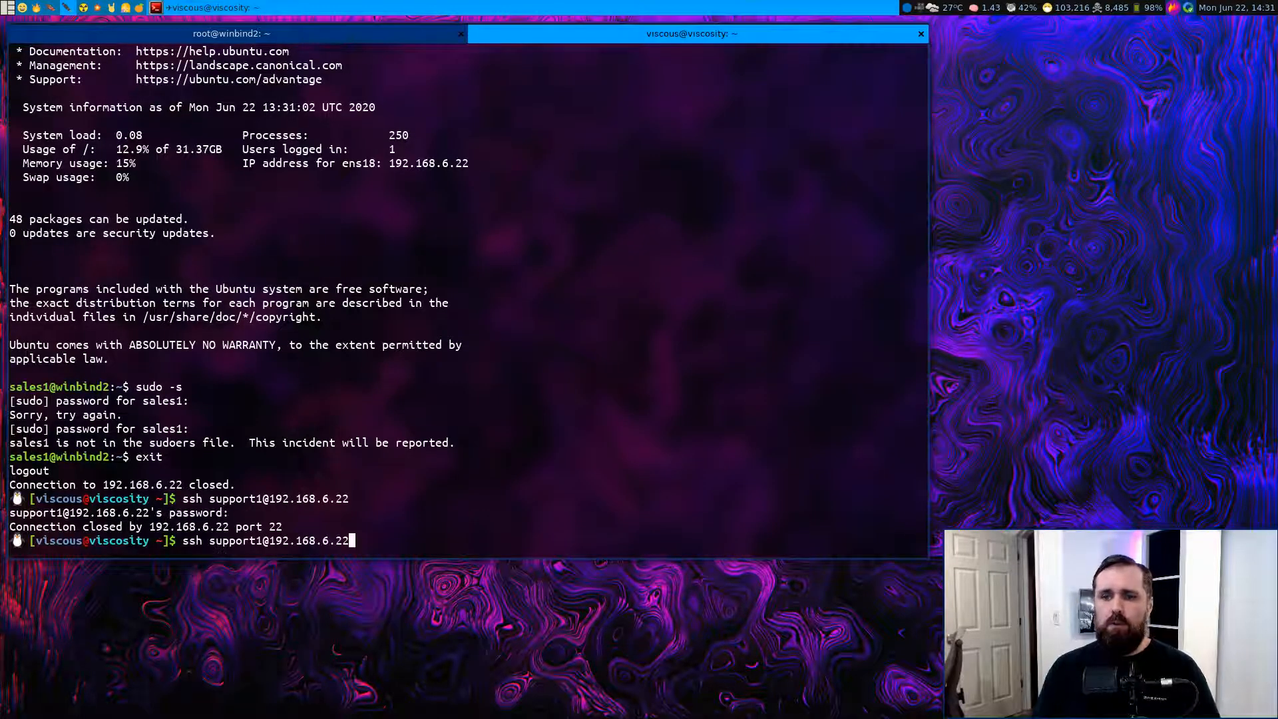
{"action": "key", "text": "Return"}
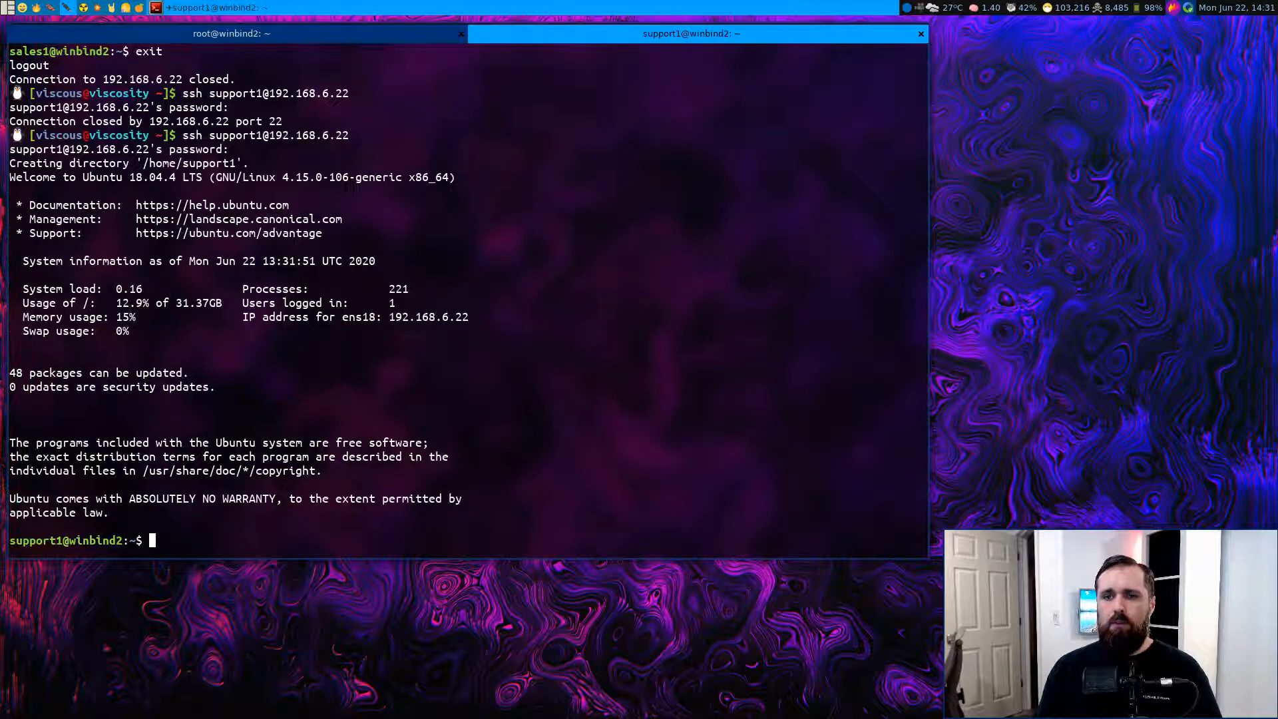
{"action": "type", "text": "ex"}
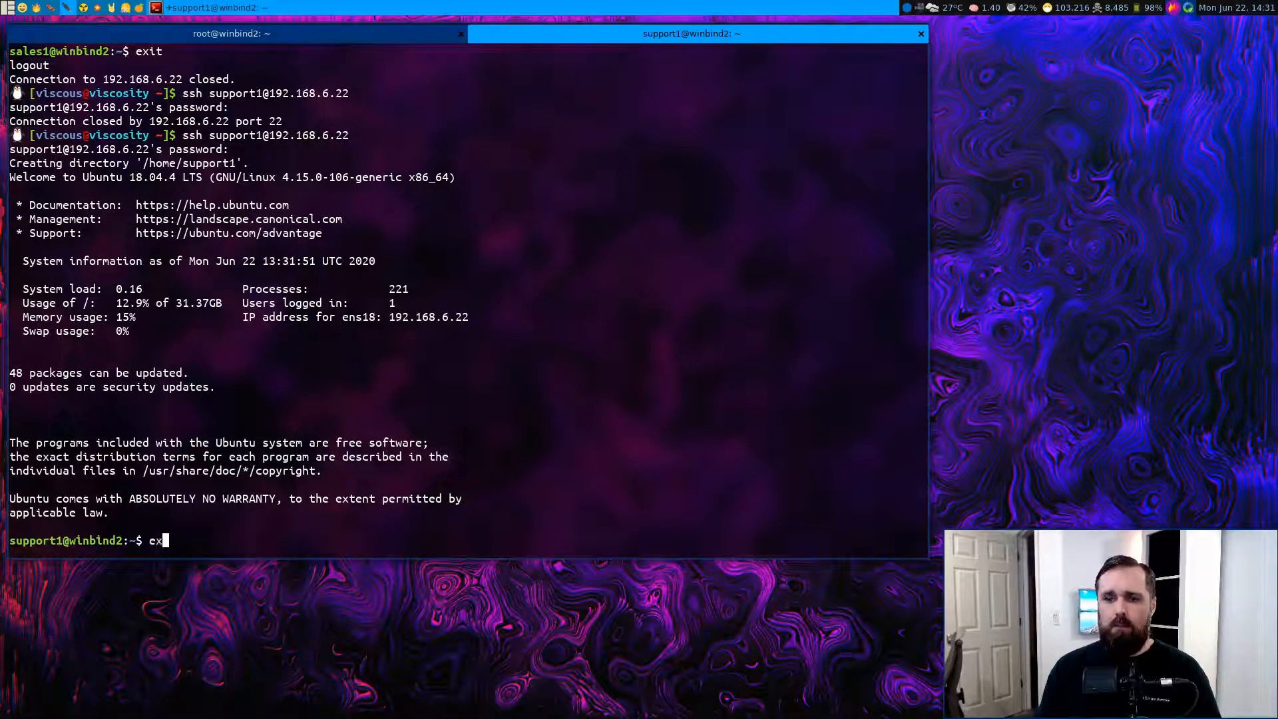
Step: Add support1 to the sudo group, then reconnect as support1 and run sudo -s
{"action": "left_click", "coordinate": [231, 33]}
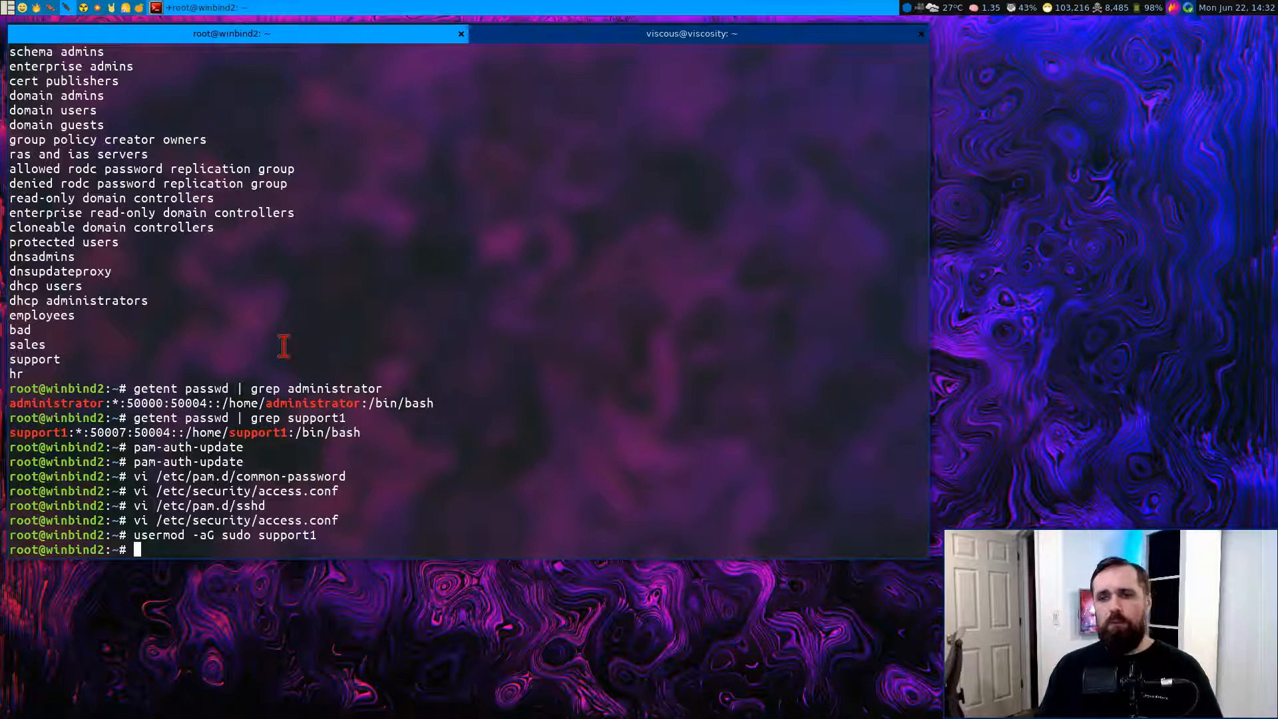
{"action": "left_click", "coordinate": [690, 33]}
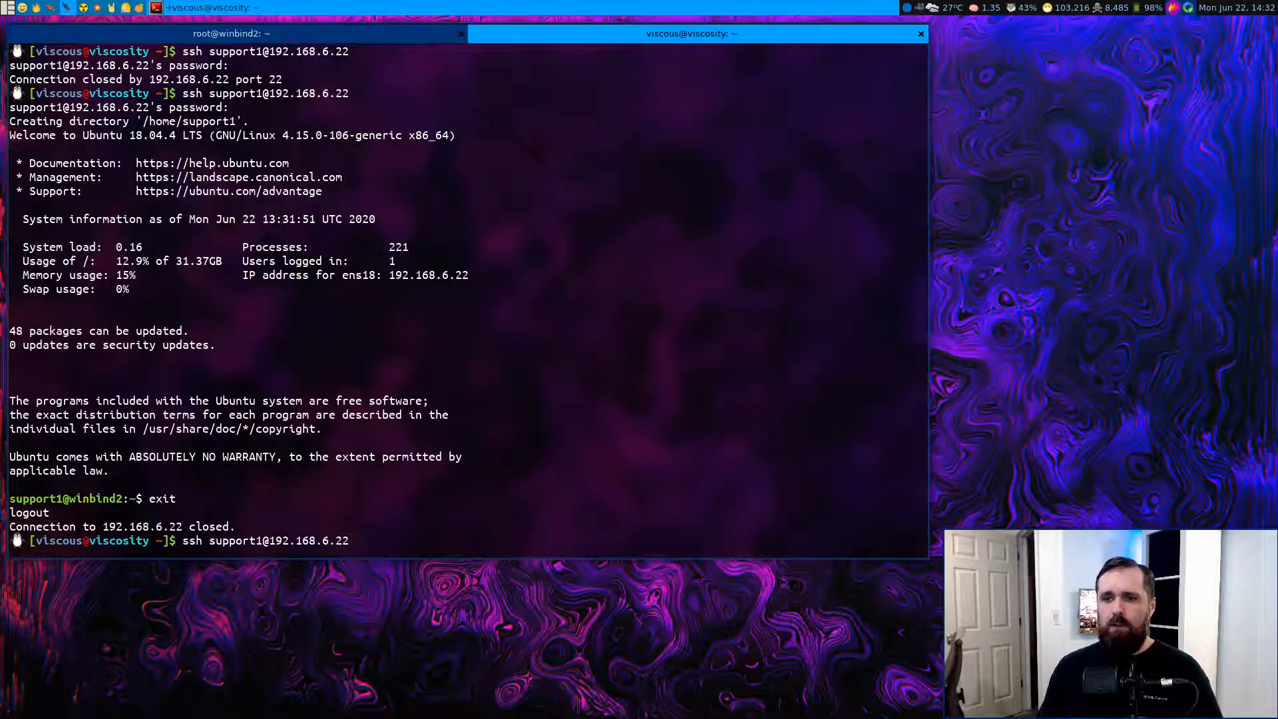
{"action": "key", "text": "Return"}
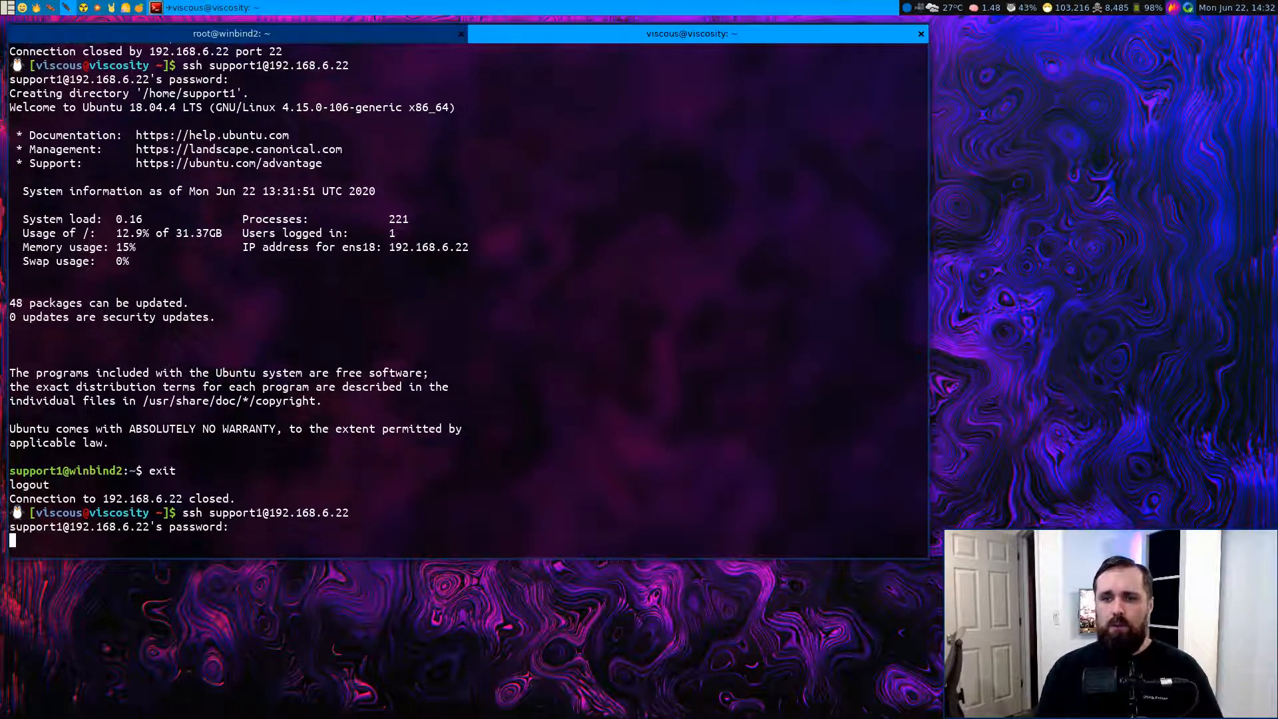
{"action": "type", "text": "sudo -s"}
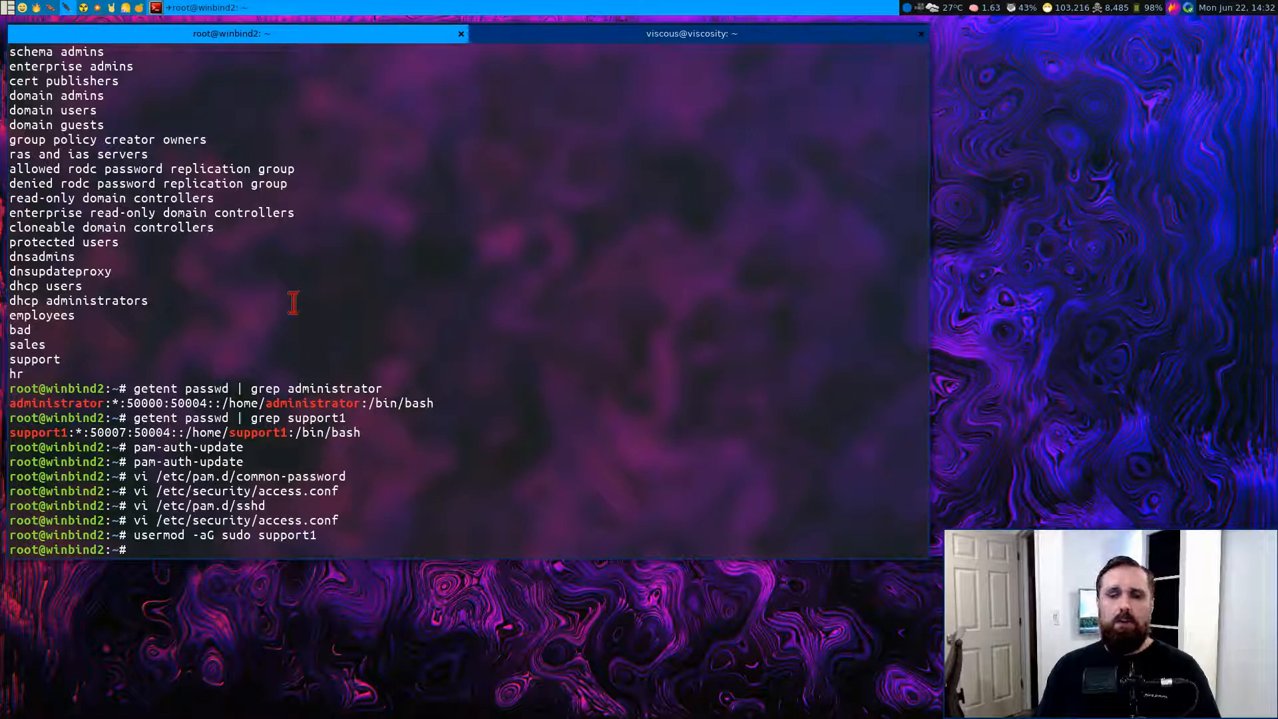
Step: Add '%support ALL=(ALL:ALL) ALL' to /etc/sudoers and save it
{"action": "type", "text": "vi /etc/s"}
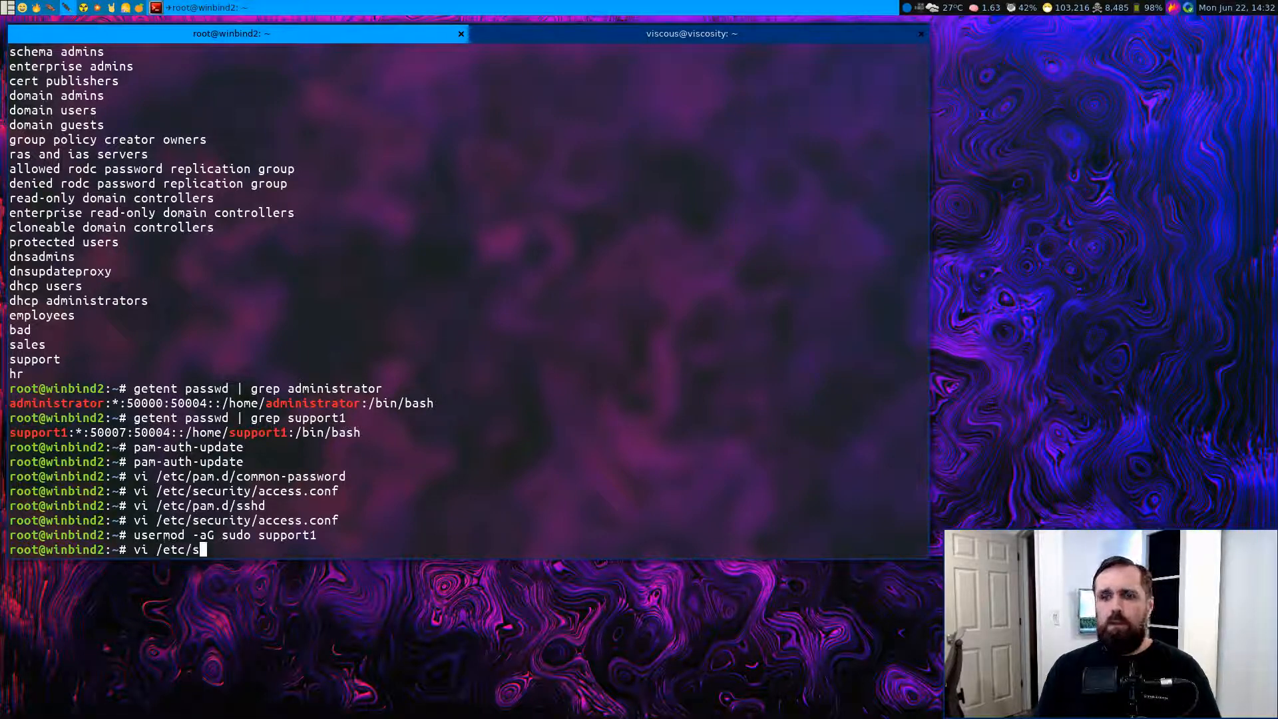
{"action": "key", "text": "Return"}
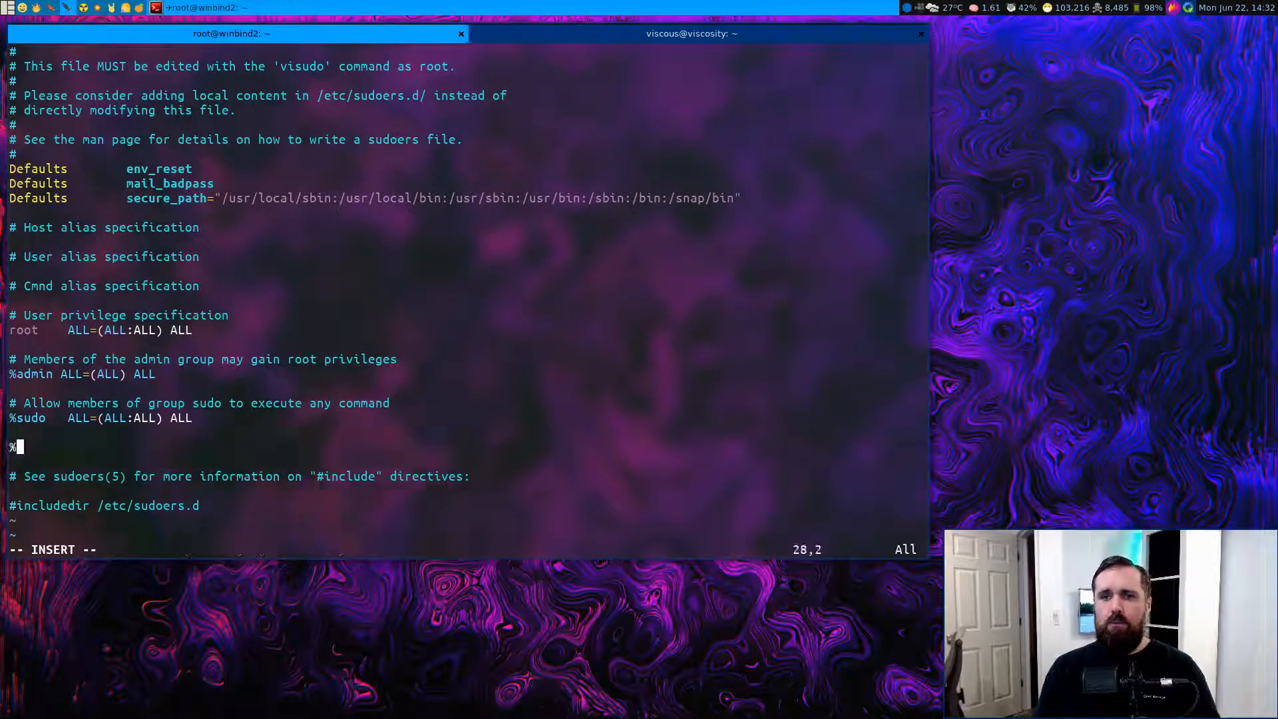
{"action": "type", "text": "supp"}
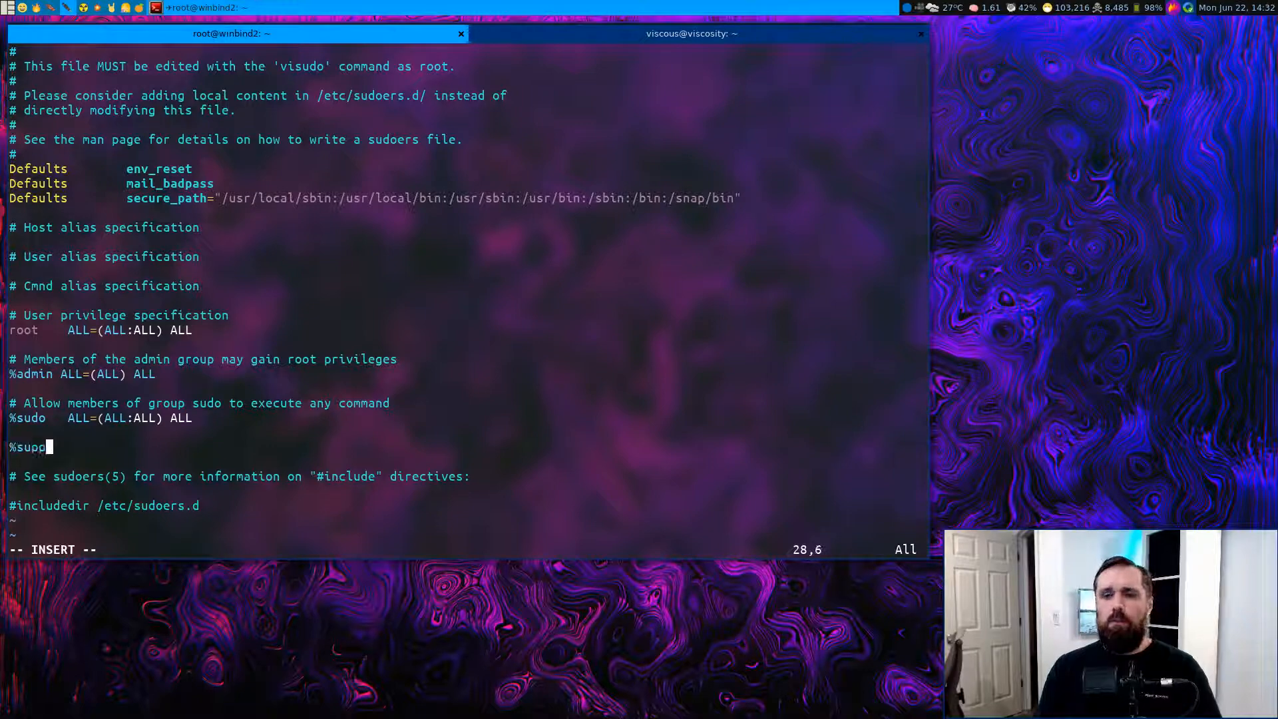
{"action": "type", "text": "ort        ALL=(ALL:ALL) ALL"}
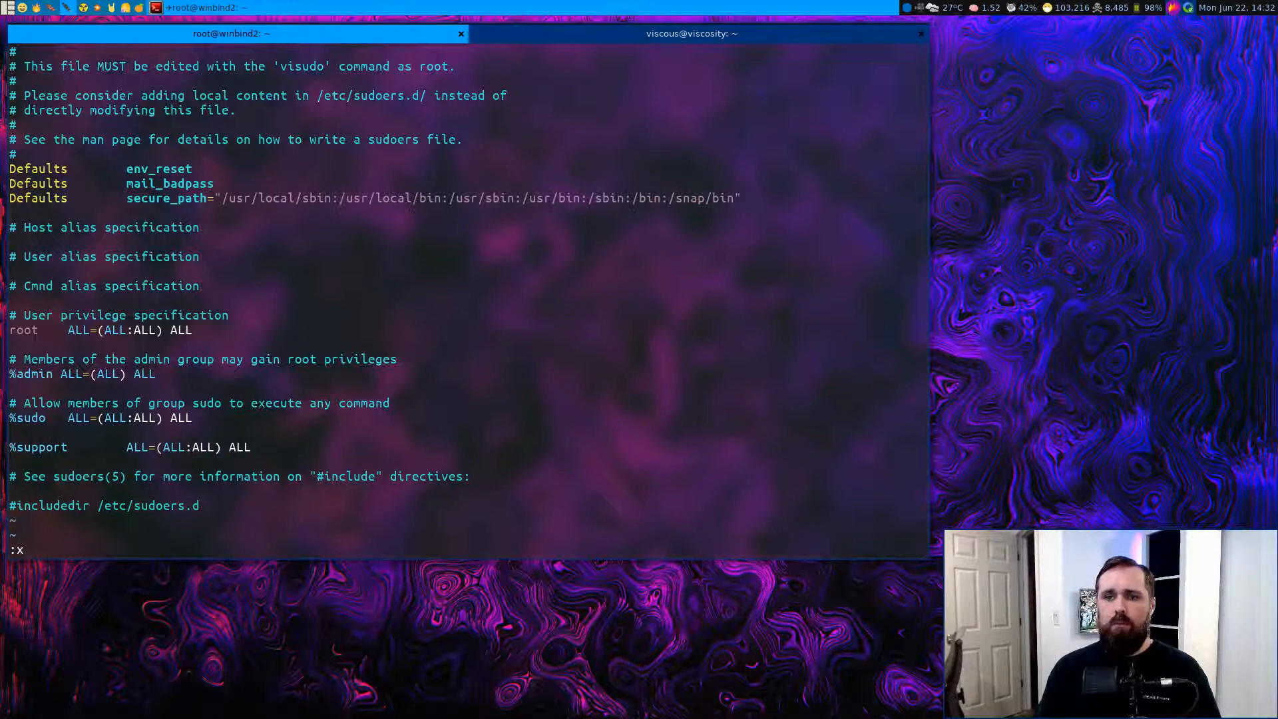
{"action": "key", "text": "Return"}
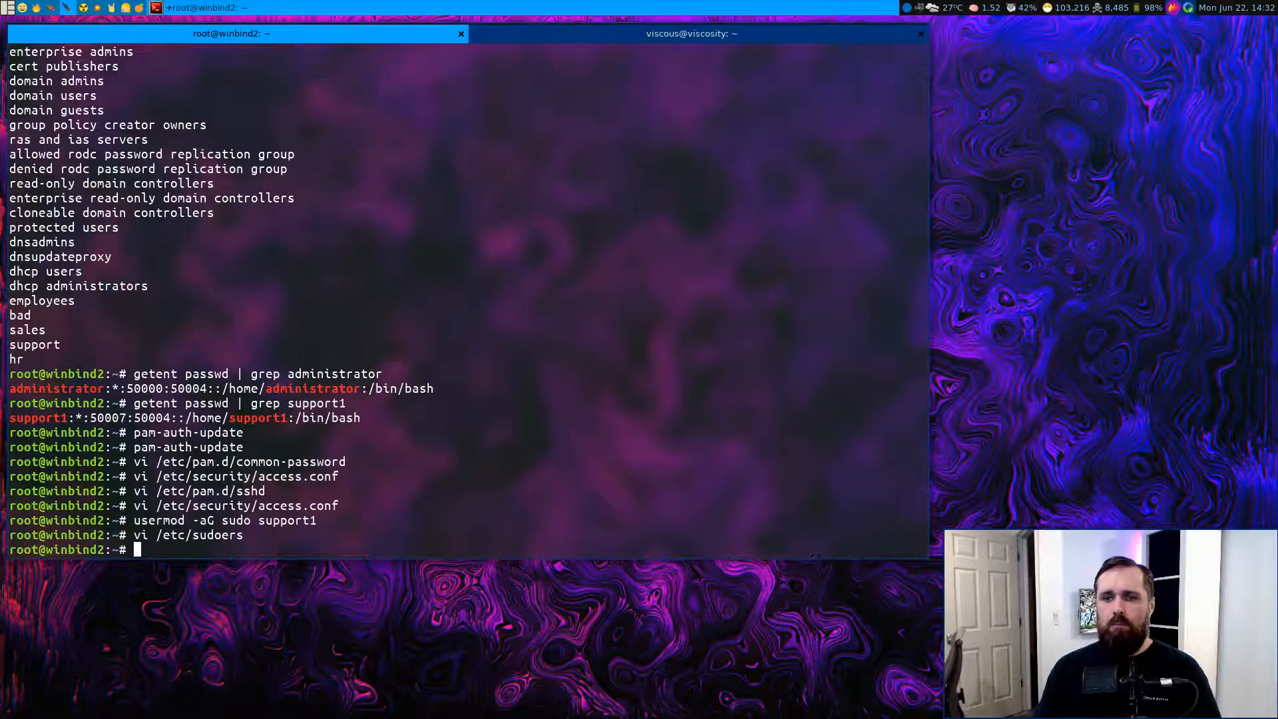
Step: Log in over SSH to 192.168.6.22 as support2 from the client
{"action": "left_click", "coordinate": [691, 33]}
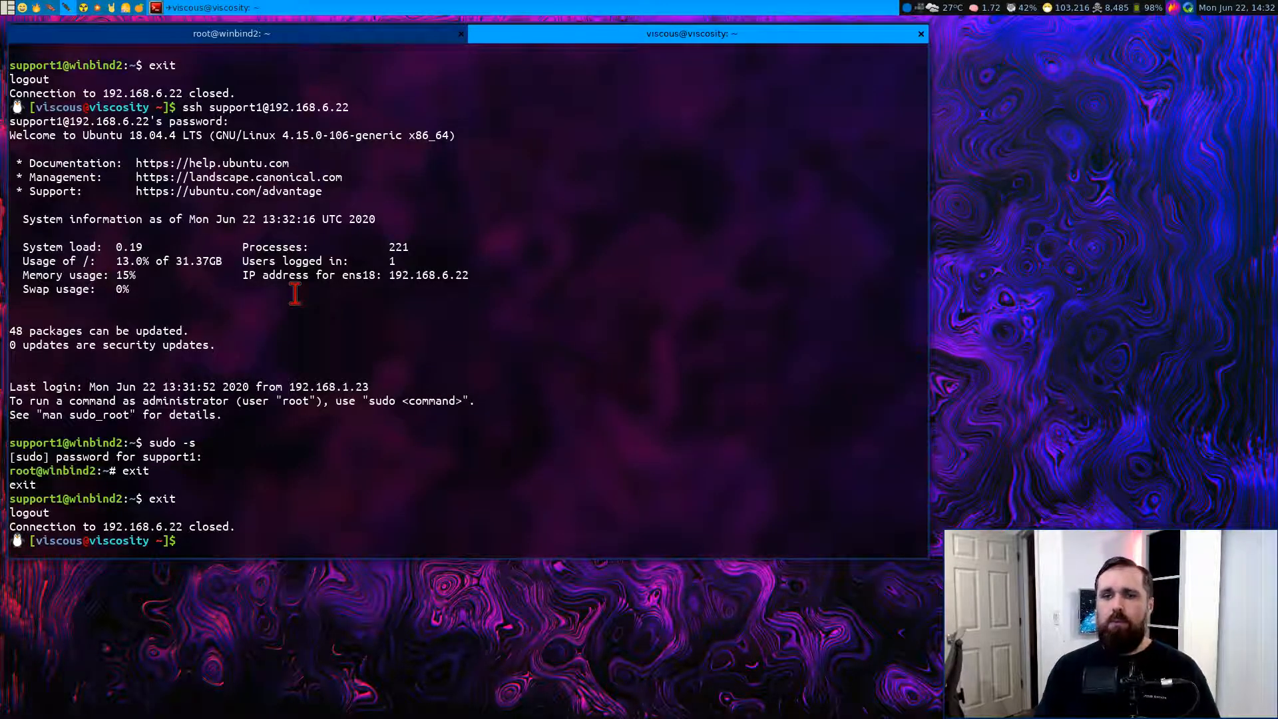
{"action": "type", "text": "ssh support1@192.168.6.22"}
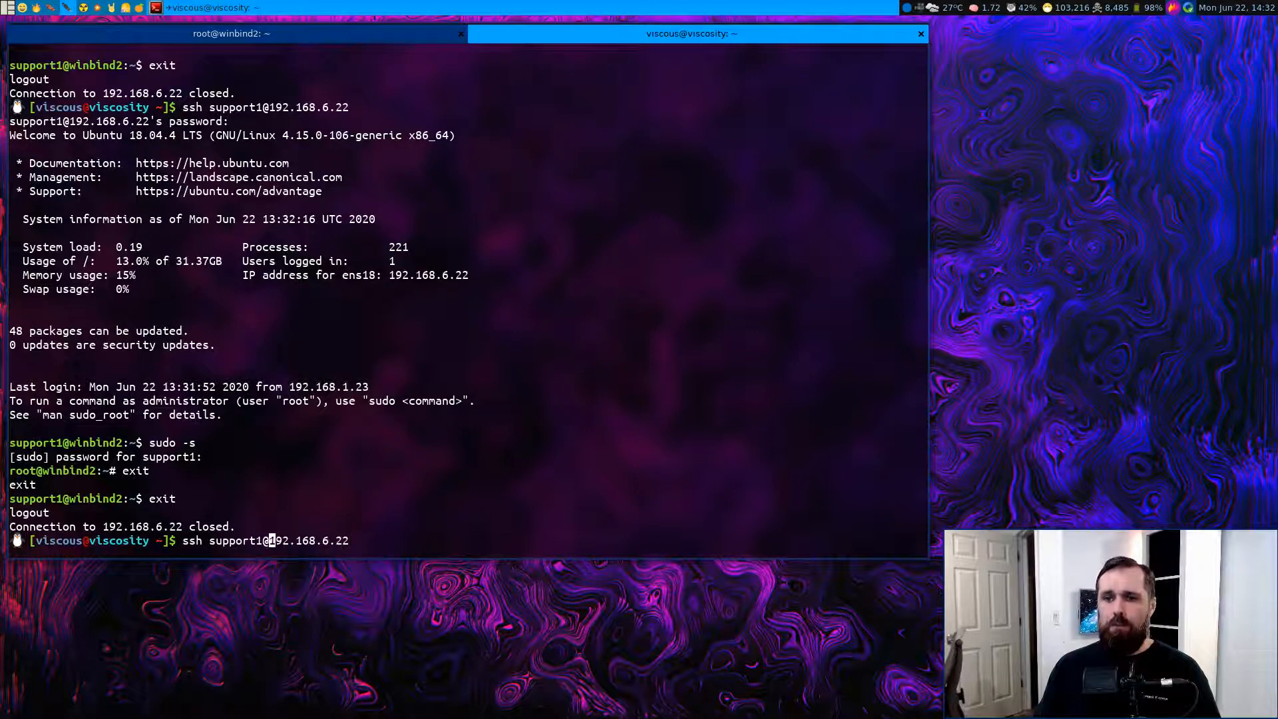
{"action": "left_click", "coordinate": [232, 34]}
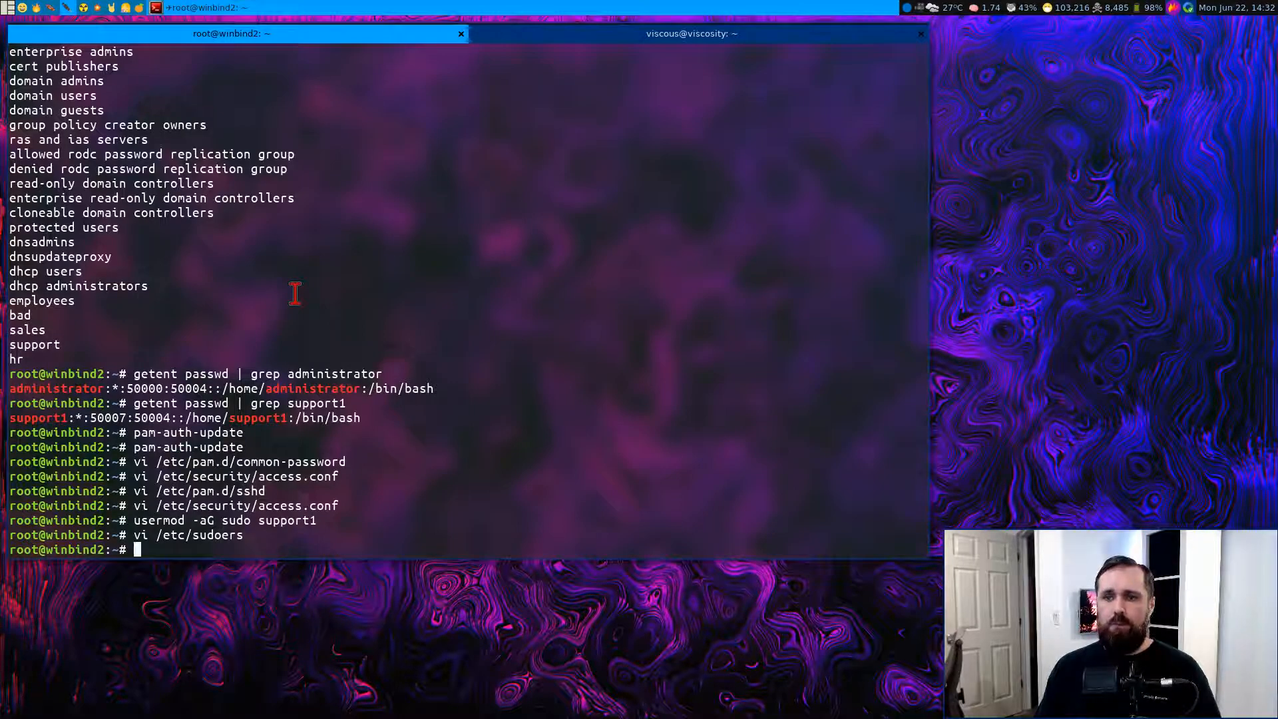
{"action": "left_click", "coordinate": [691, 33]}
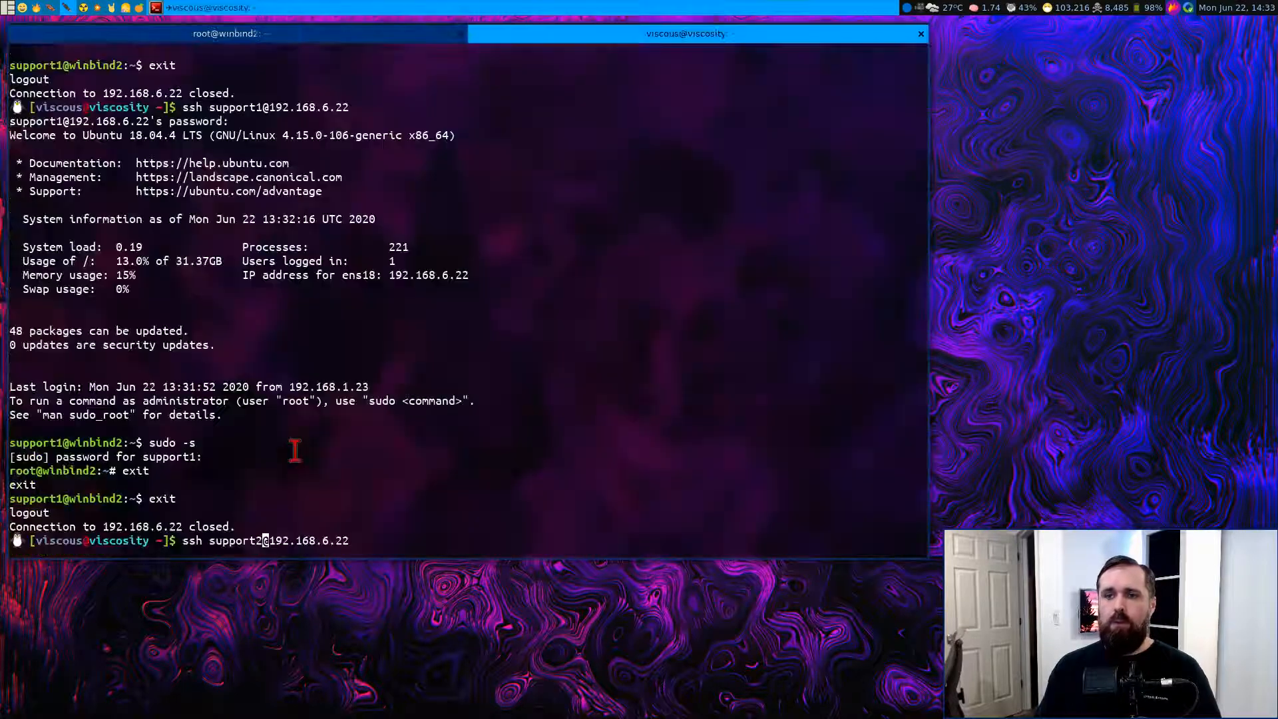
{"action": "key", "text": "Return"}
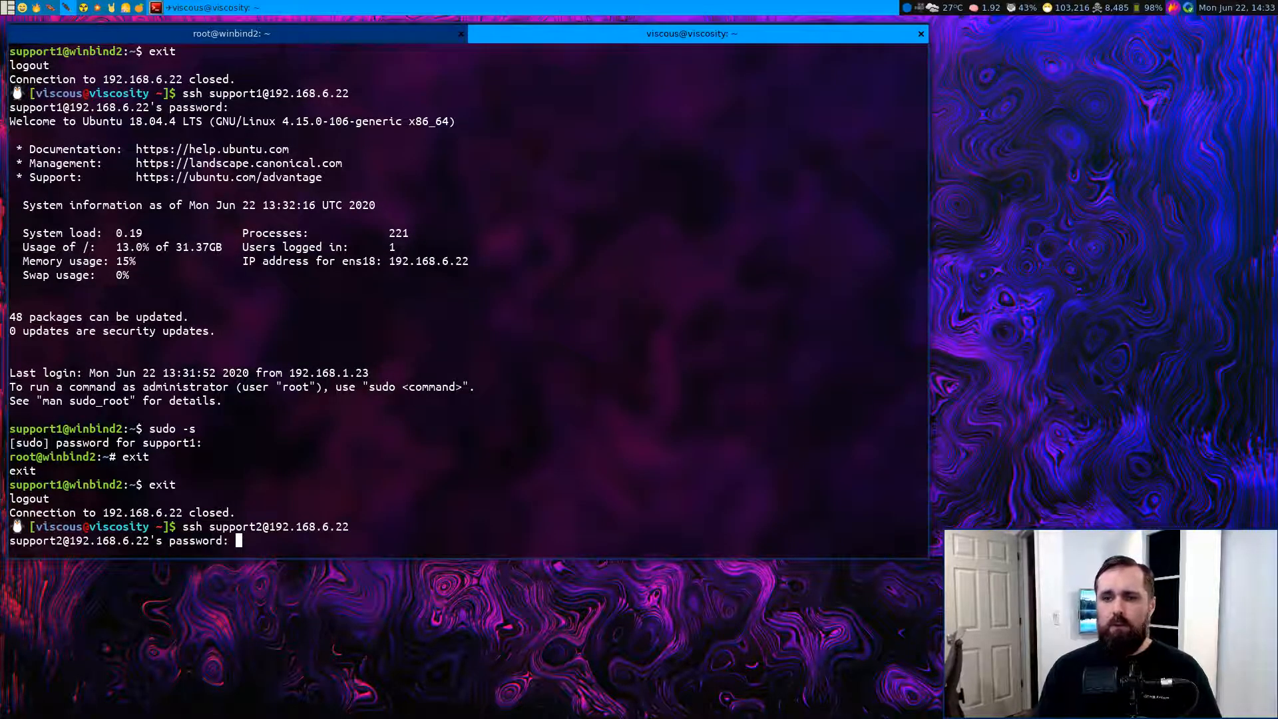
{"action": "key", "text": "Return"}
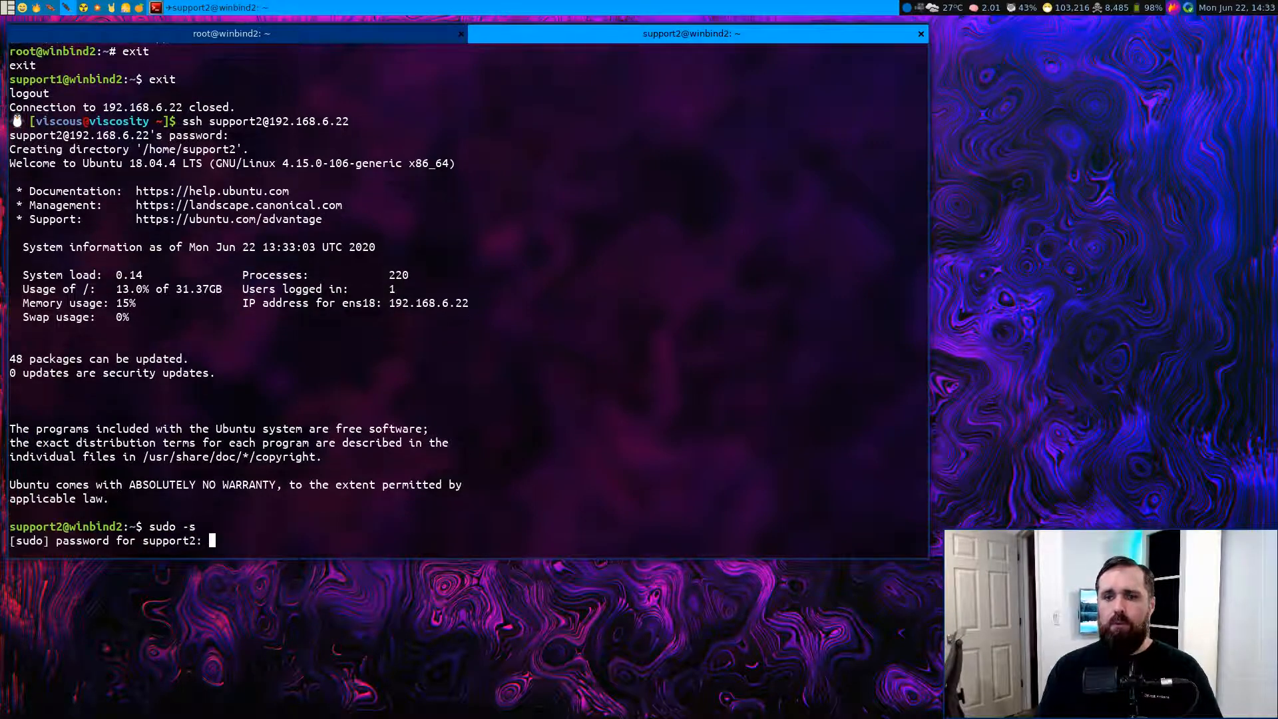
Step: Get a root shell with sudo and check its identity with id
{"action": "key", "text": "Return"}
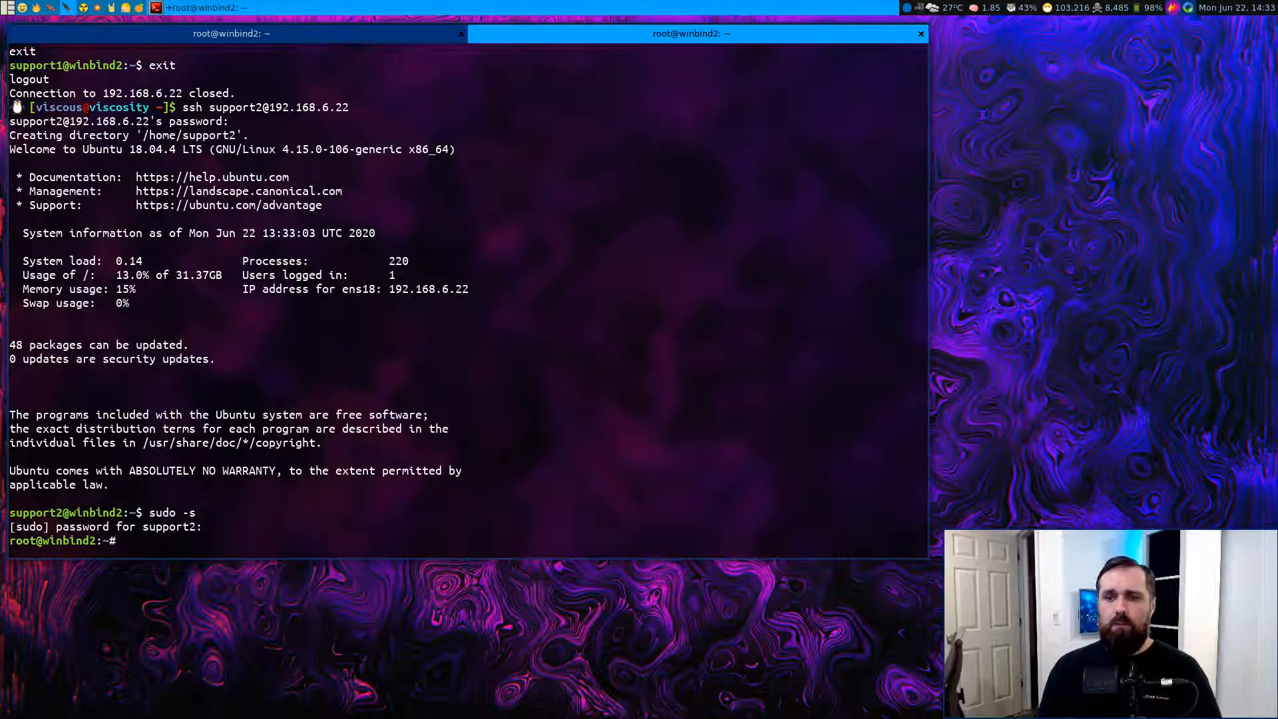
{"action": "type", "text": "id"}
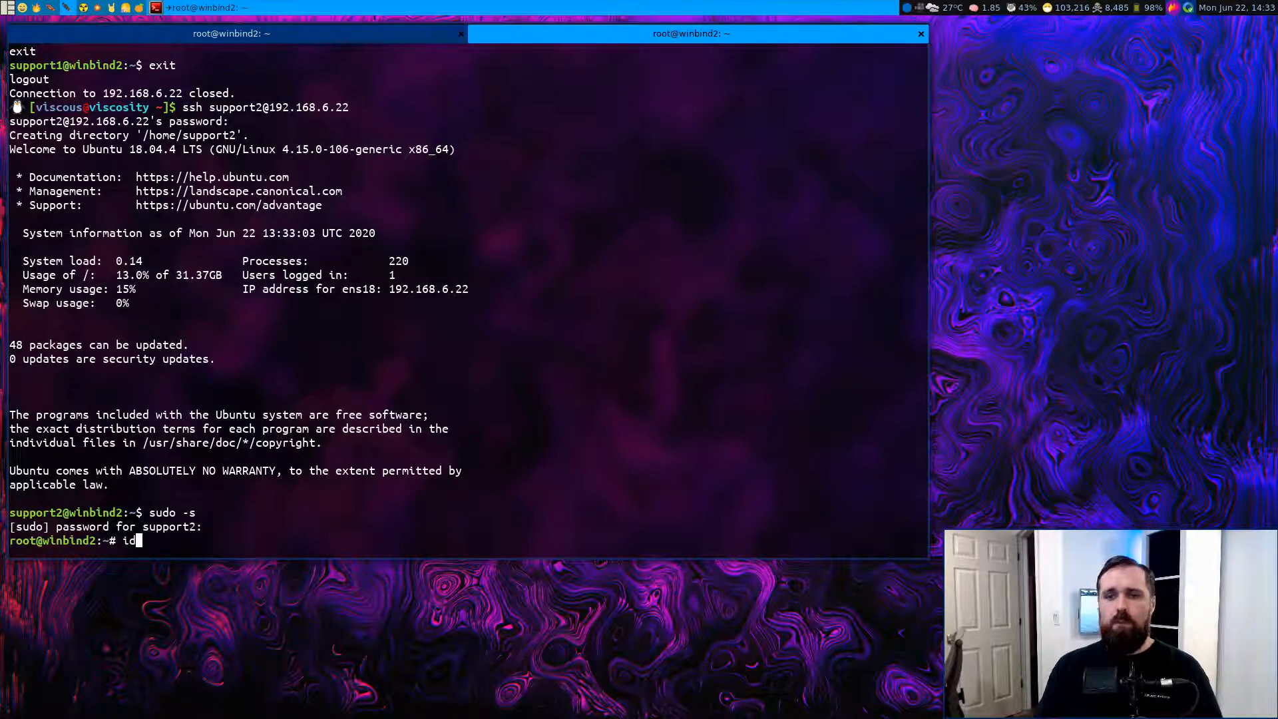
{"action": "key", "text": "Return"}
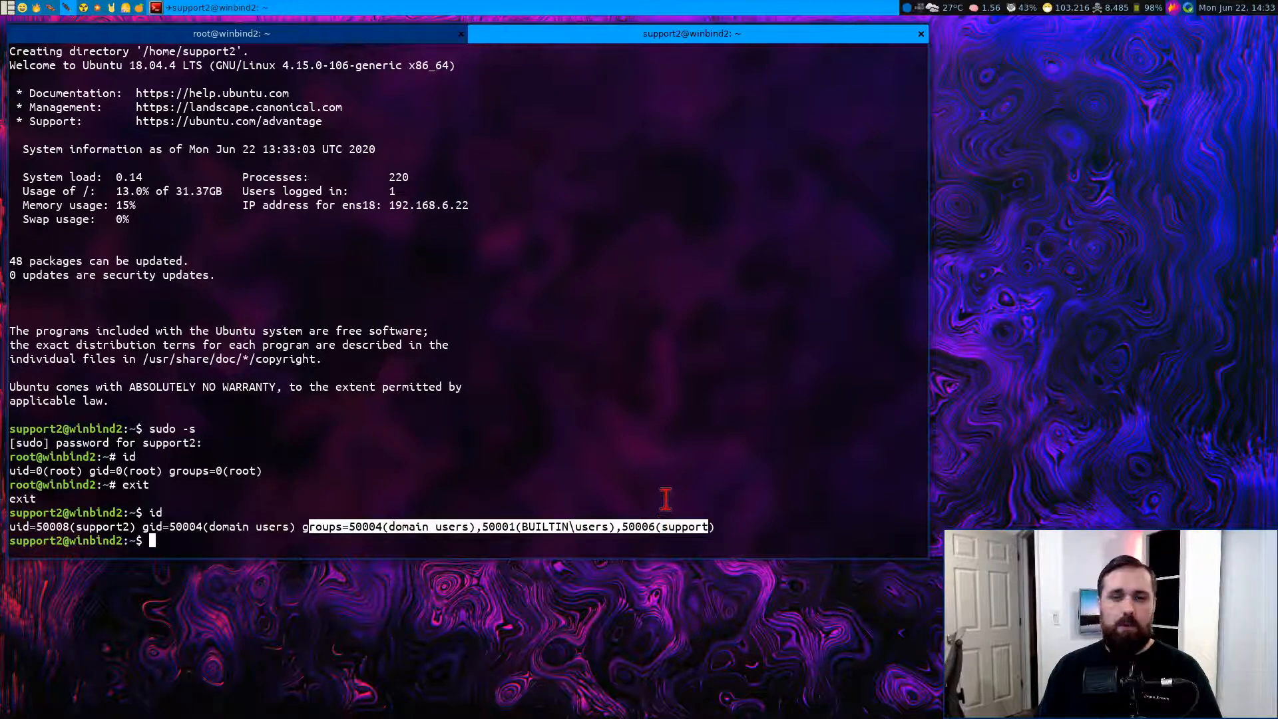
{"action": "mouse_move", "coordinate": [489, 279]}
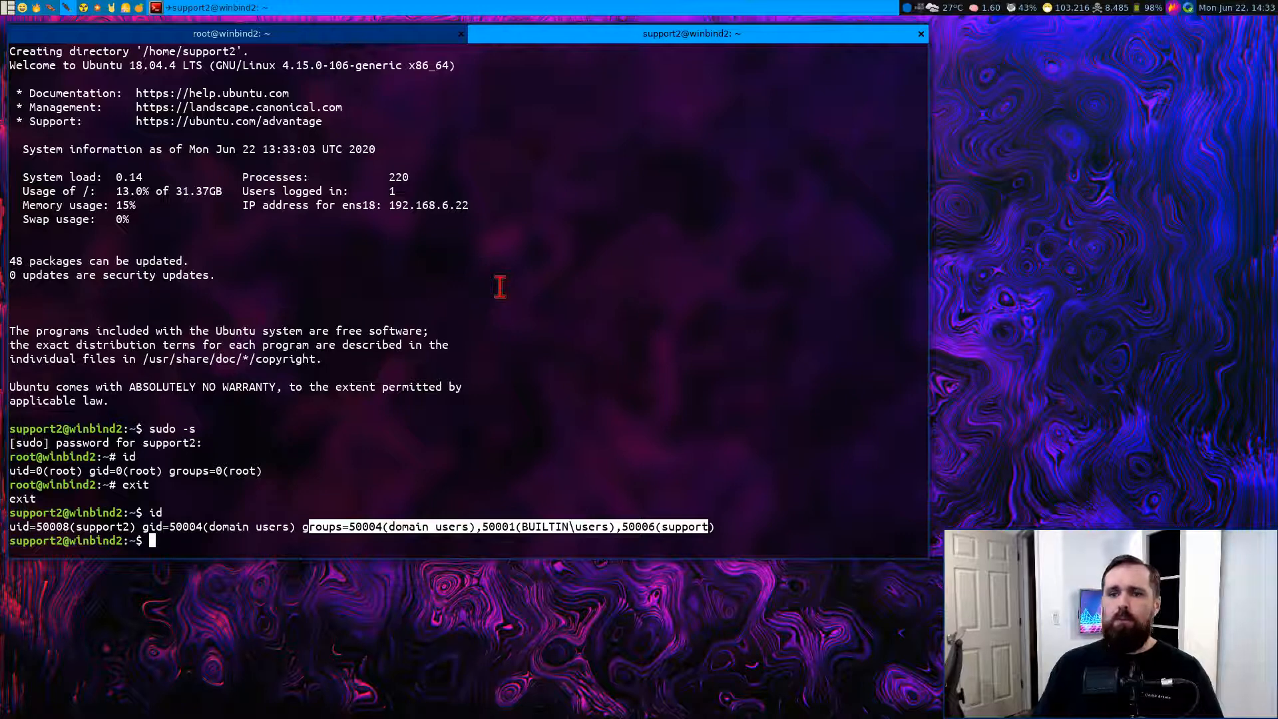
{"action": "left_click", "coordinate": [231, 34]}
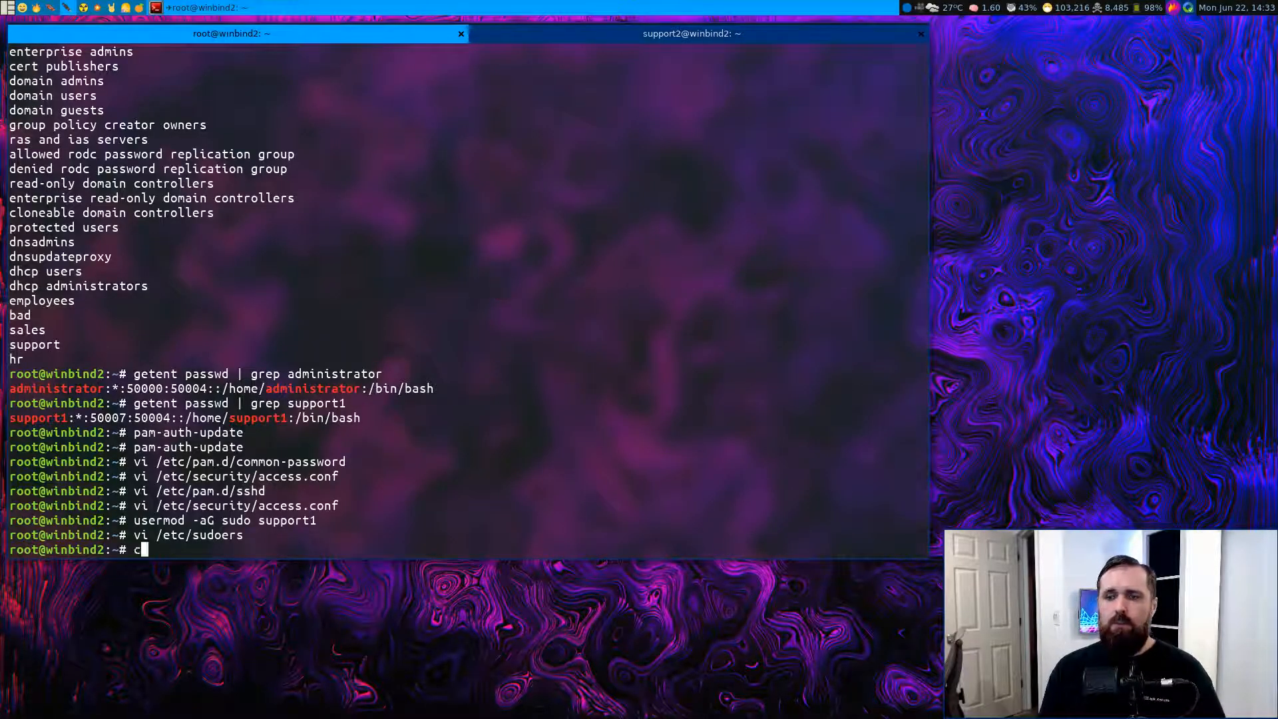
Step: Change into /etc/sudoers.d and display its README
{"action": "type", "text": "d /etc/sudoers.d/"}
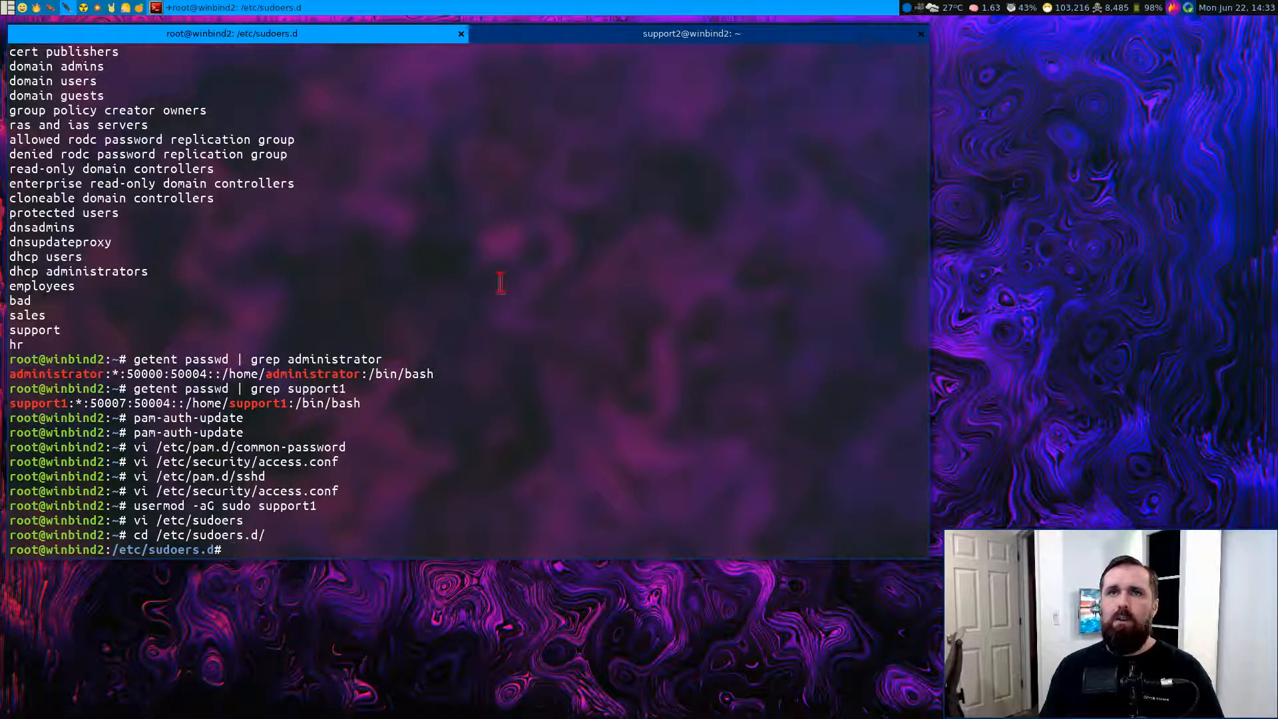
{"action": "type", "text": "vi sales"}
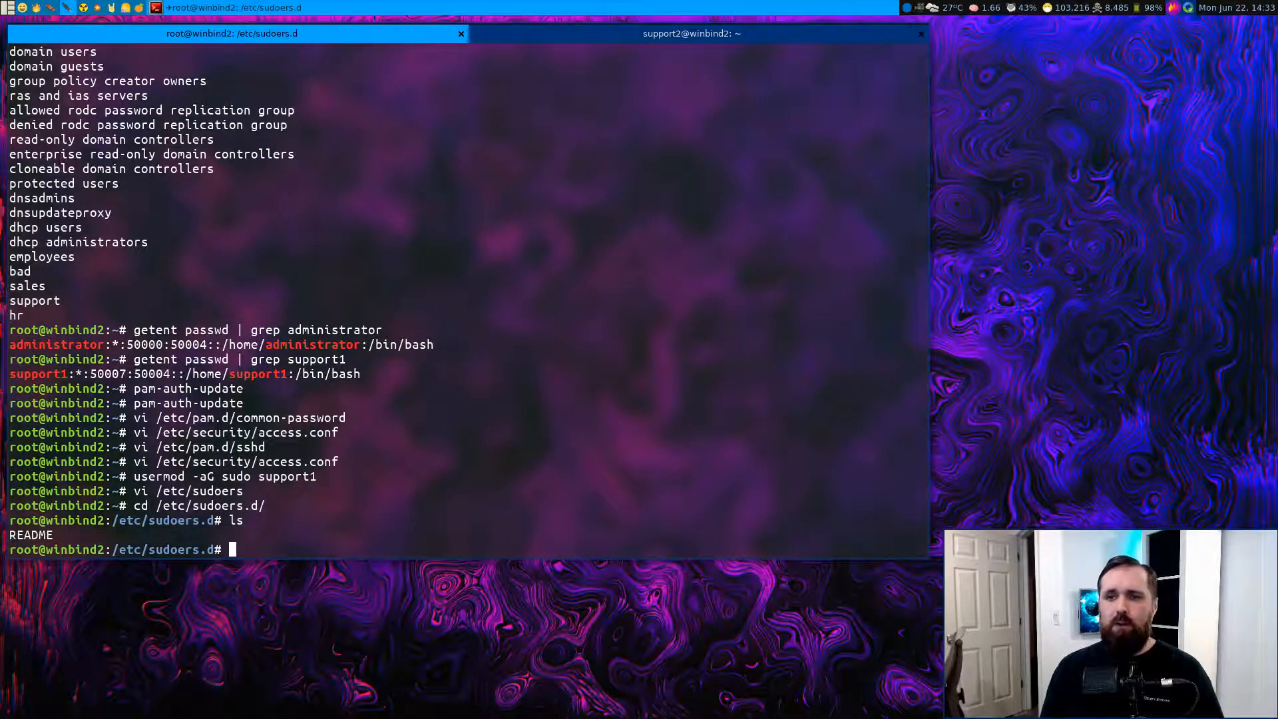
{"action": "type", "text": "cat README"}
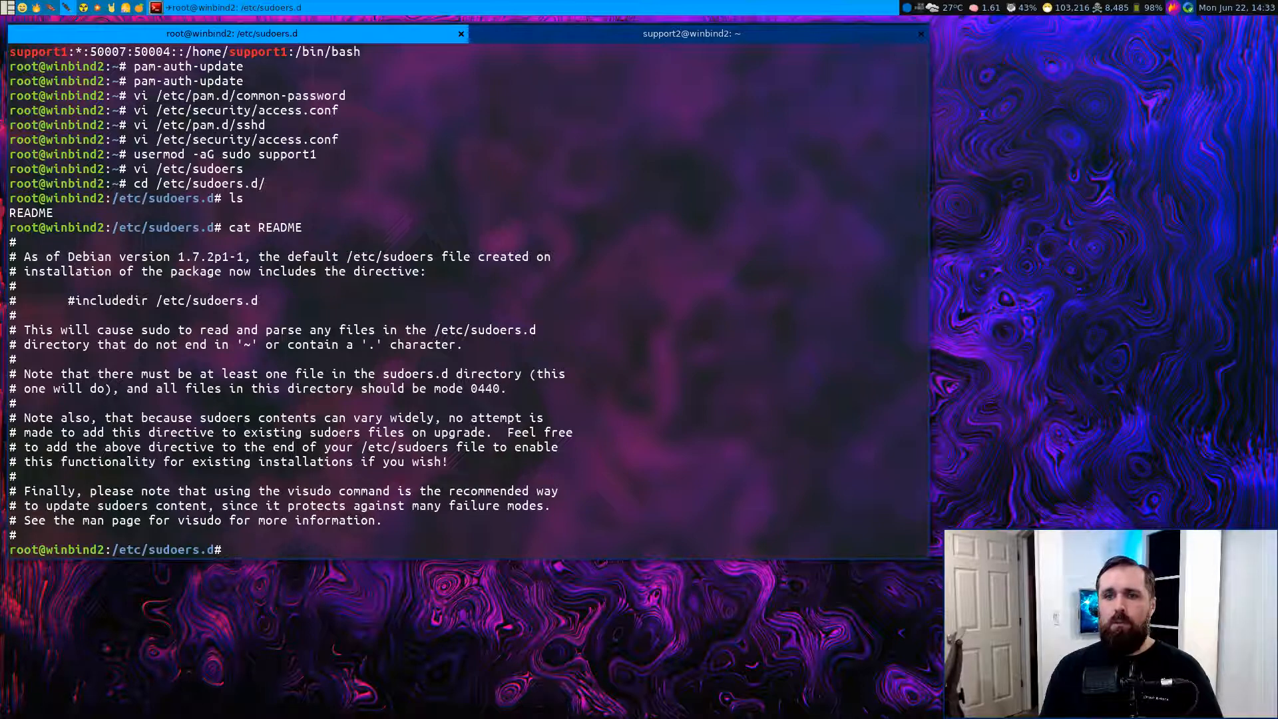
{"action": "type", "text": "vi"}
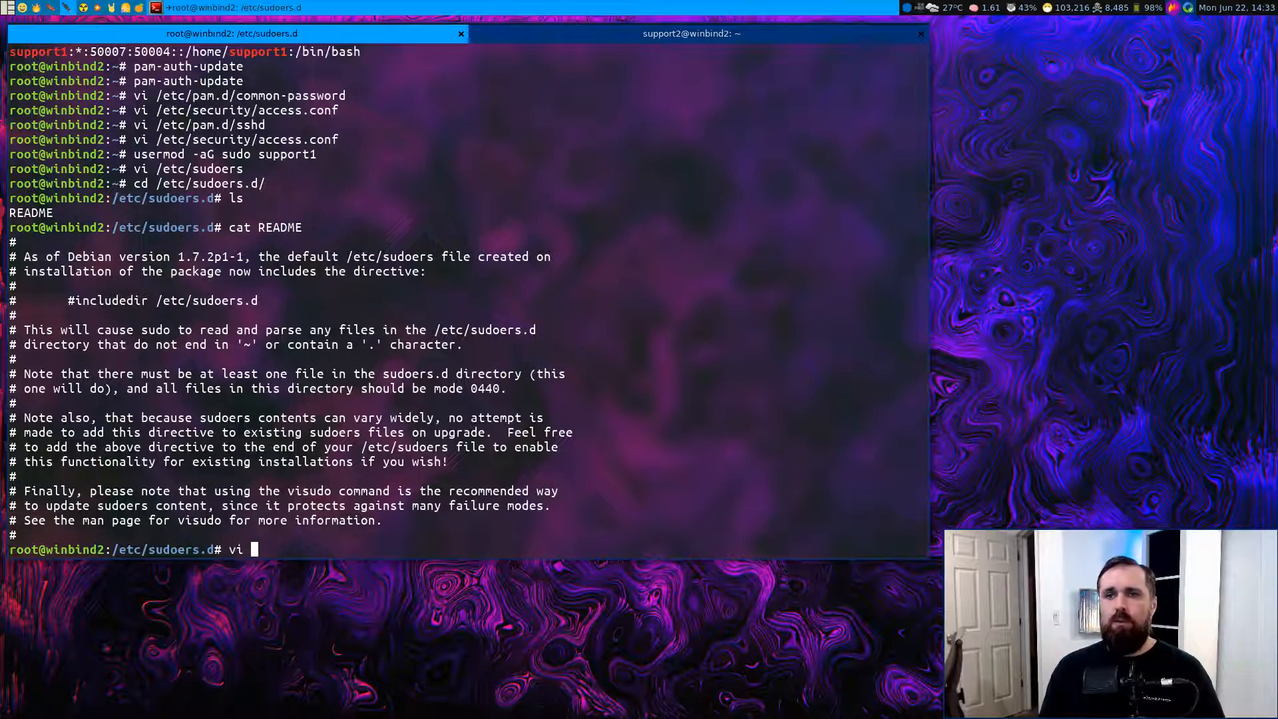
{"action": "type", "text": "sale"}
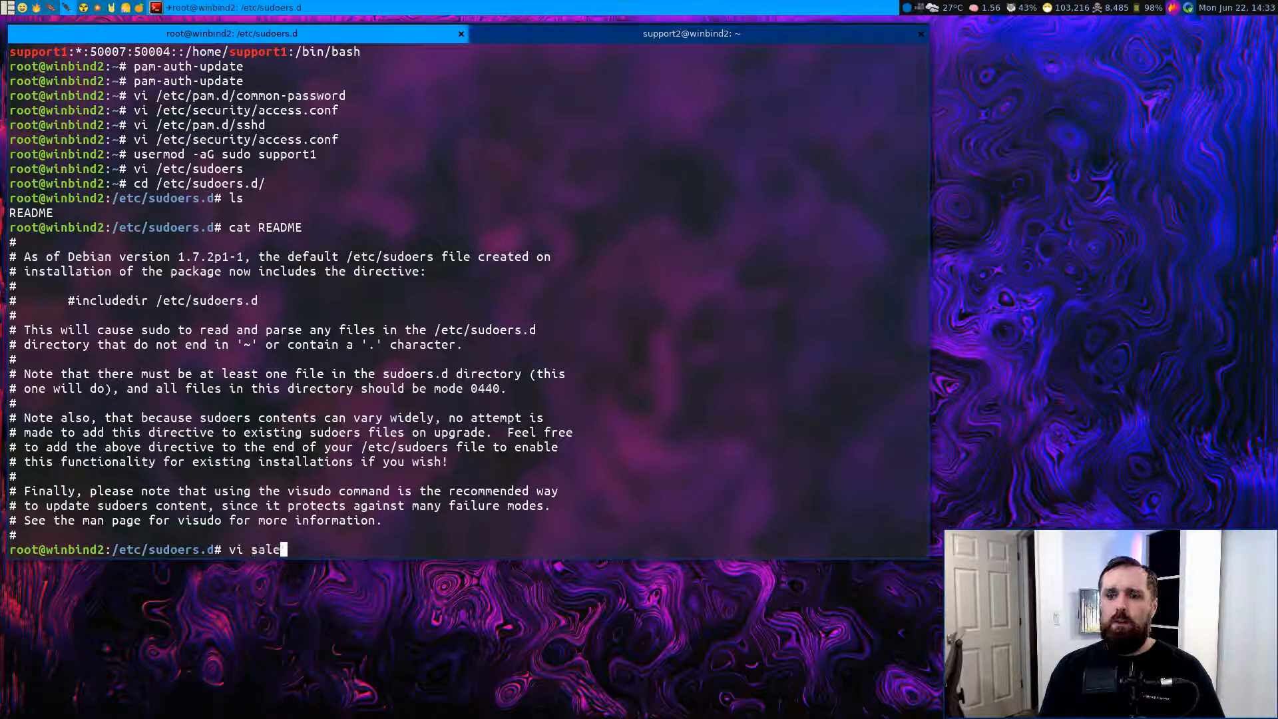
Step: Write 'Host_Alias SALESHOSTS=winbind1,winbind2' and '%sales SALESHOSTS=ALL' into /etc/sudoers.d/sales and save
{"action": "key", "text": "Return"}
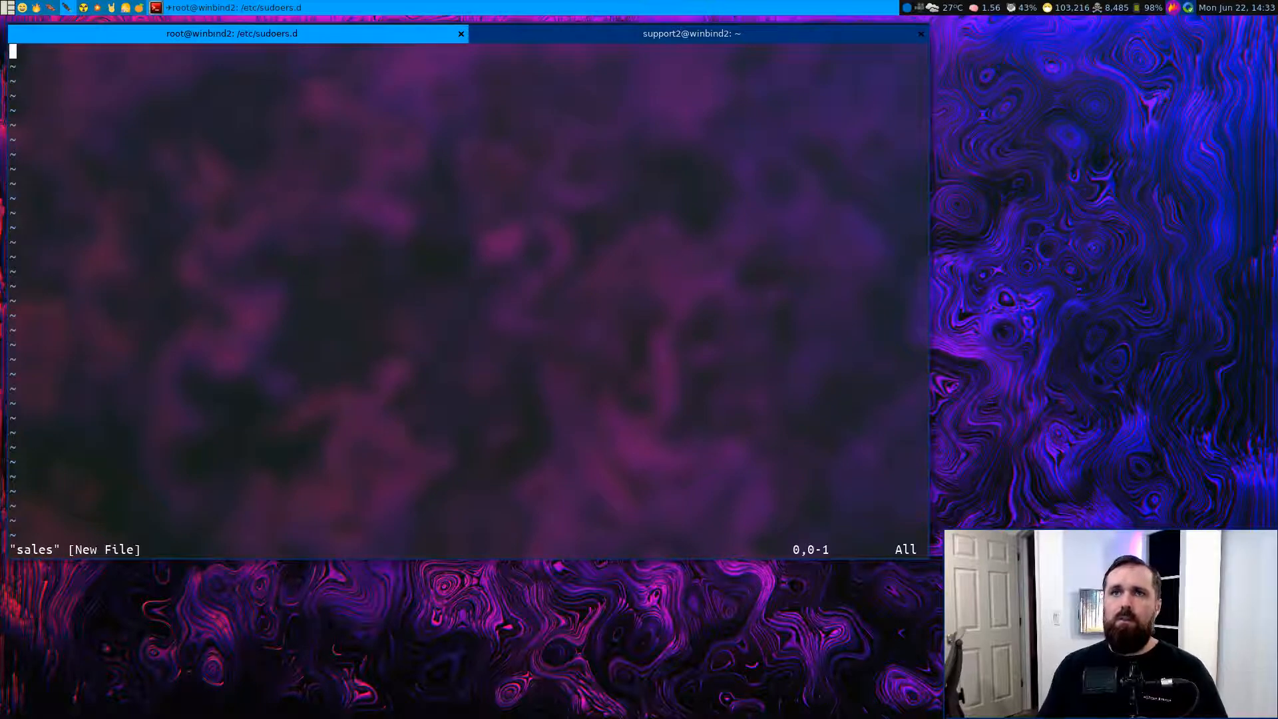
{"action": "type", "text": "Host_Alias SALESHOSTS=winbind1,winbind2"}
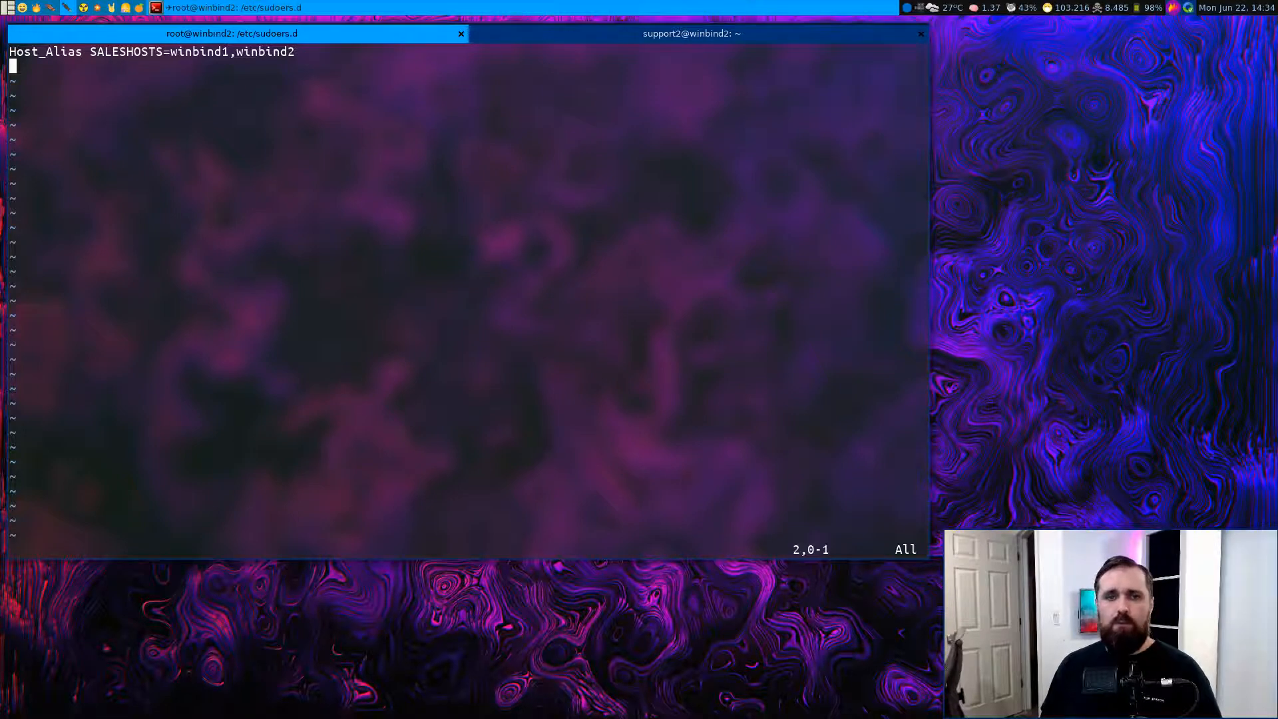
{"action": "mouse_move", "coordinate": [239, 161]}
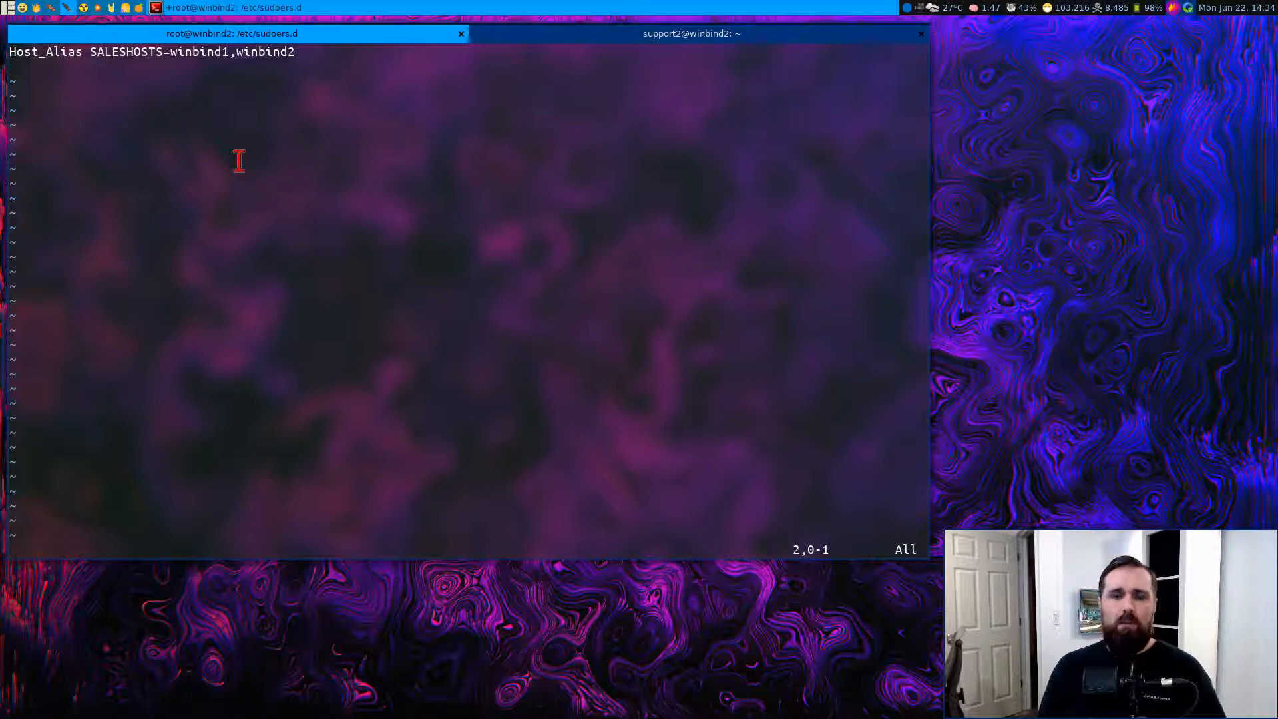
{"action": "type", "text": "sales SALESHOSTS=ALL"}
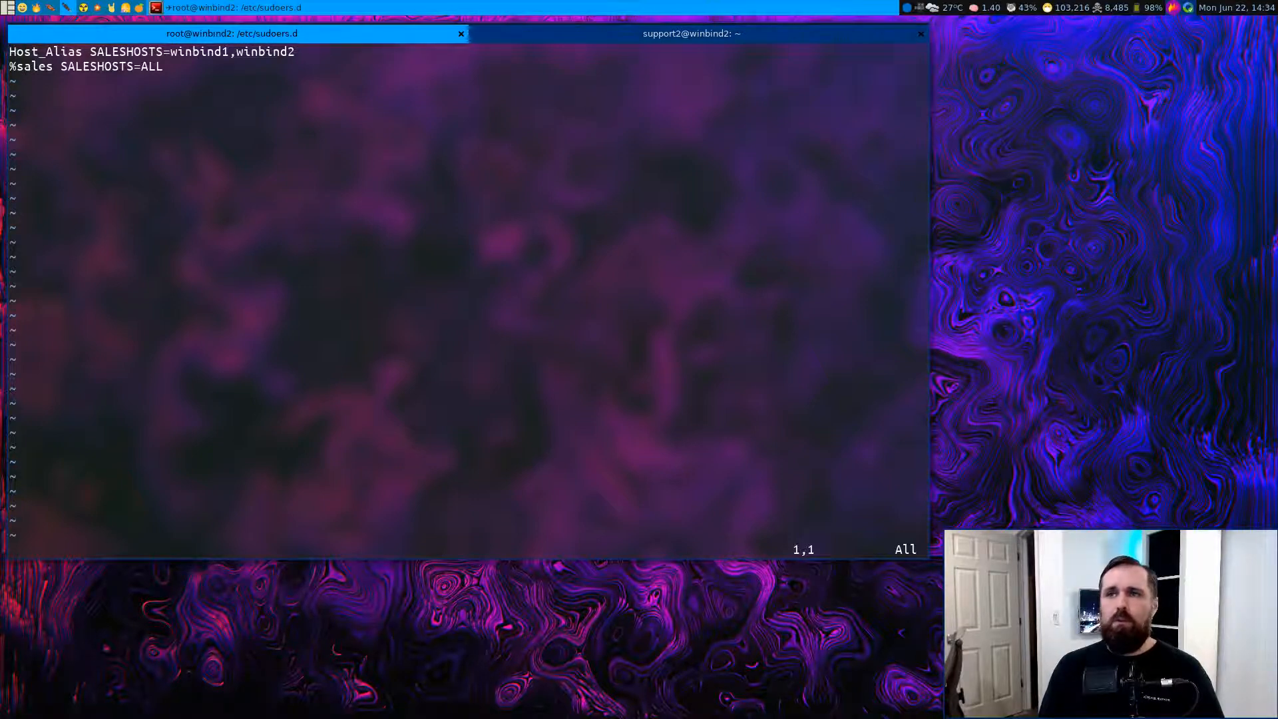
{"action": "key", "text": "i"}
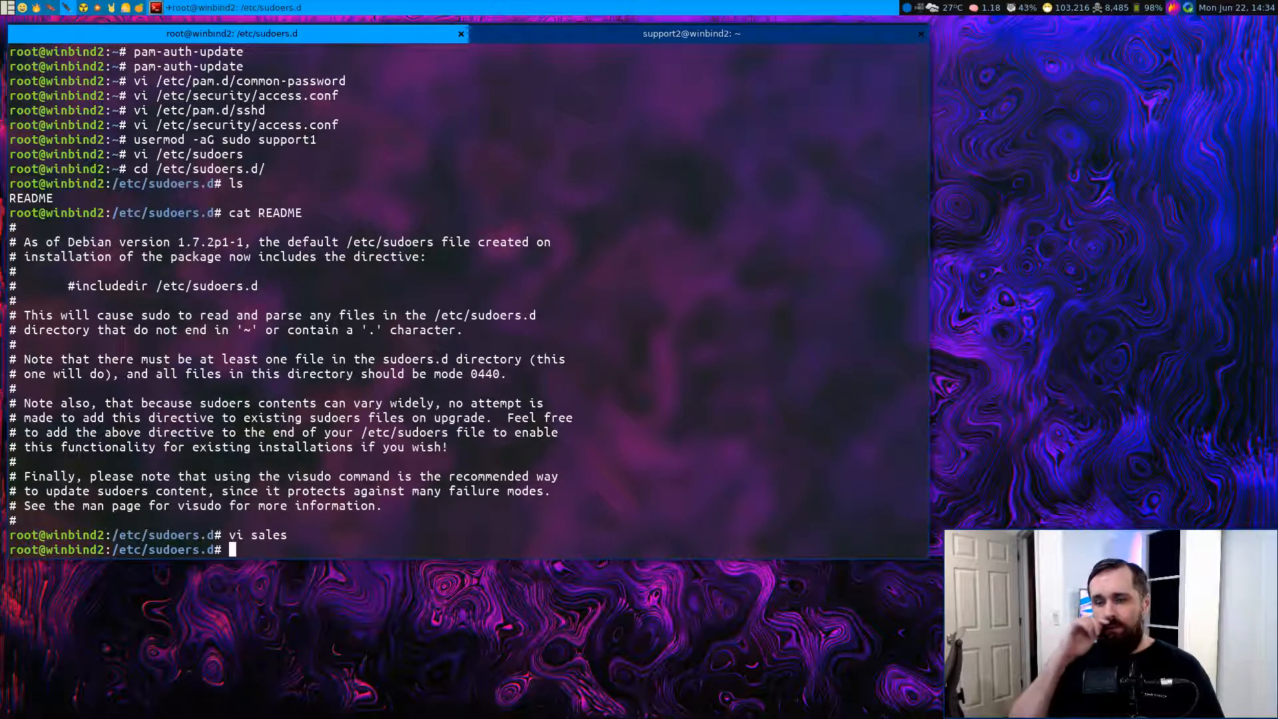
Step: In the second session, log into winbind2 as sales2 and get a root shell via sudo
{"action": "left_click", "coordinate": [690, 33]}
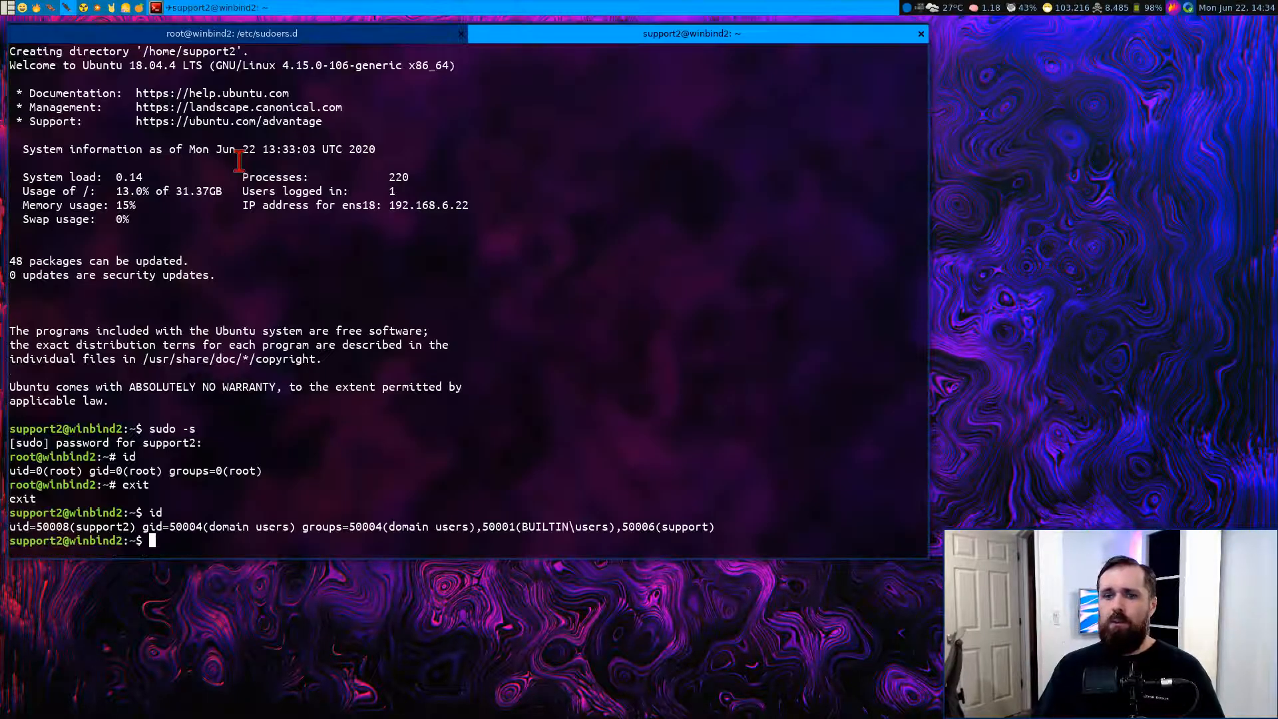
{"action": "type", "text": "exit"}
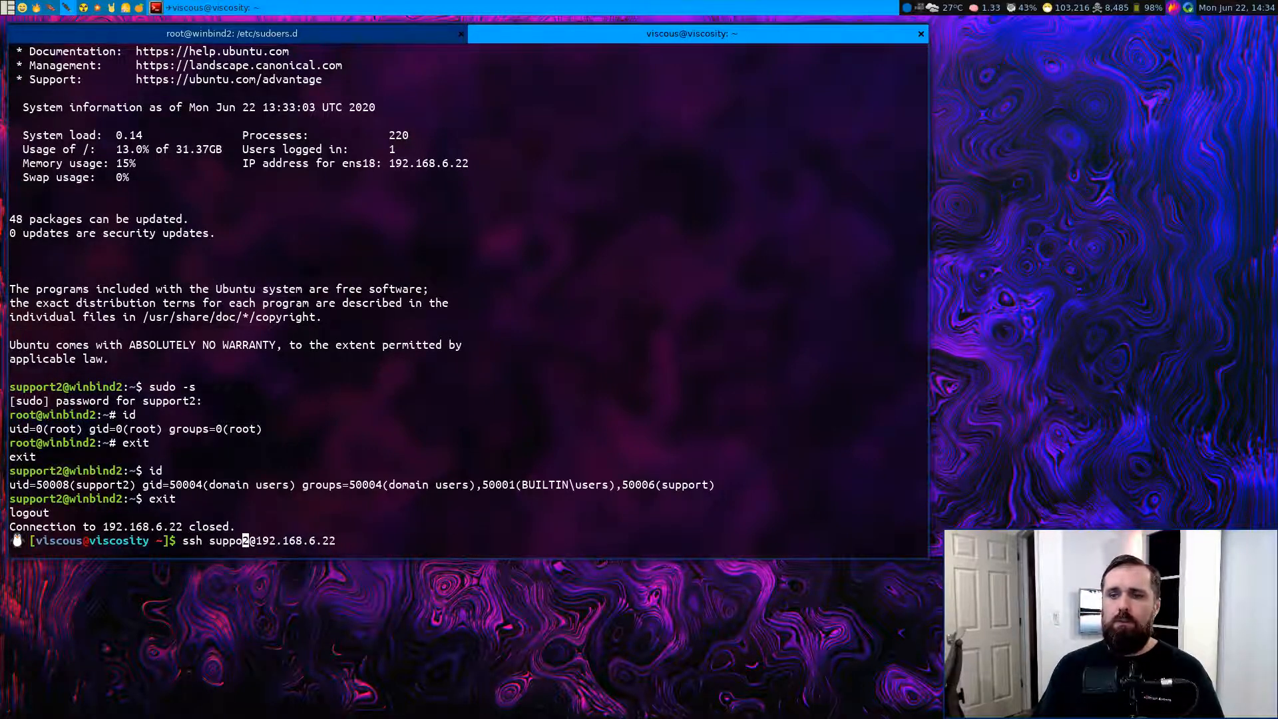
{"action": "key", "text": "Return"}
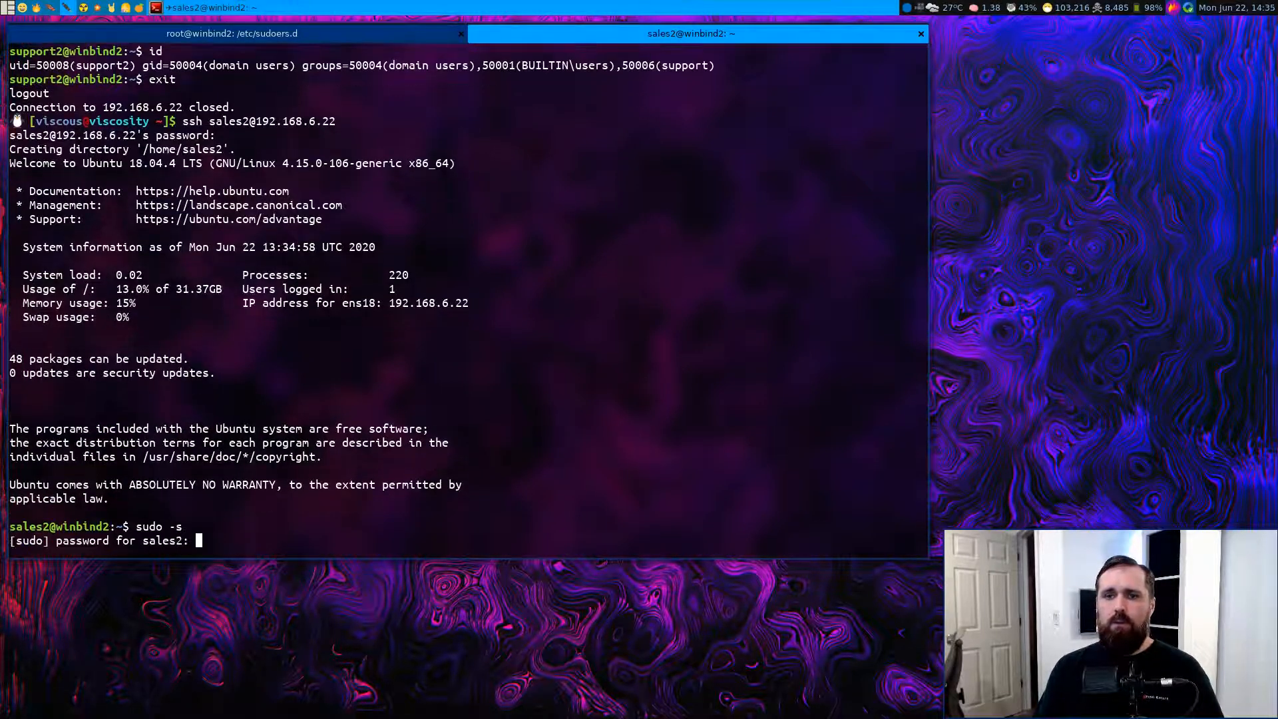
{"action": "key", "text": "Return"}
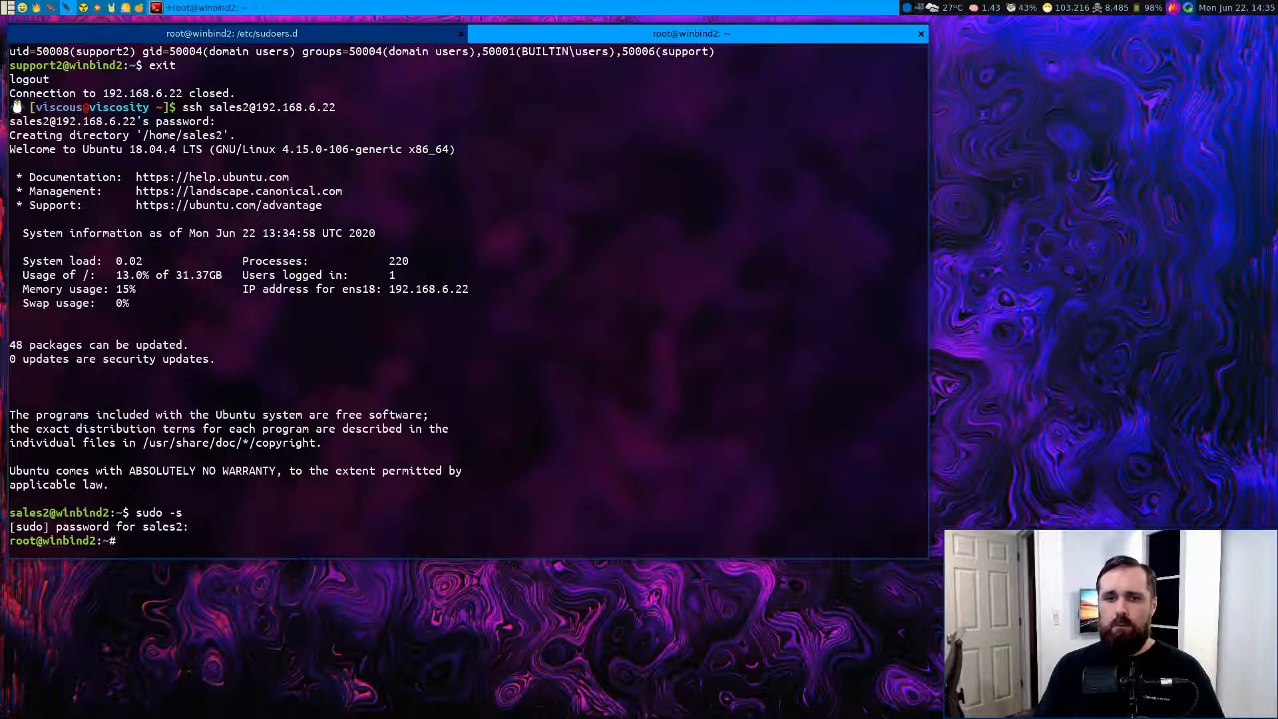
{"action": "type", "text": "cd /home"}
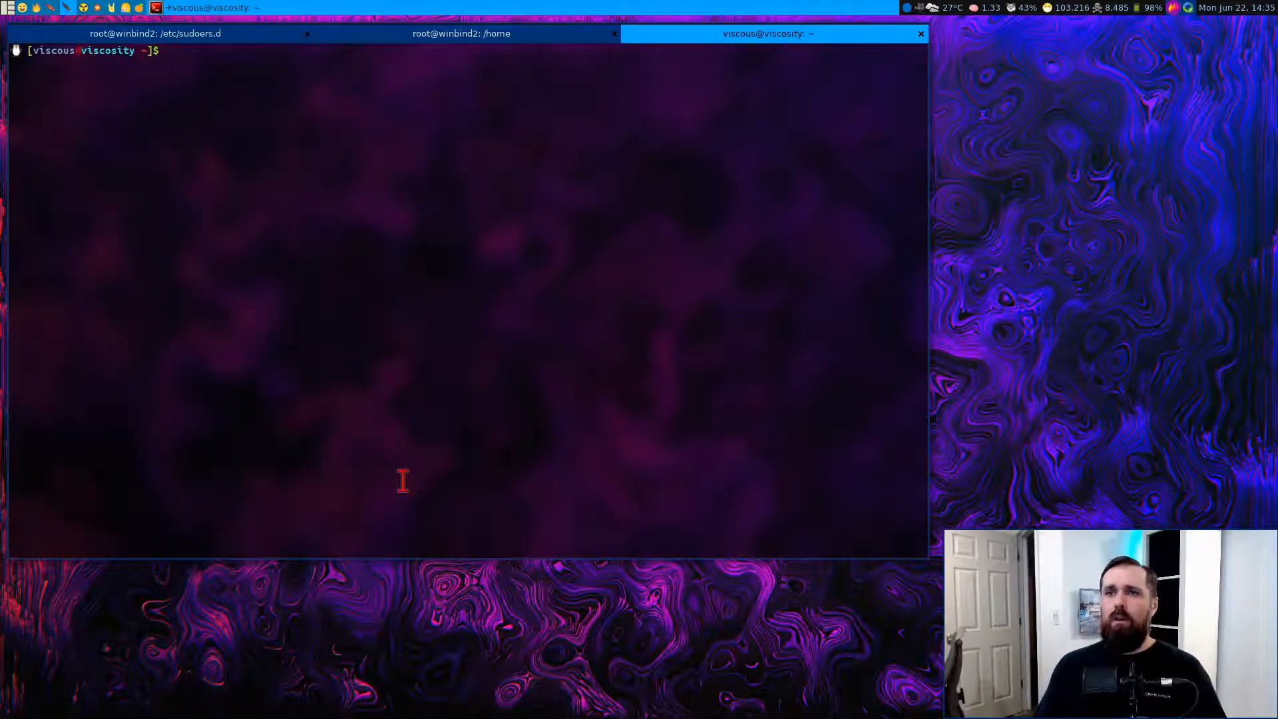
Step: SSH into winbind1 (192.168.6.21) as sales1 and display /etc/sudoers.d/sales
{"action": "type", "text": "ssh sales1@192.168."}
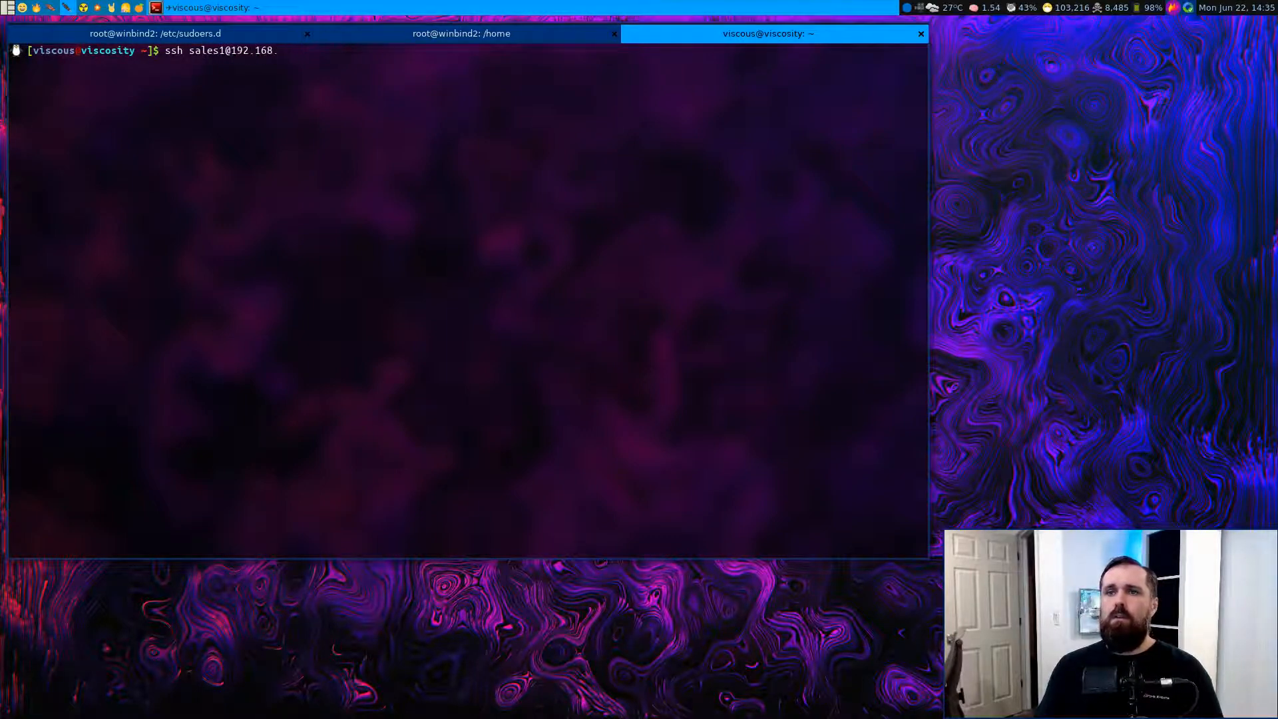
{"action": "key", "text": "Return"}
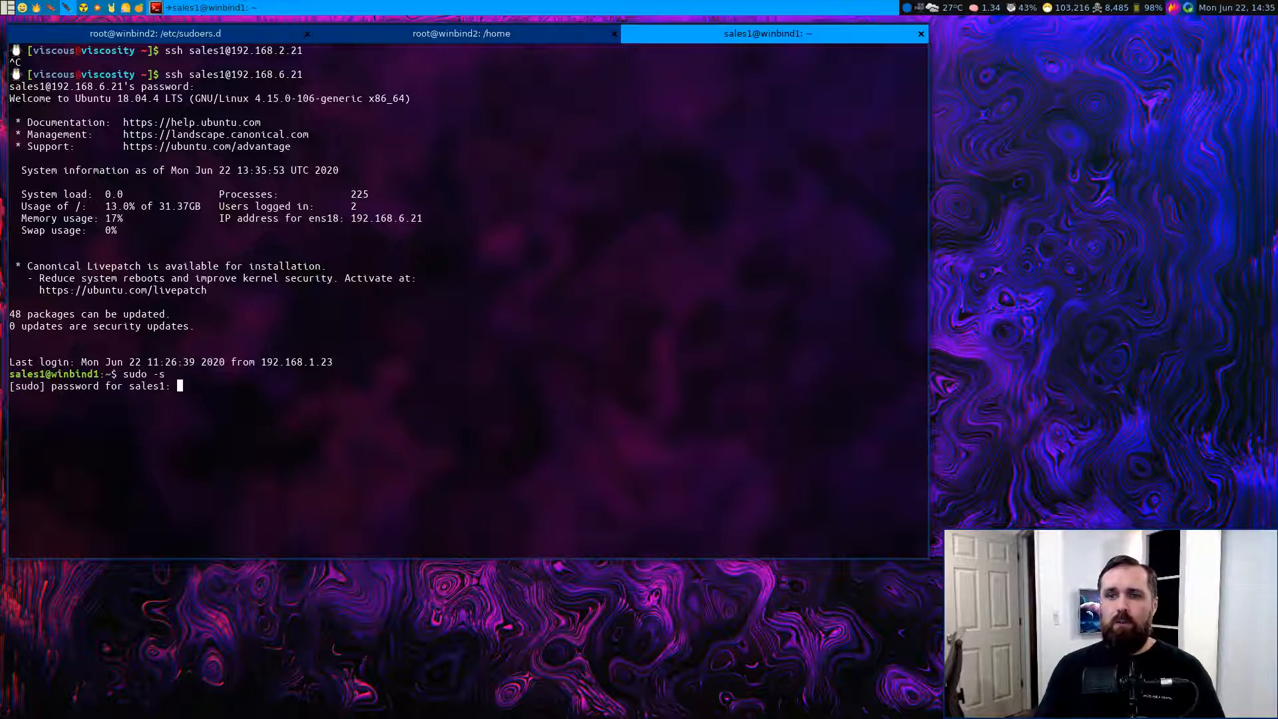
{"action": "type", "text": "cat /etc/sudoers"}
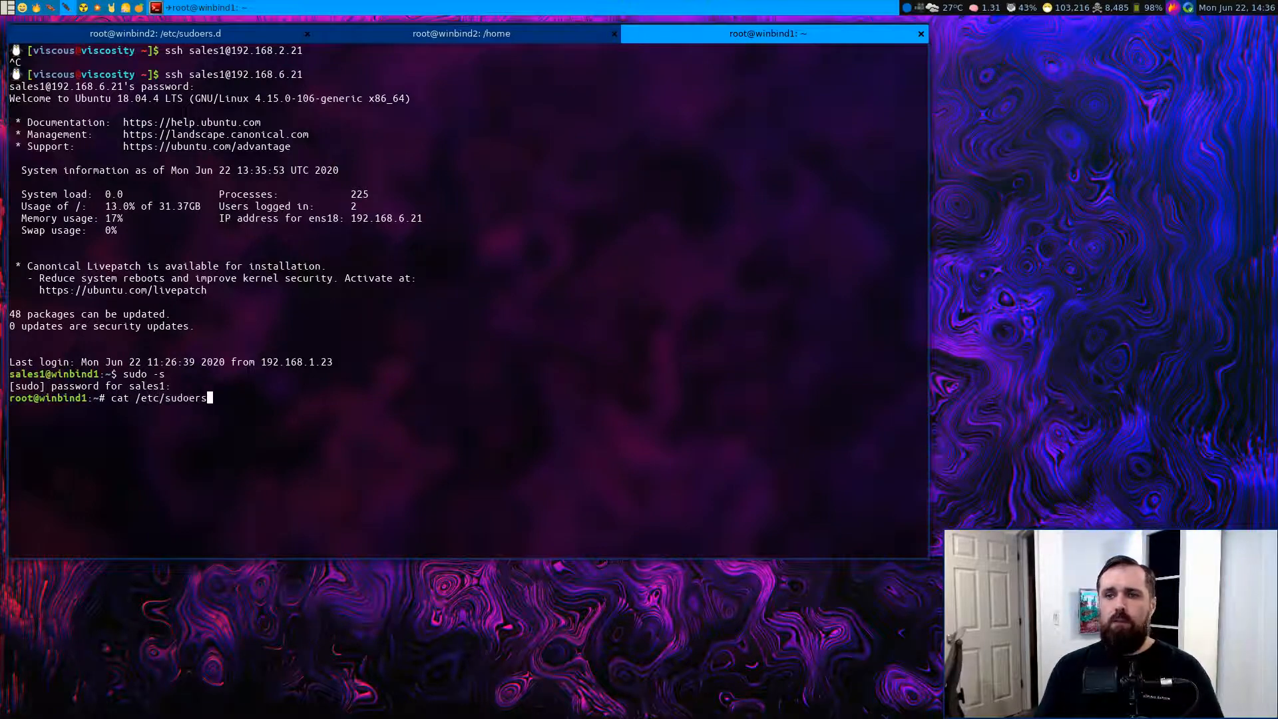
{"action": "key", "text": "Return"}
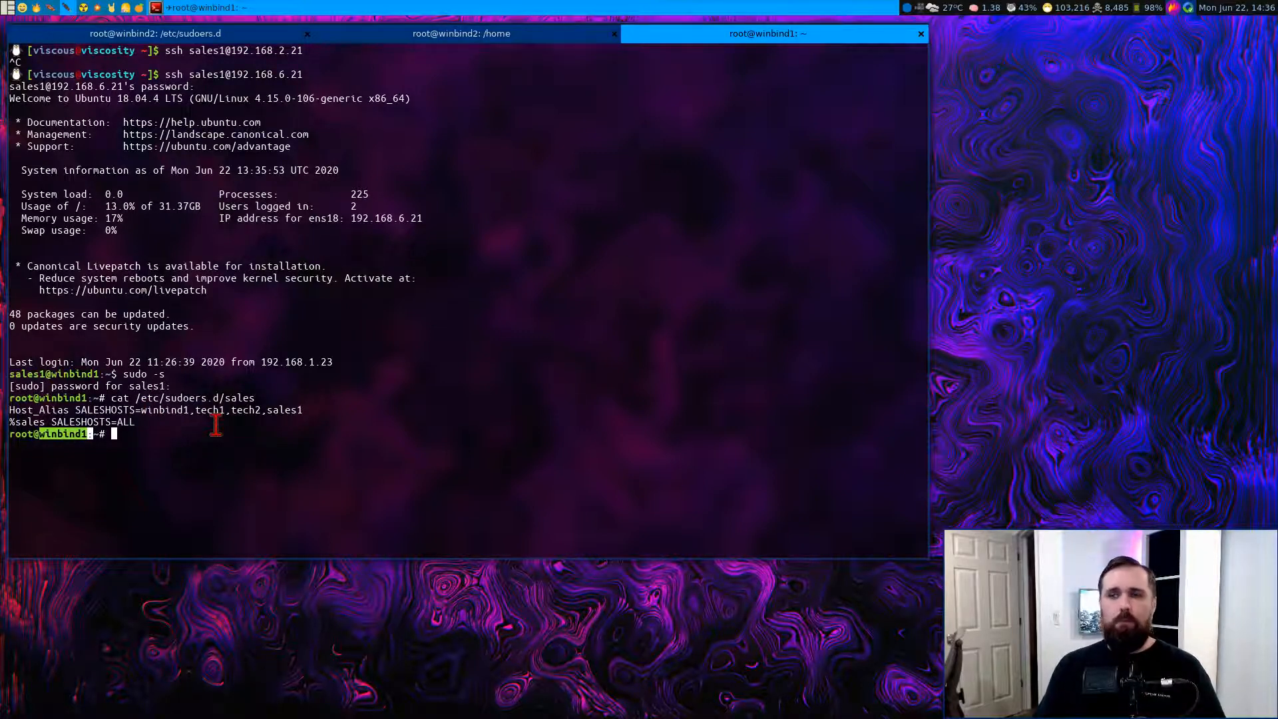
{"action": "left_click", "coordinate": [460, 33]}
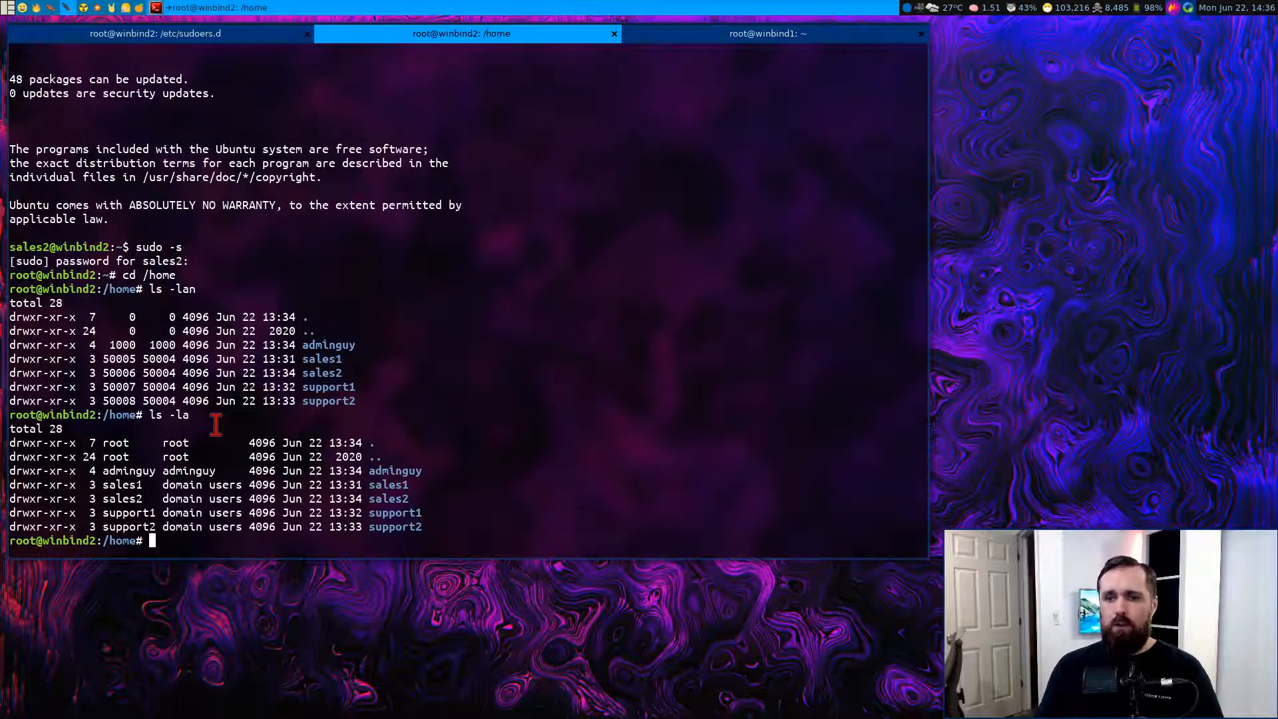
Step: Open /etc/sudoers.d/sales in vi on winbind2
{"action": "type", "text": "vi /etc/su"}
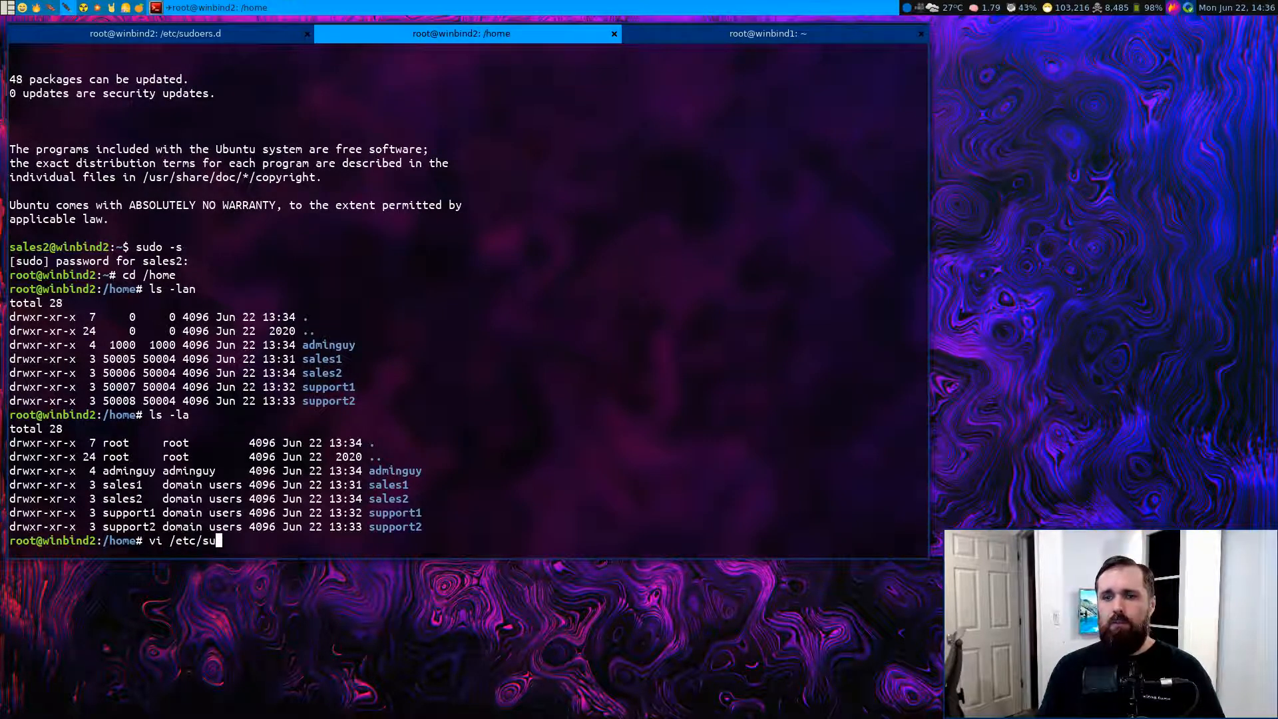
{"action": "type", "text": "doers.d/"}
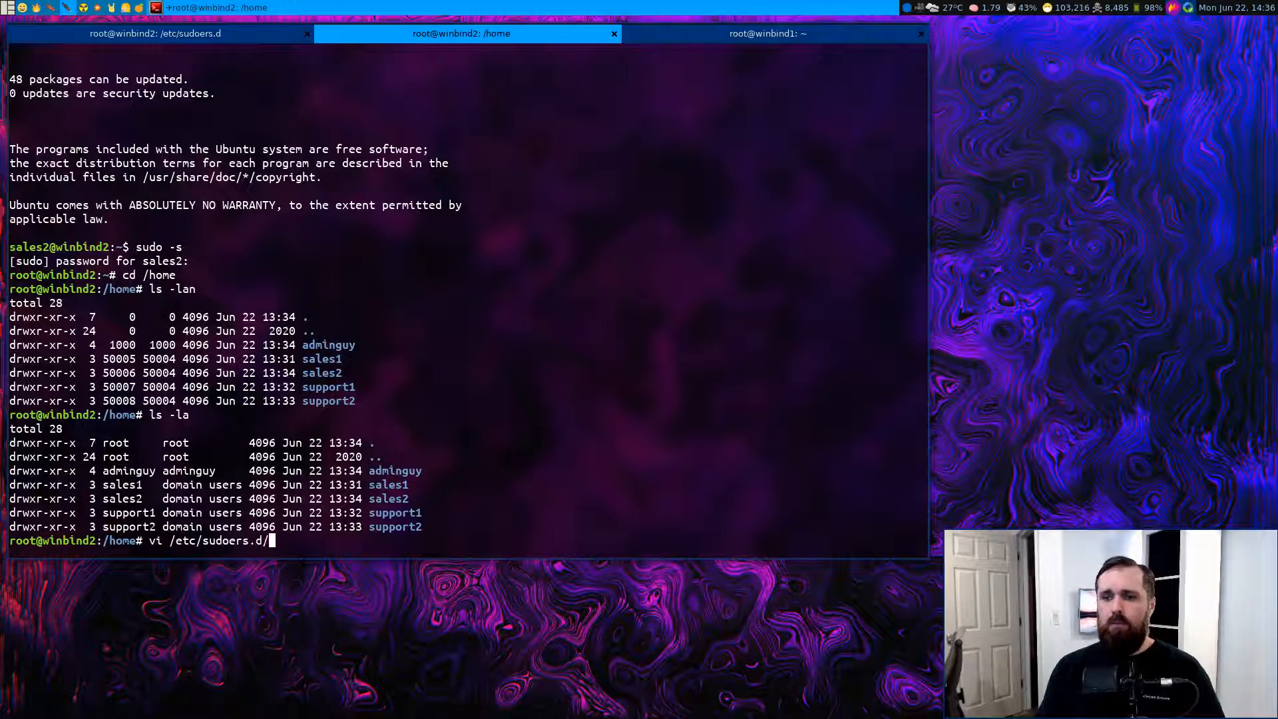
{"action": "type", "text": "sales"}
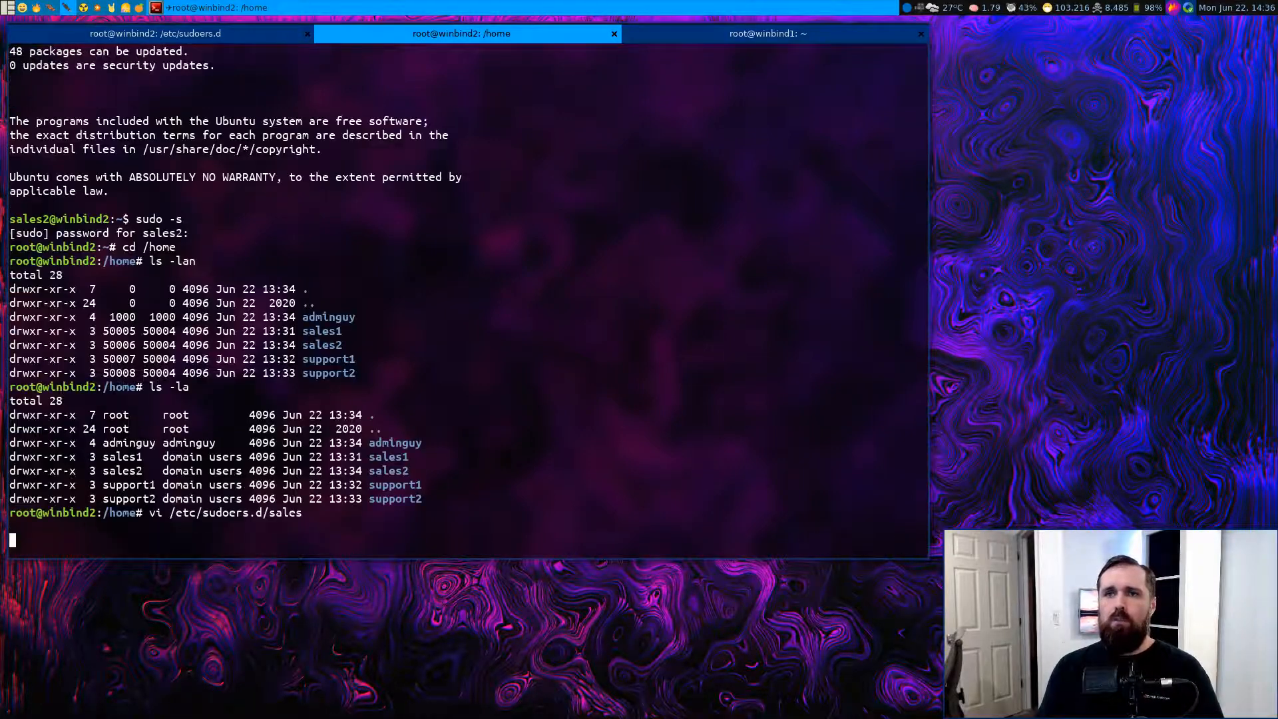
{"action": "key", "text": "Return"}
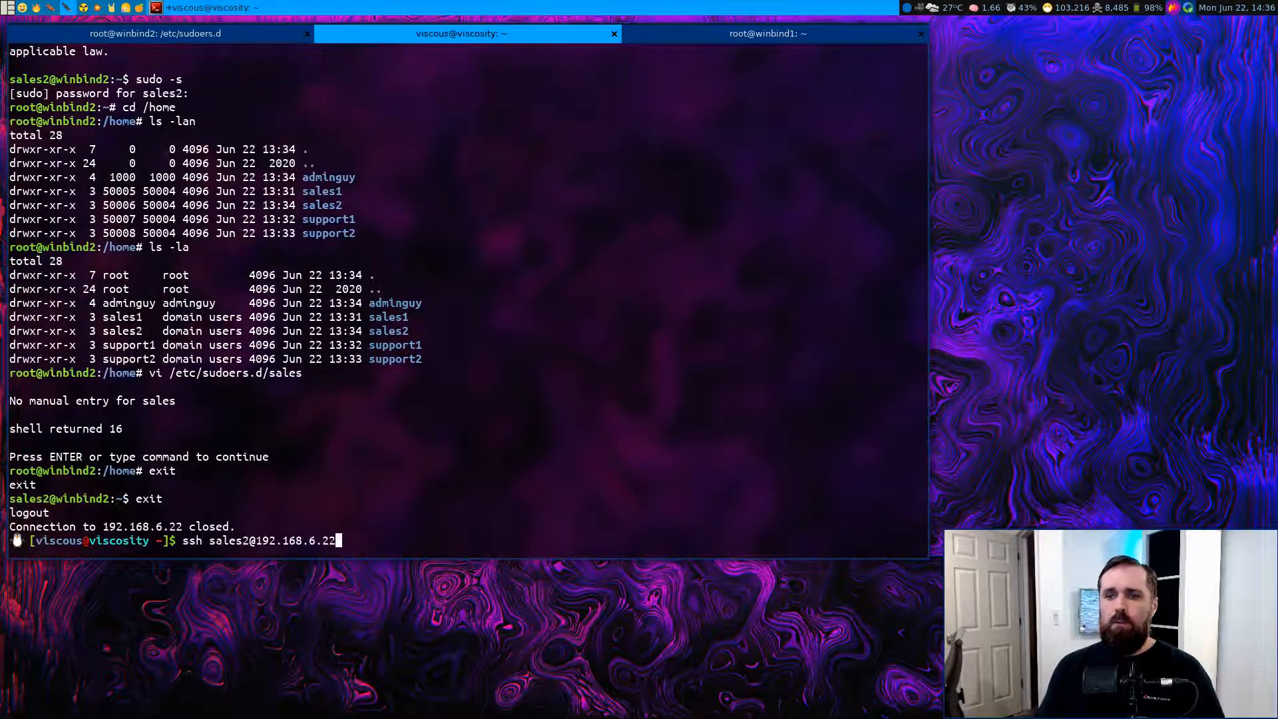
Step: Log back into winbind2 (192.168.6.22) as sales2 and attempt sudo -s
{"action": "key", "text": "Return"}
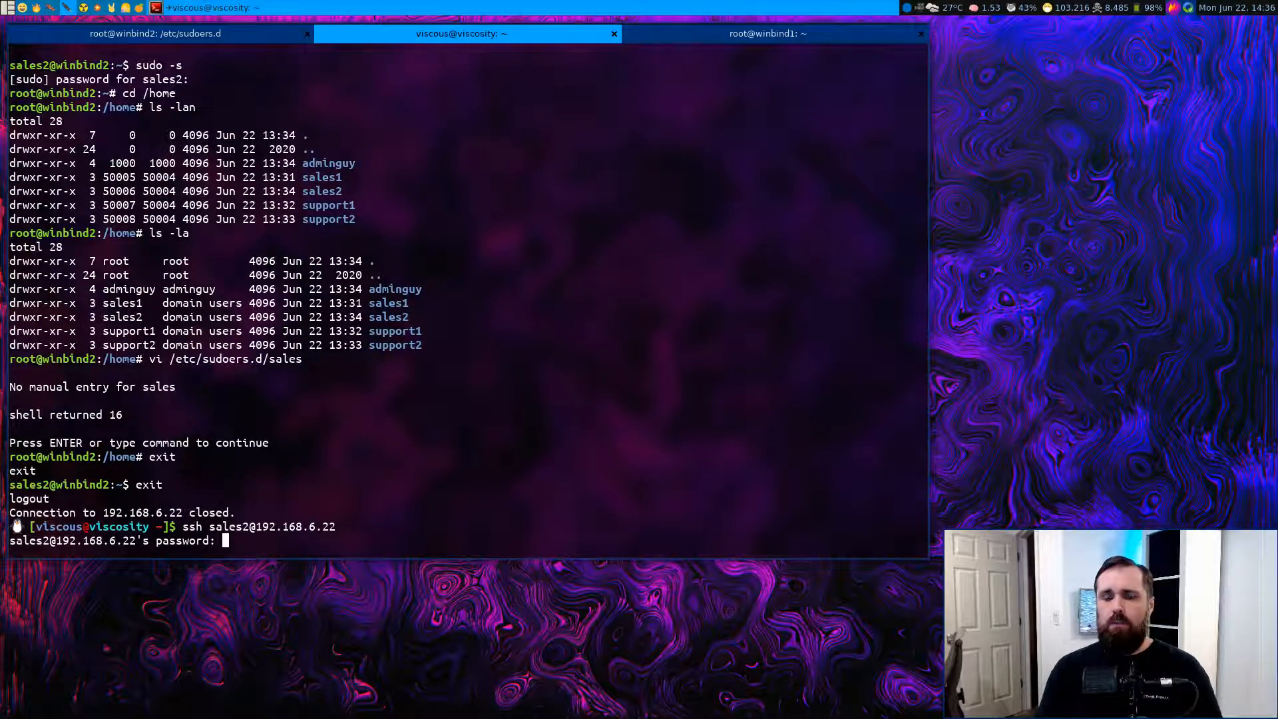
{"action": "key", "text": "Return"}
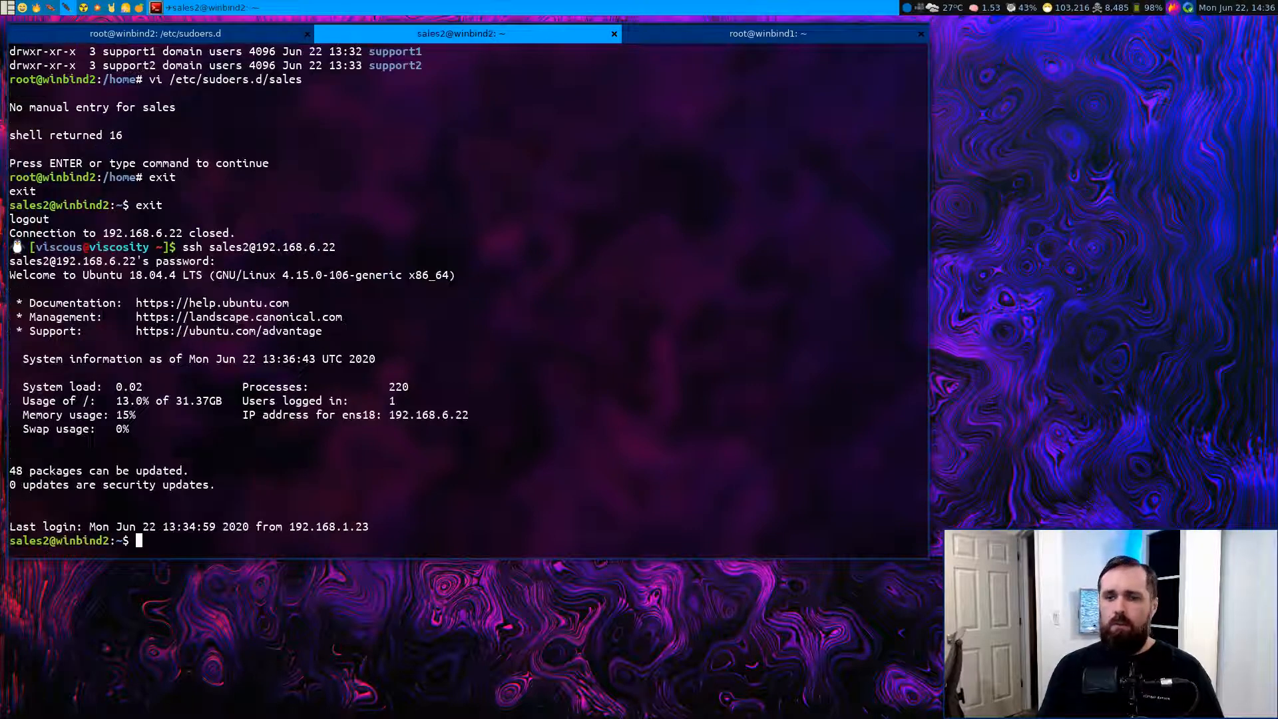
{"action": "type", "text": "sudo -s"}
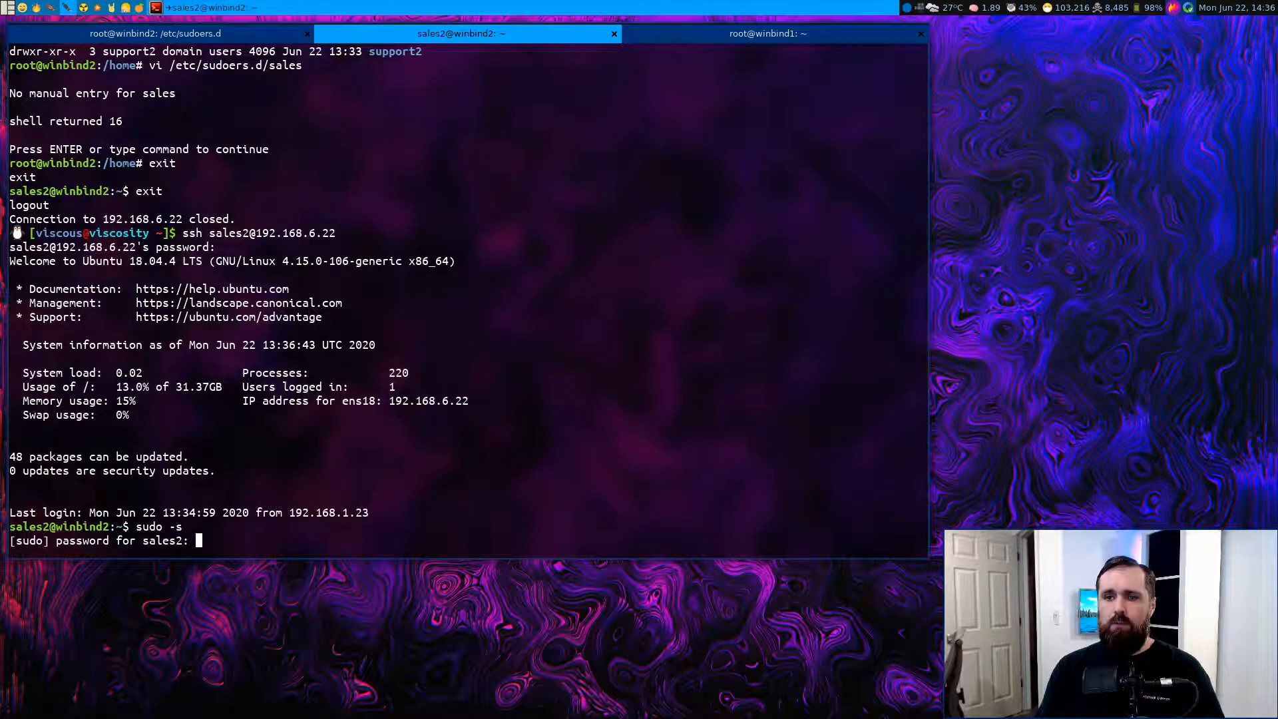
{"action": "key", "text": "Return"}
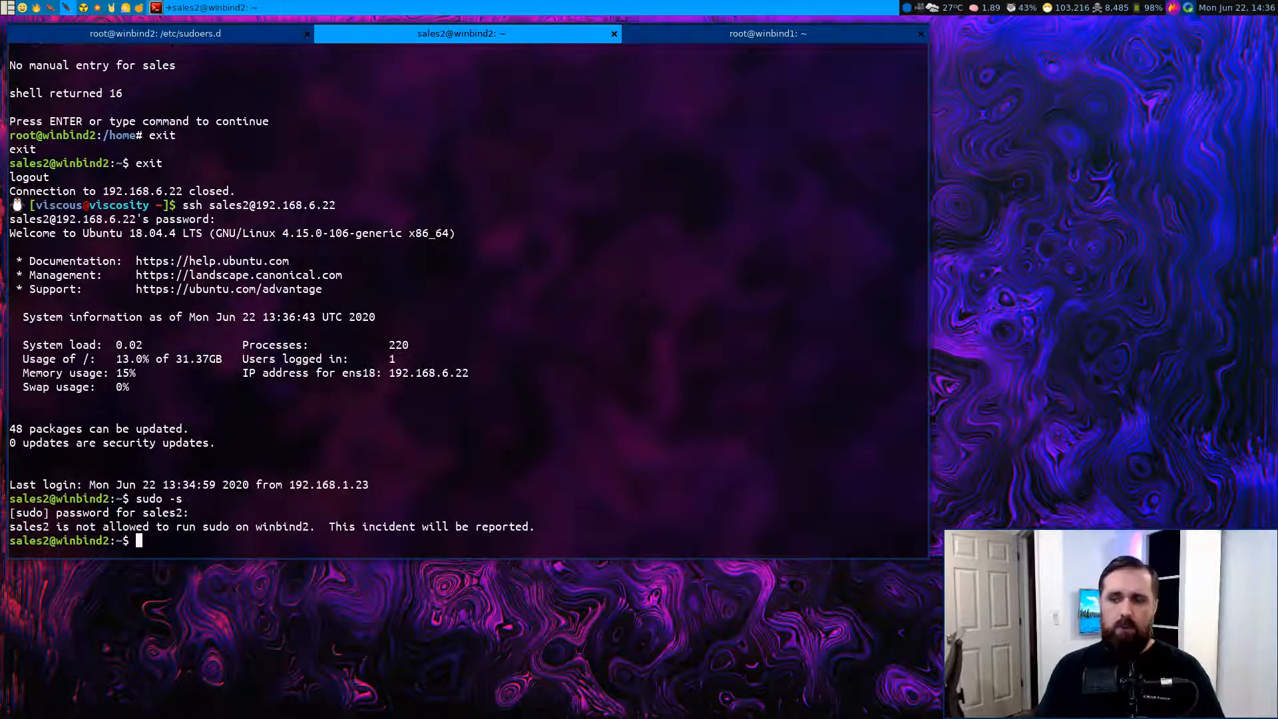